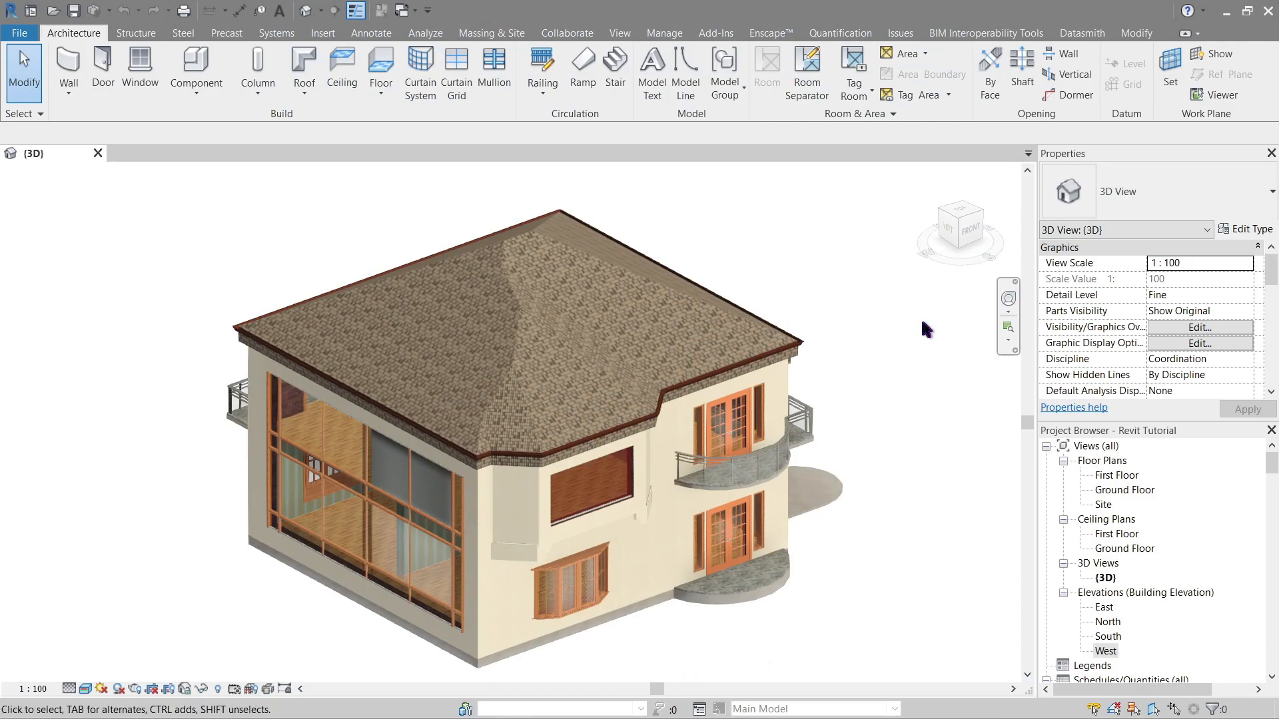
pyautogui.moveTo(1116, 475)
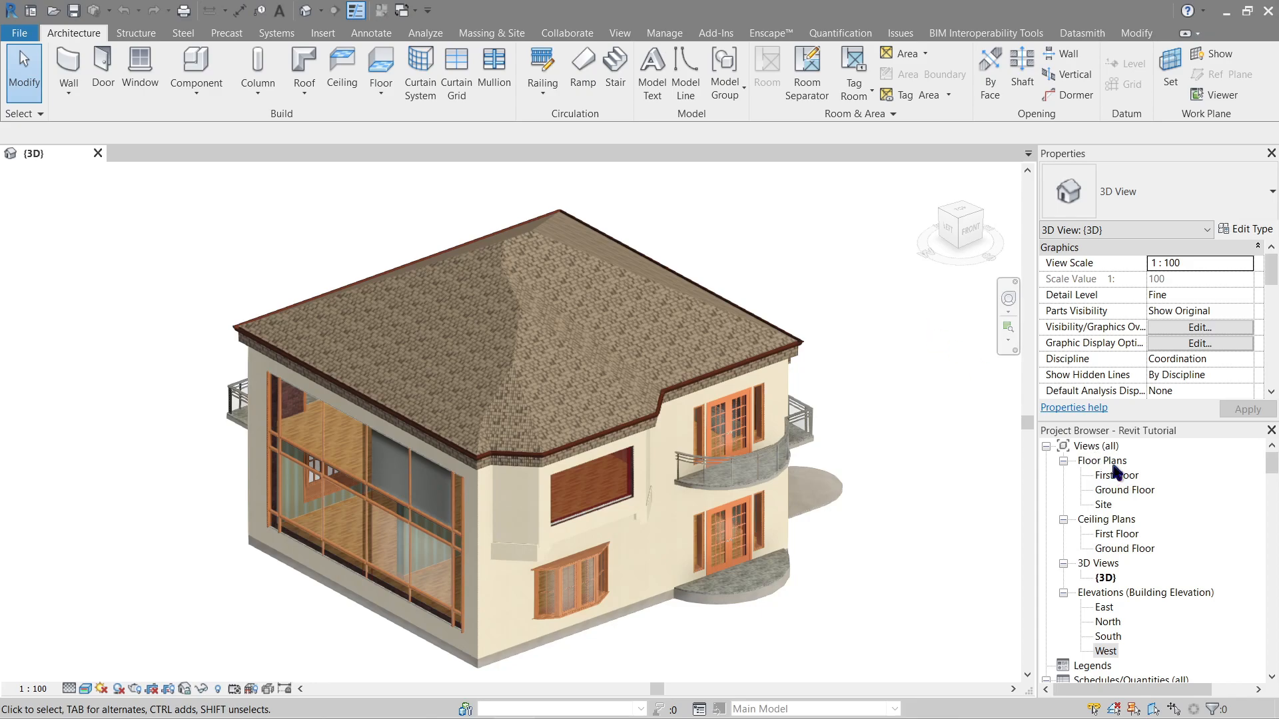
# Point out the Project Browser's floor plan, elevation and schedule view groups
pyautogui.click(1101, 460)
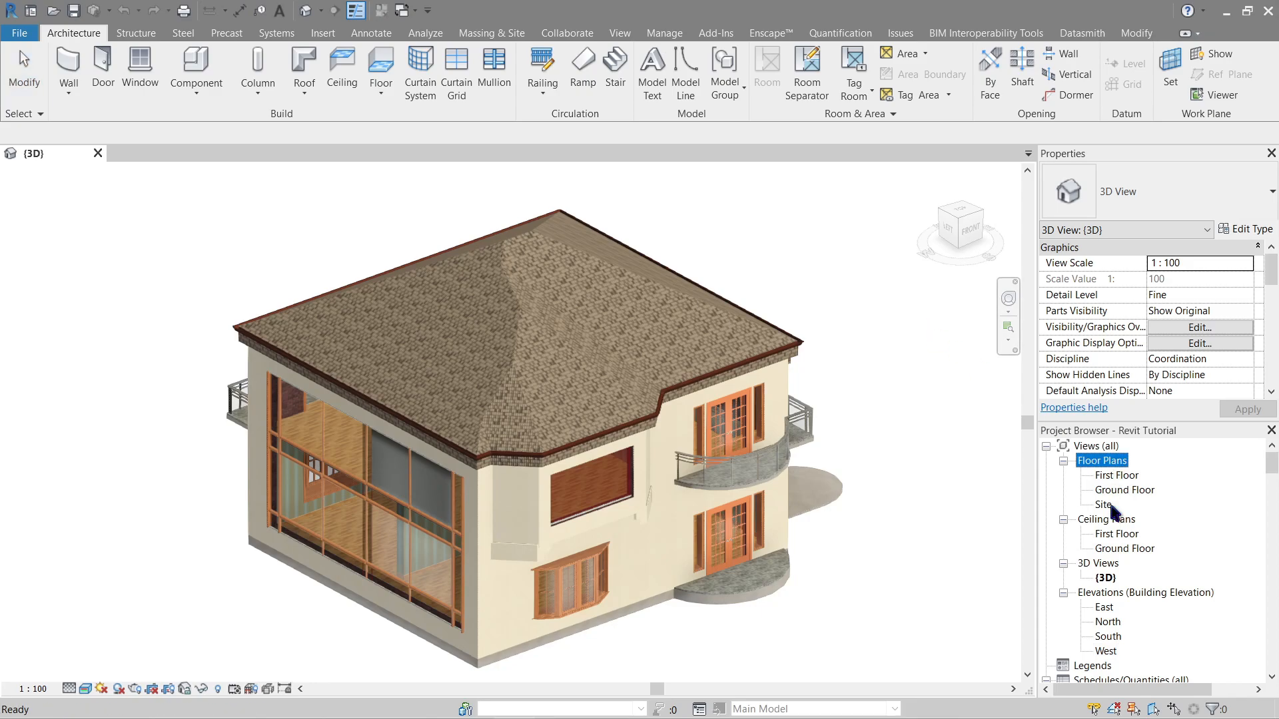
pyautogui.click(1146, 592)
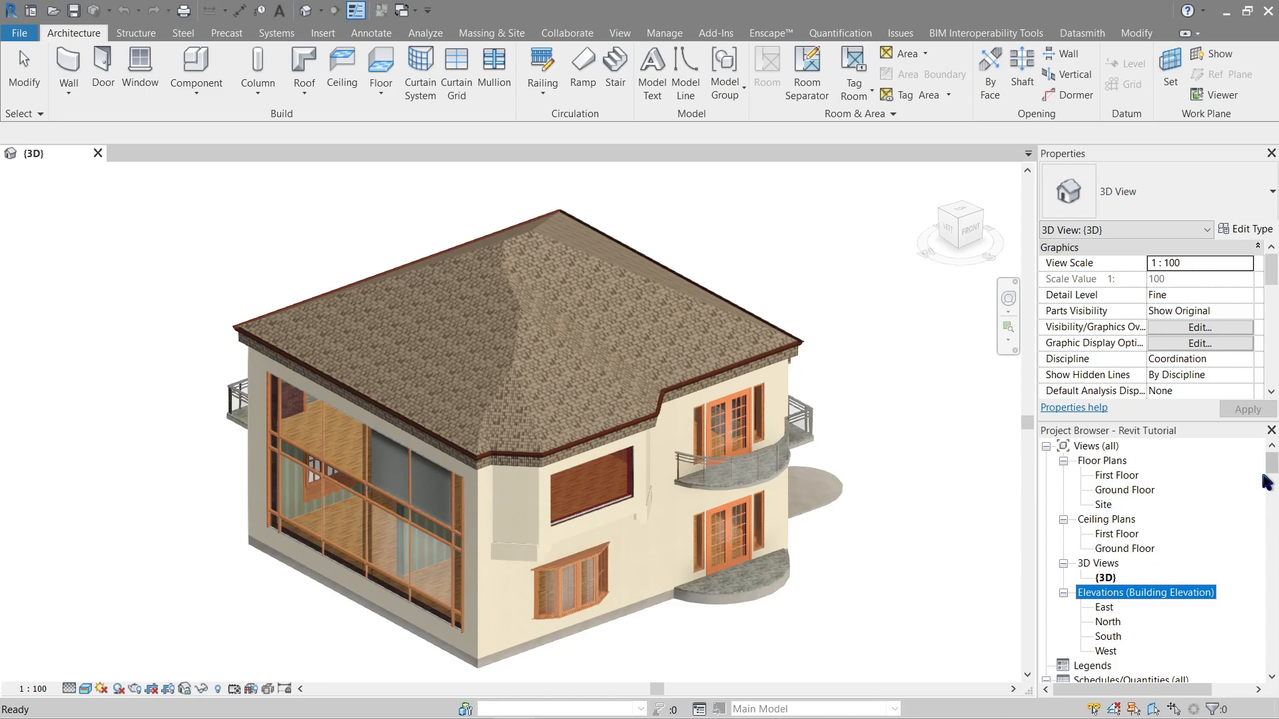
pyautogui.scroll(-3)
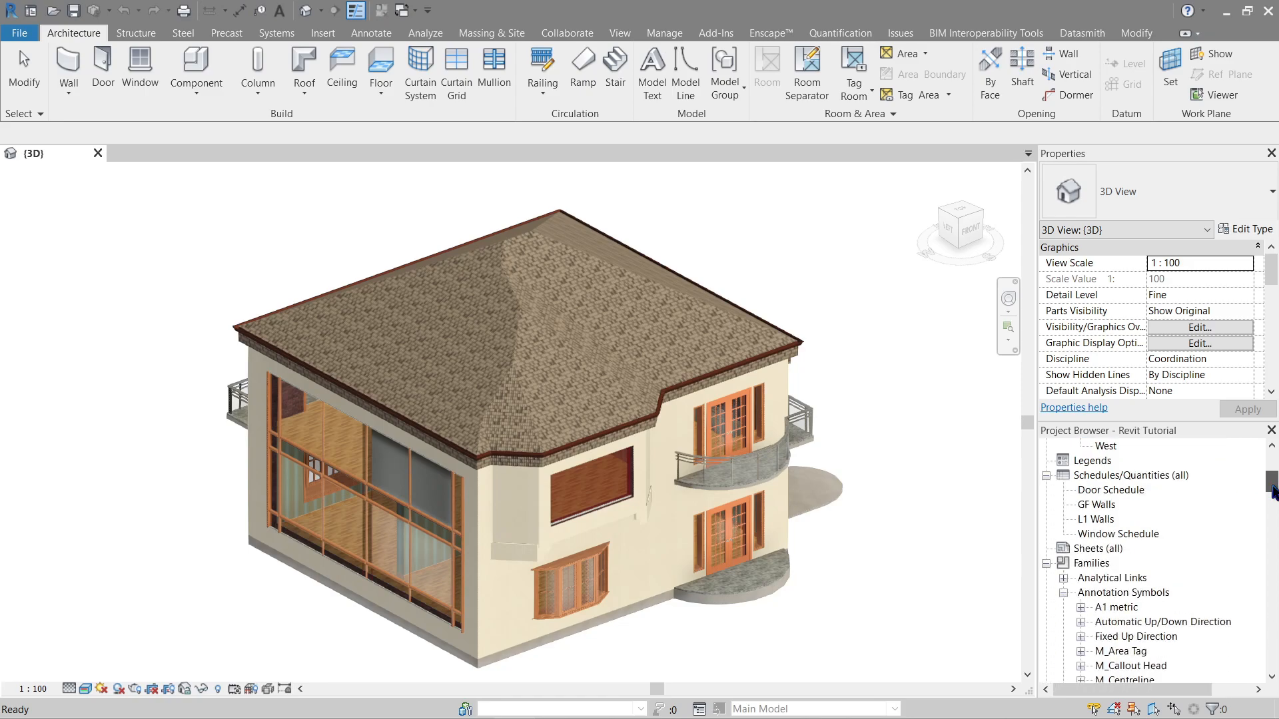
pyautogui.click(1129, 476)
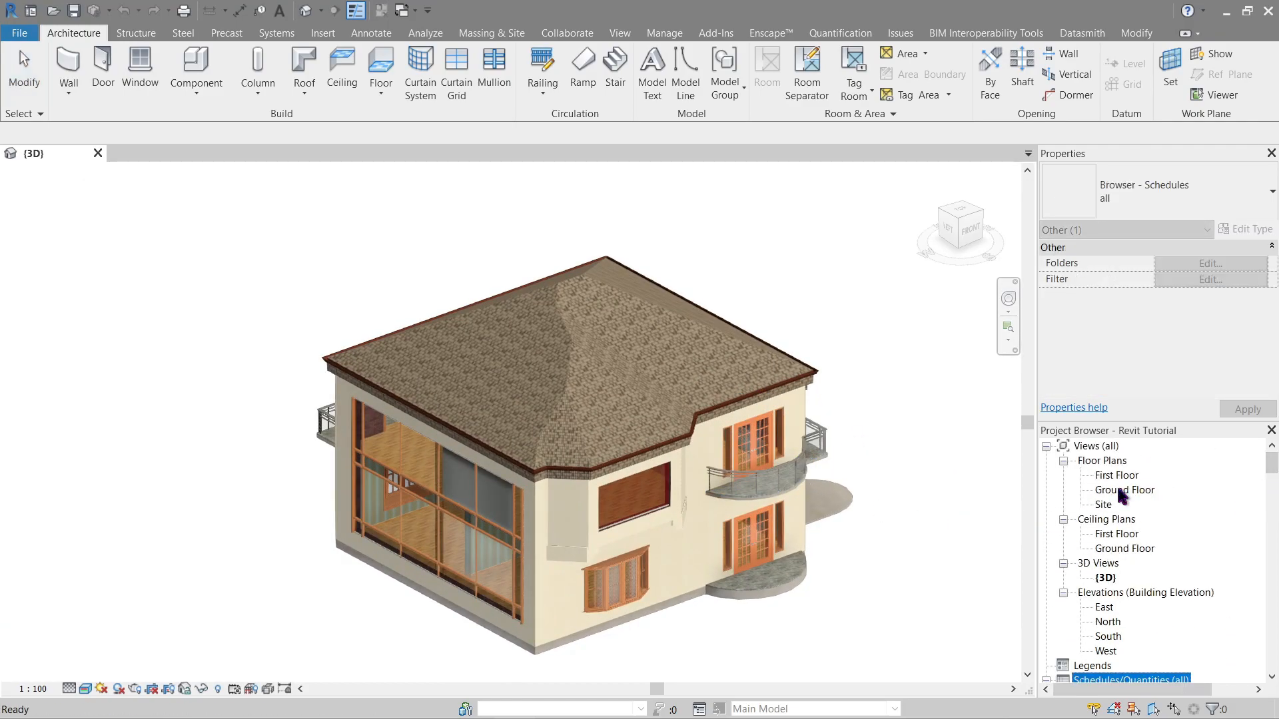
# Open the Ground Floor plan and deselect grid line C
pyautogui.doubleClick(1126, 489)
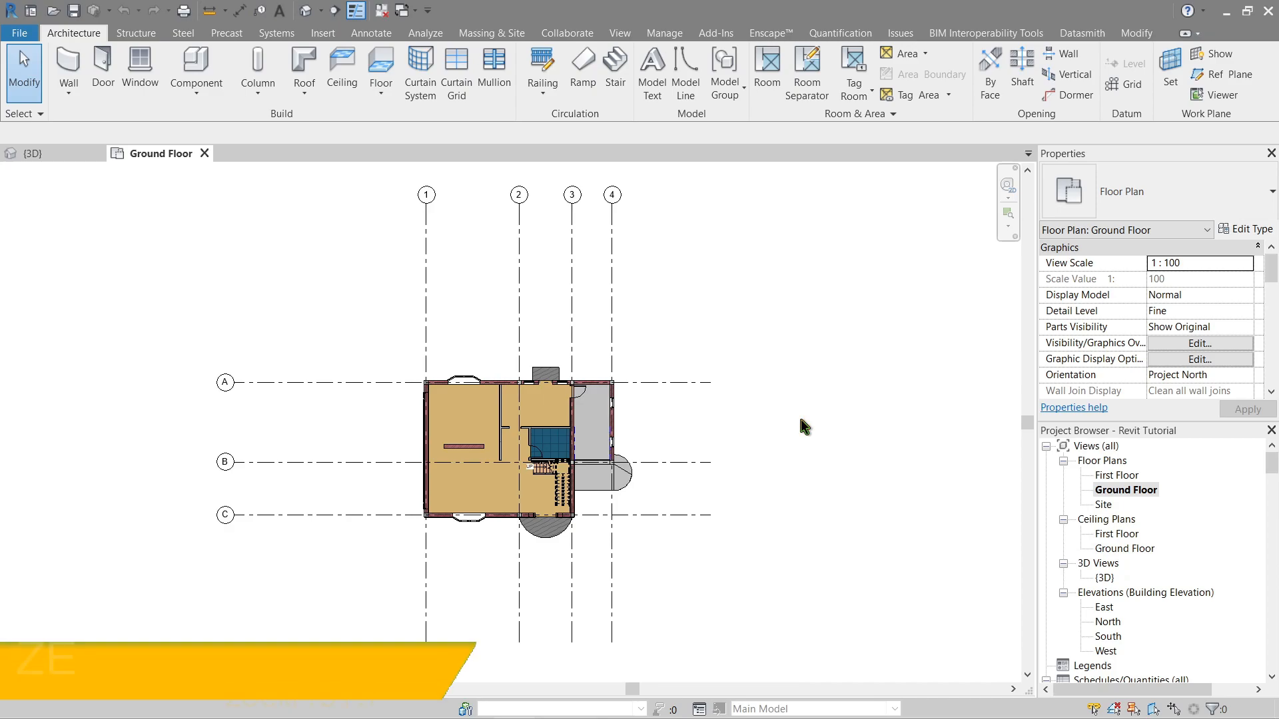
pyautogui.click(610, 195)
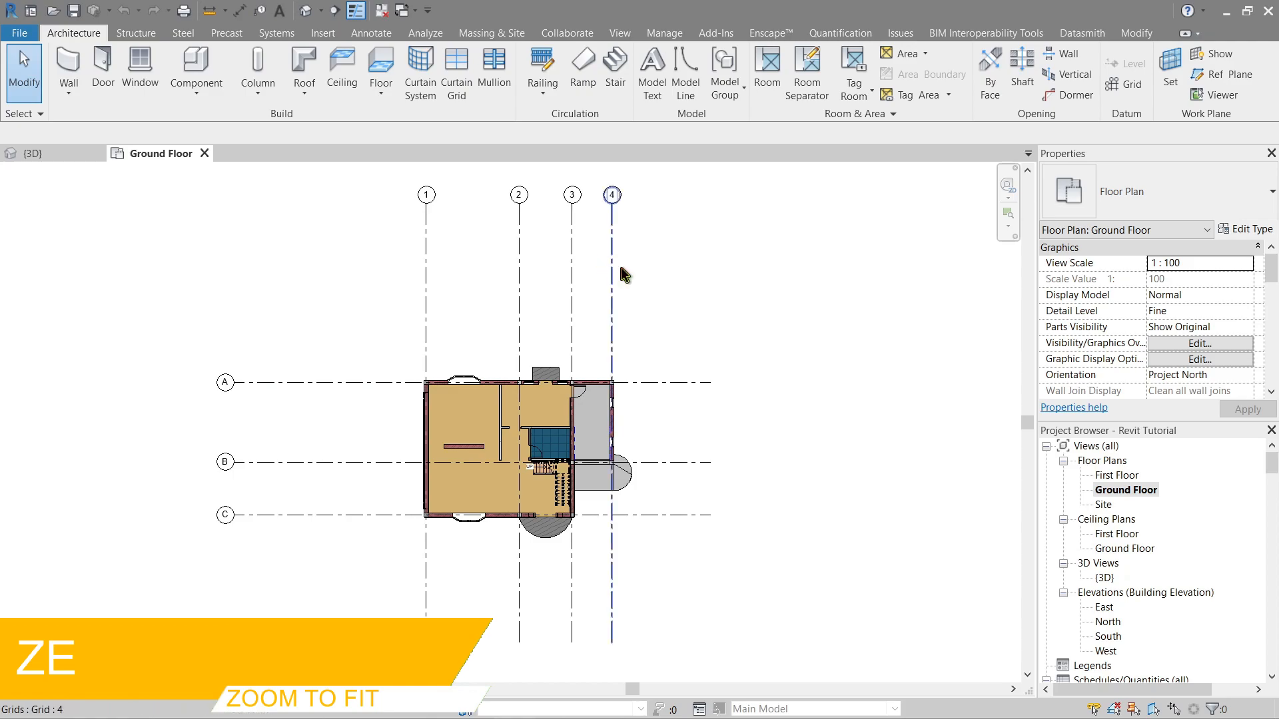
pyautogui.moveTo(620, 271)
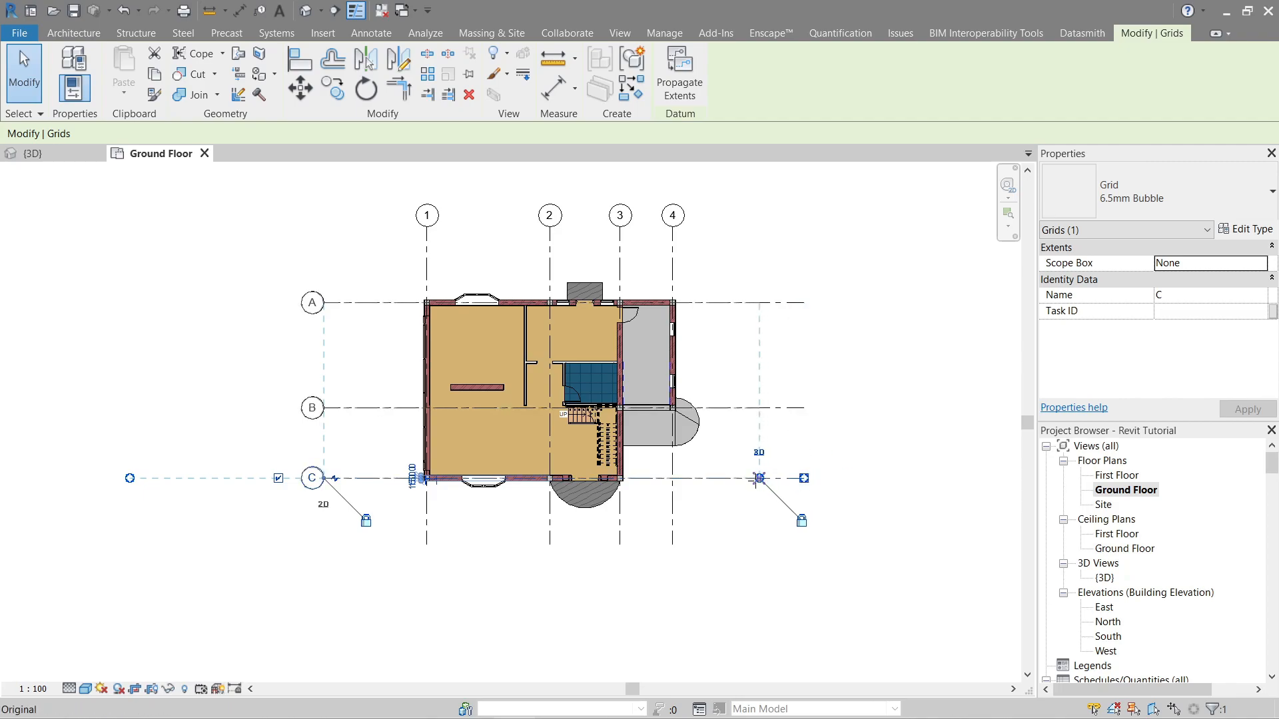
pyautogui.click(72, 33)
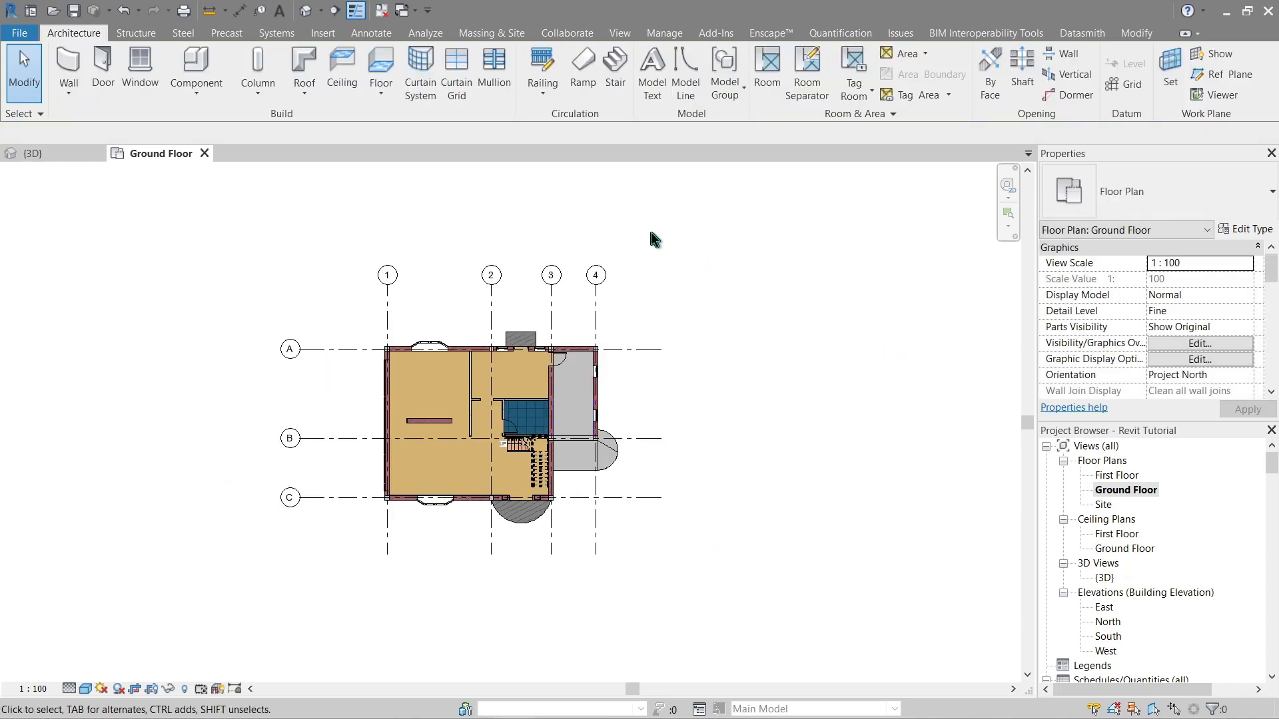
pyautogui.moveTo(847, 313)
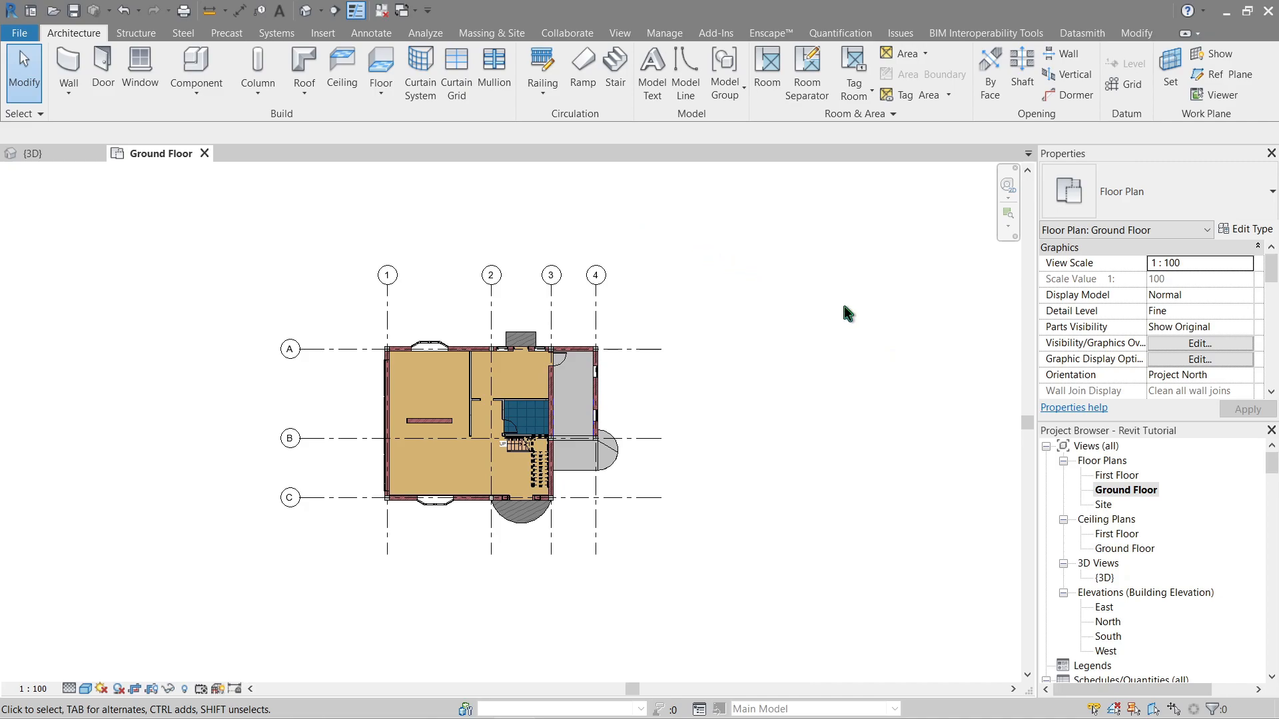
# Show the Ground Floor crop region and tighten its boundary lines around the house
pyautogui.scroll(-3)
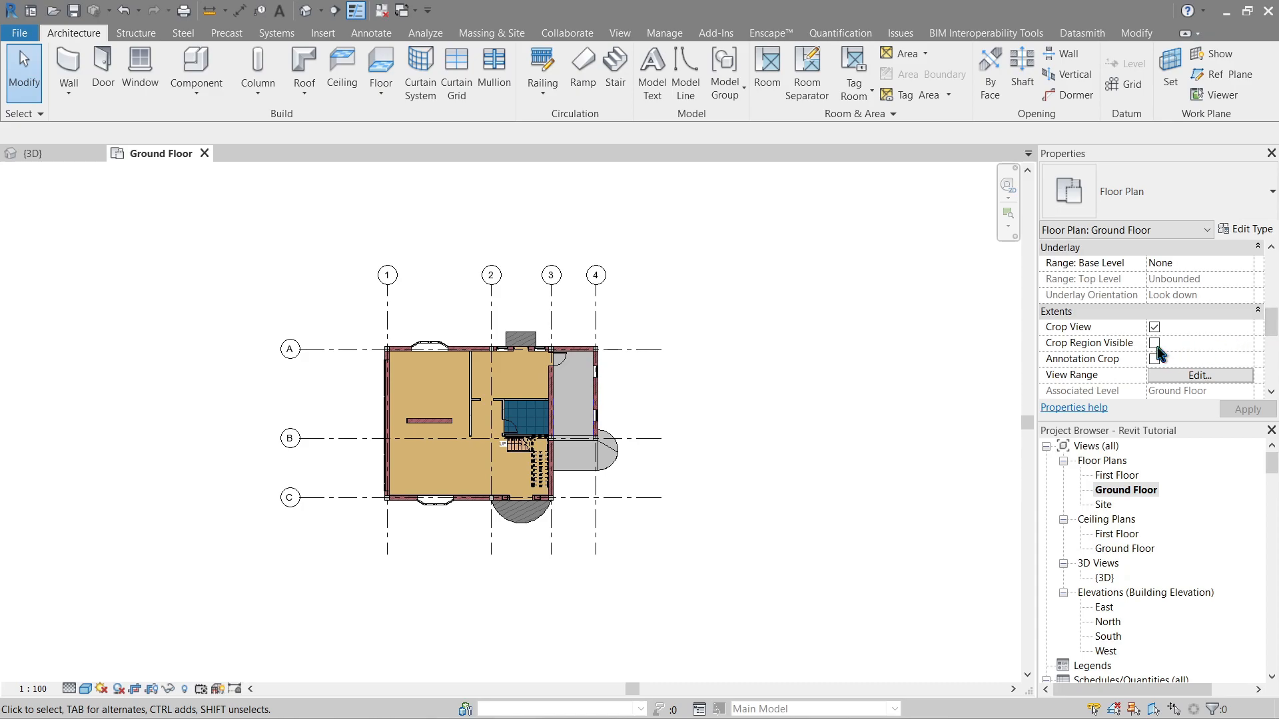
pyautogui.click(1153, 342)
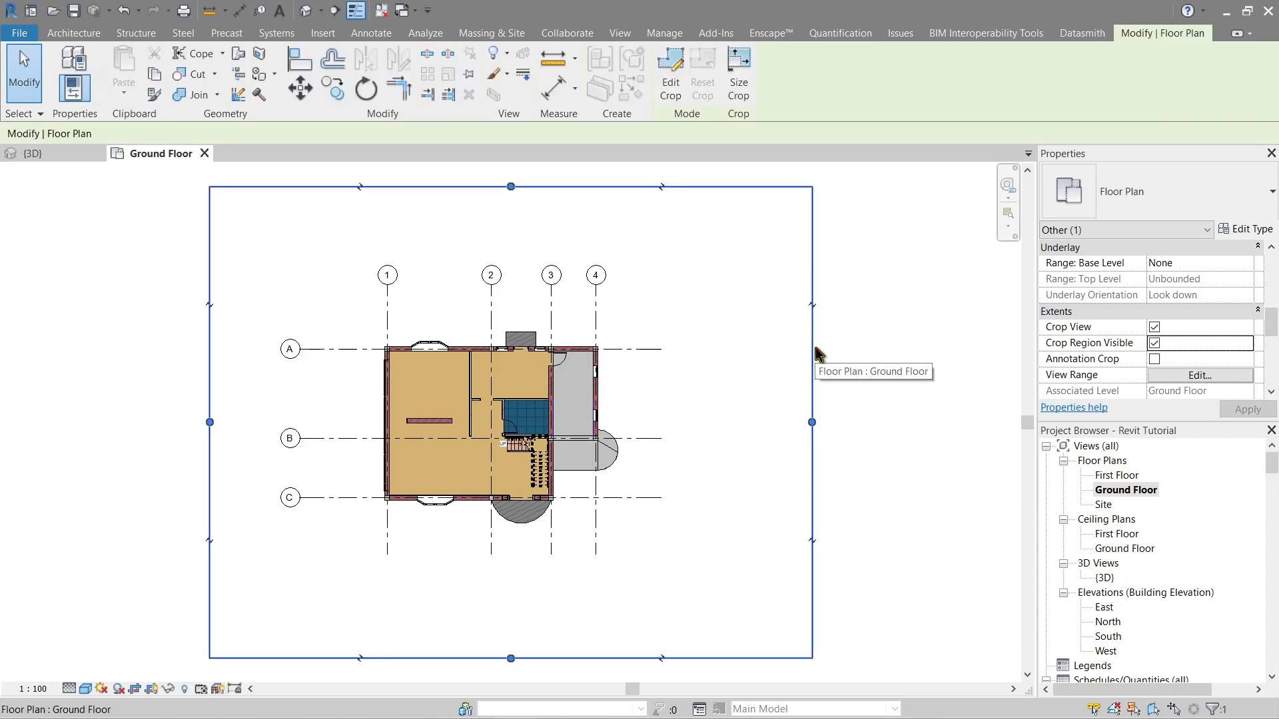
pyautogui.click(671, 73)
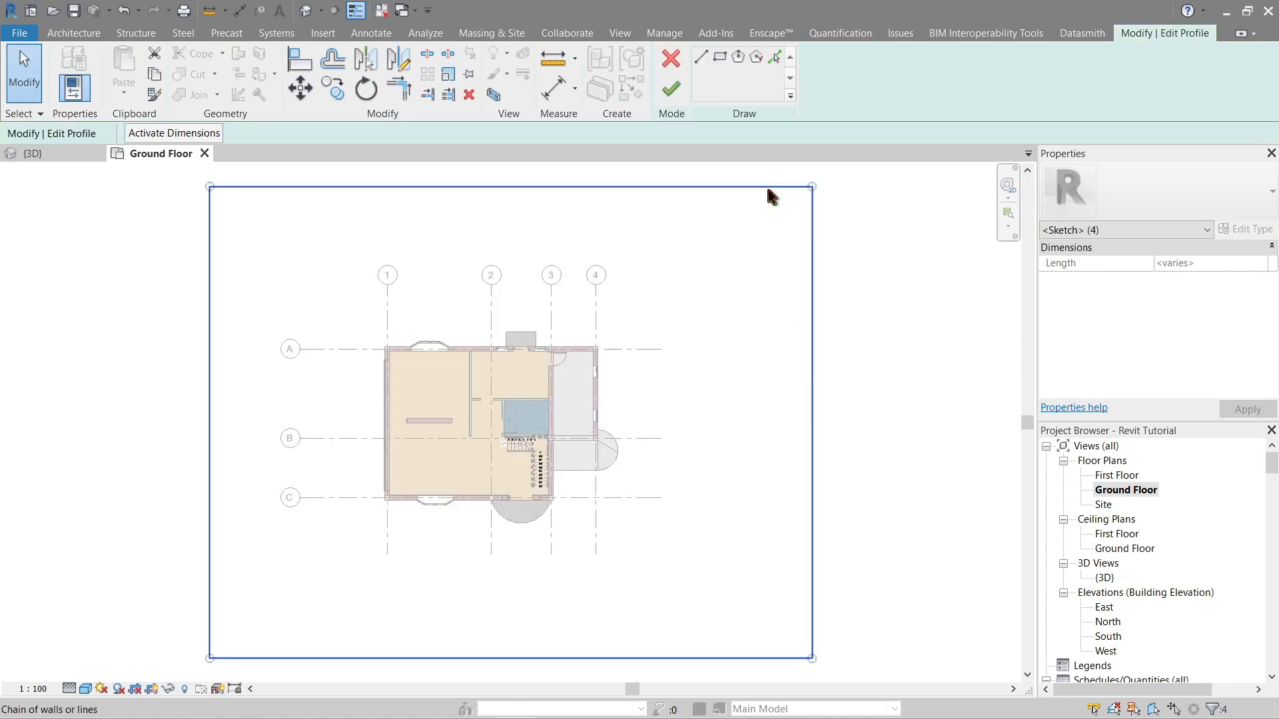
pyautogui.click(720, 55)
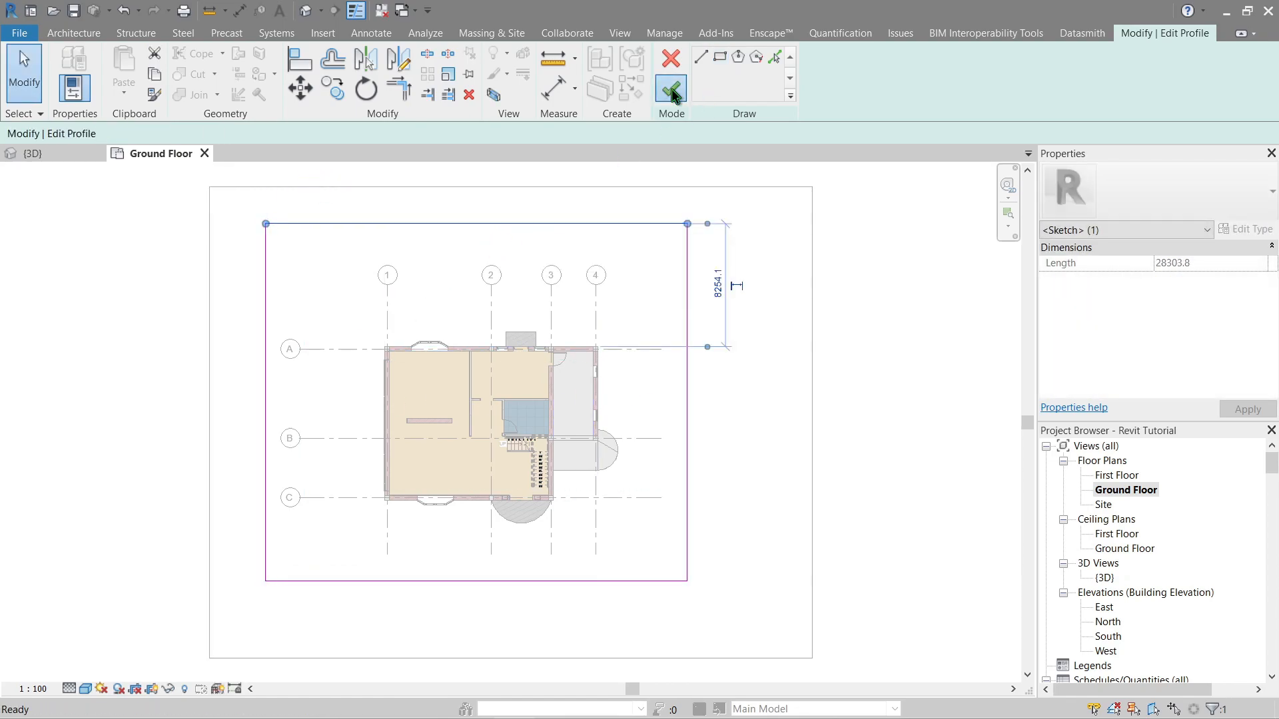
pyautogui.click(670, 83)
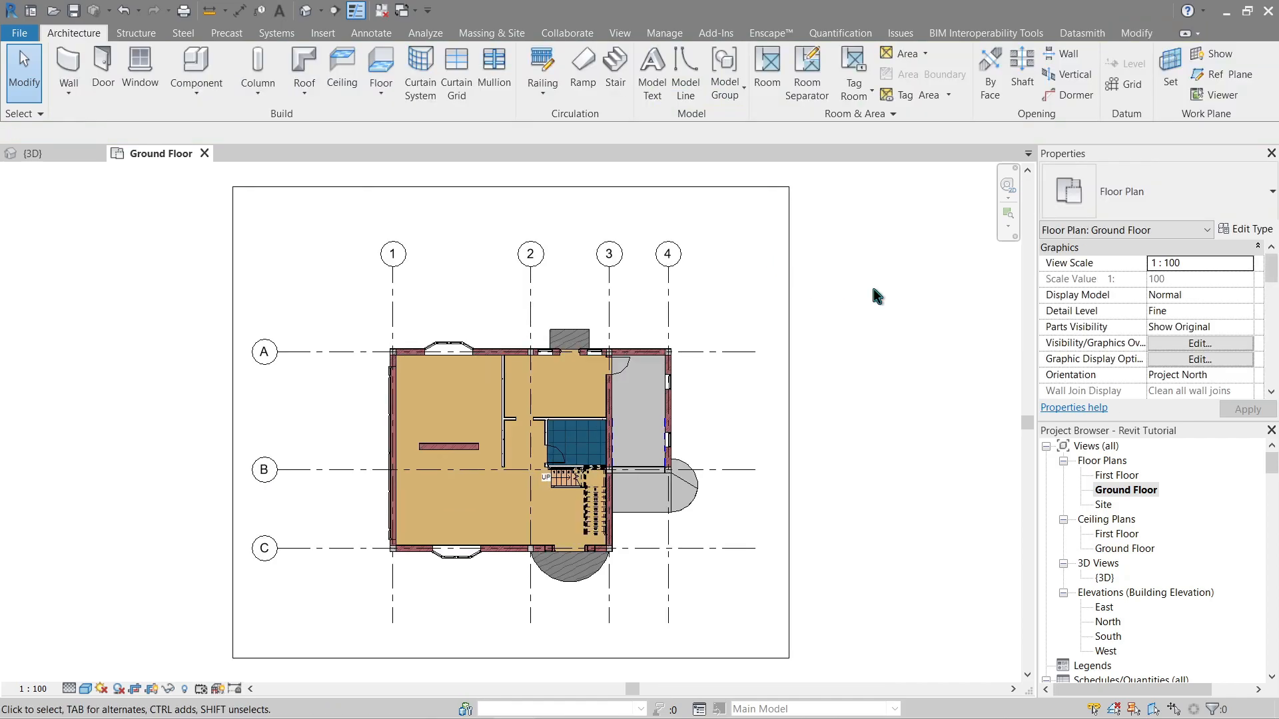
pyautogui.moveTo(855, 275)
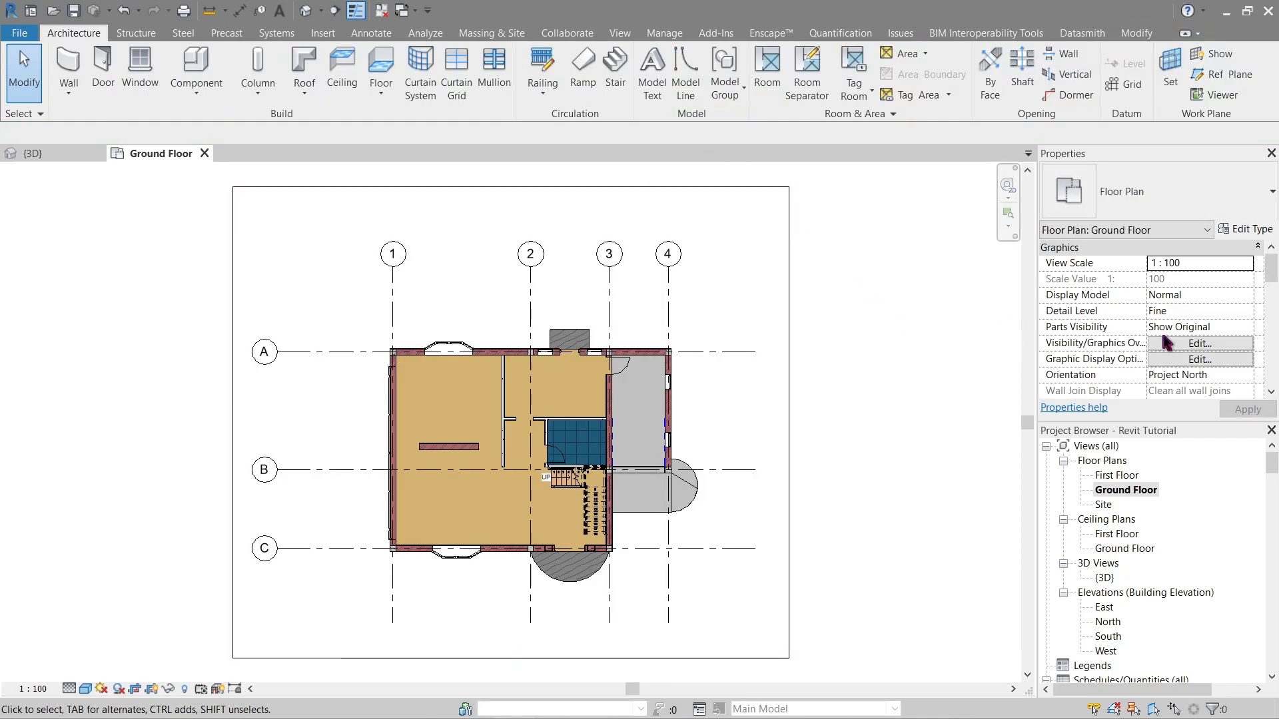
# Show the First Floor crop region and sketch a boundary around the house and grids
pyautogui.scroll(-3)
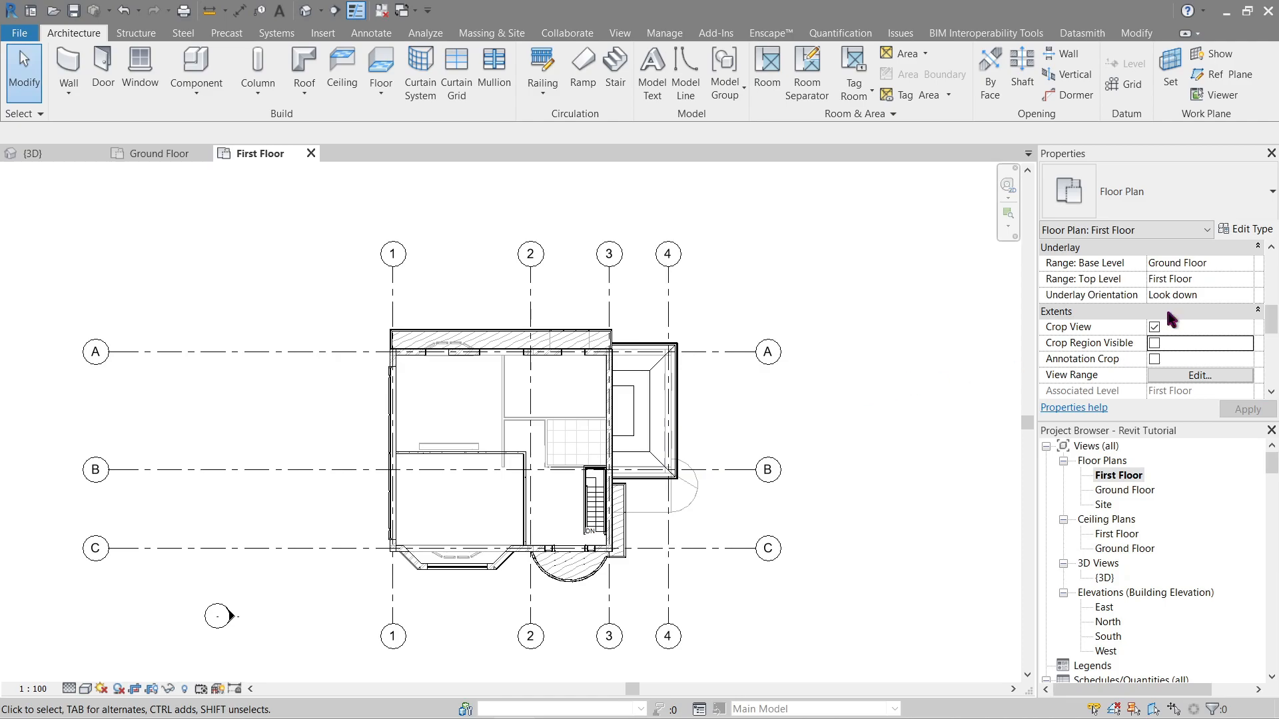
pyautogui.click(1153, 342)
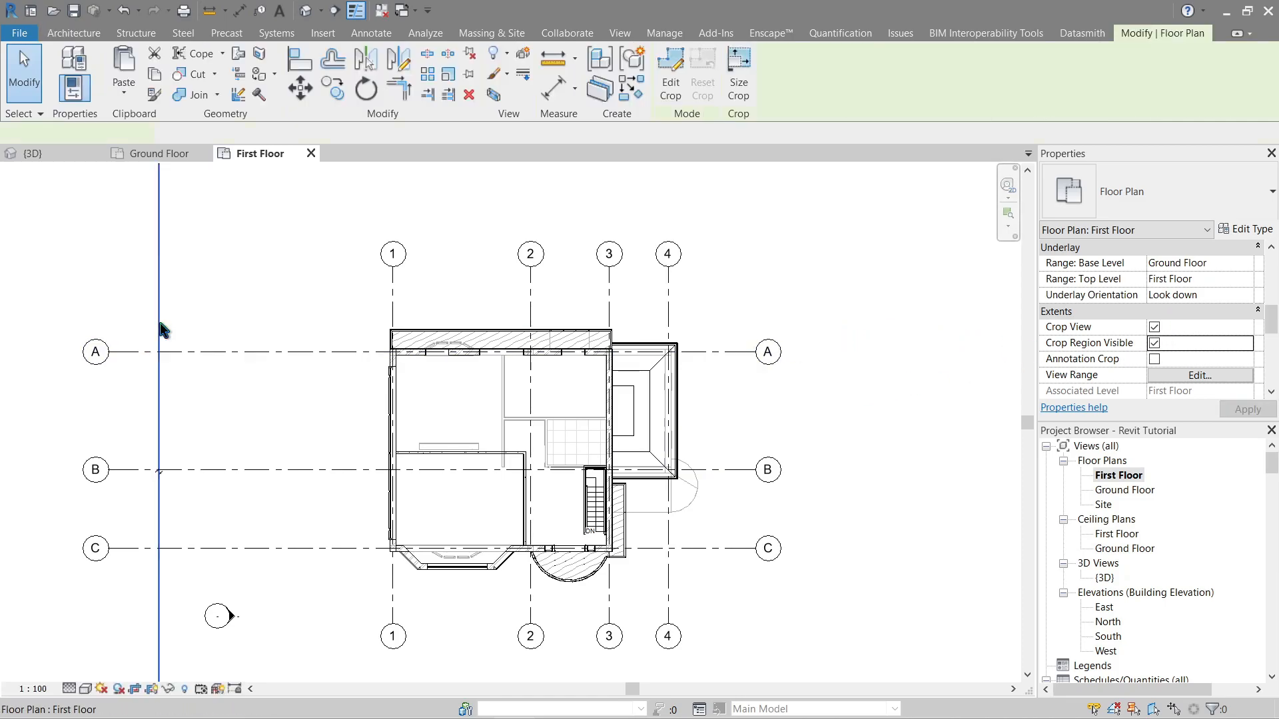
pyautogui.click(669, 73)
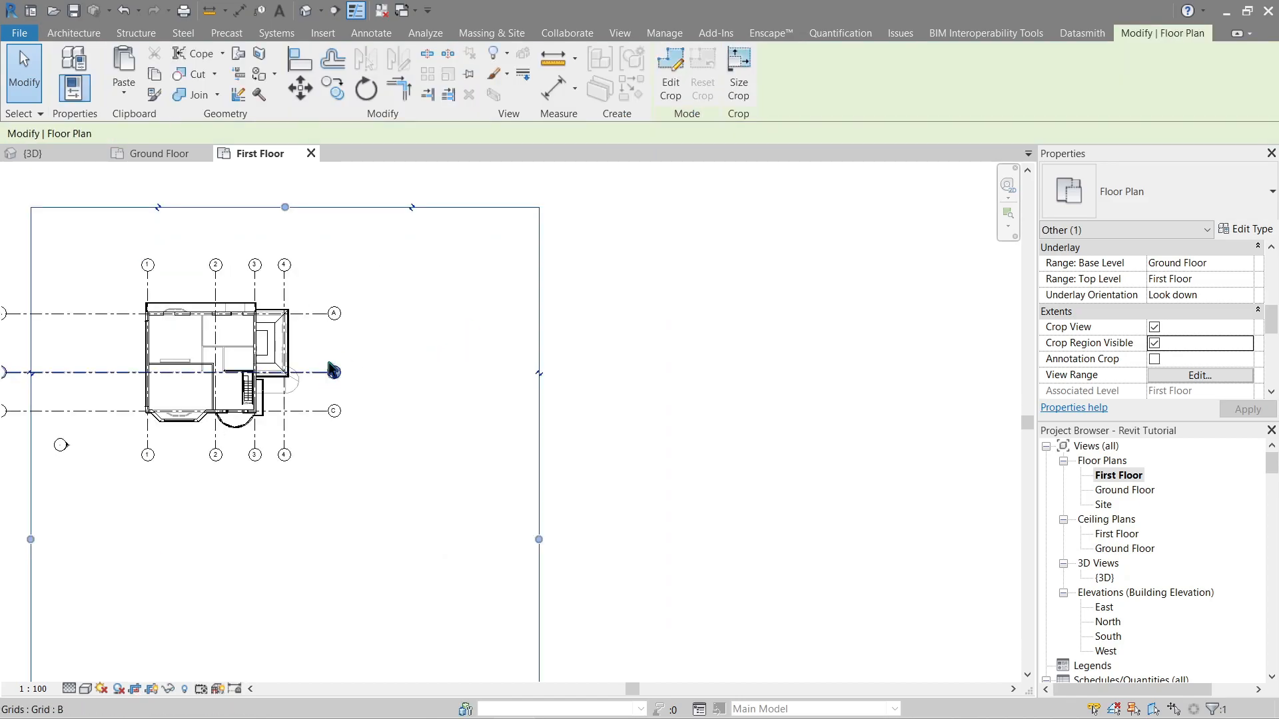
pyautogui.click(72, 32)
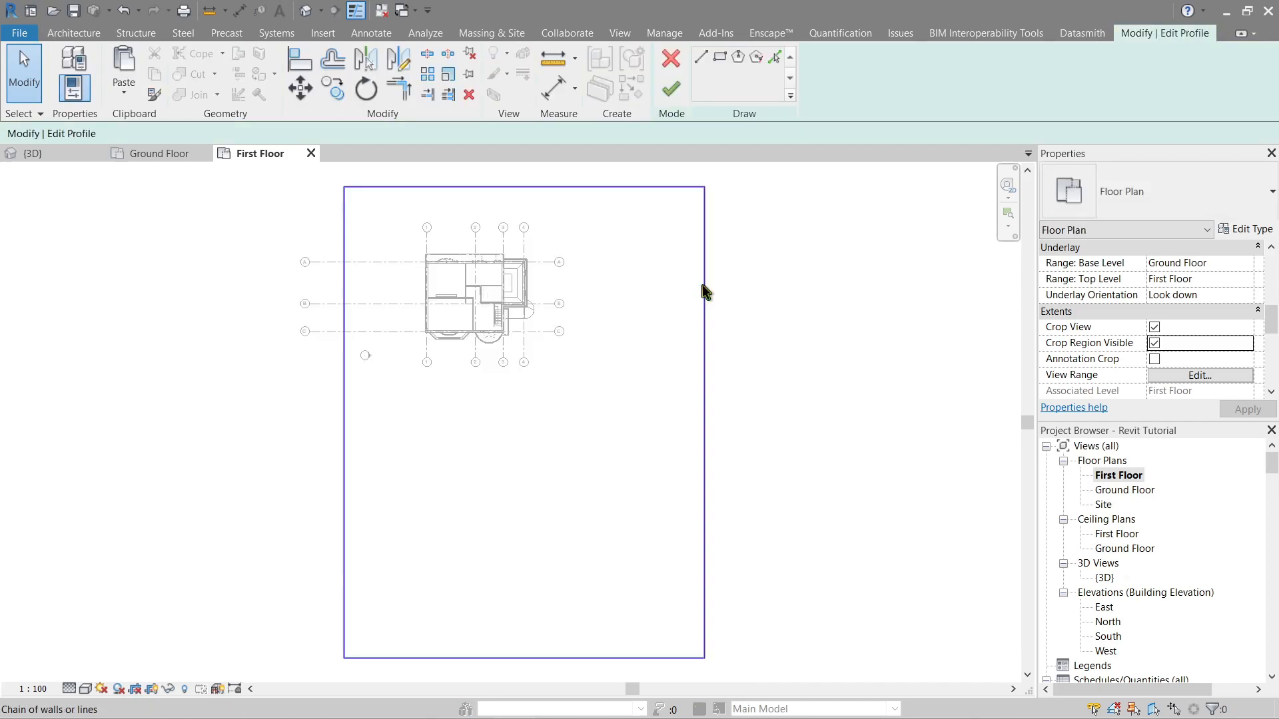
pyautogui.click(123, 73)
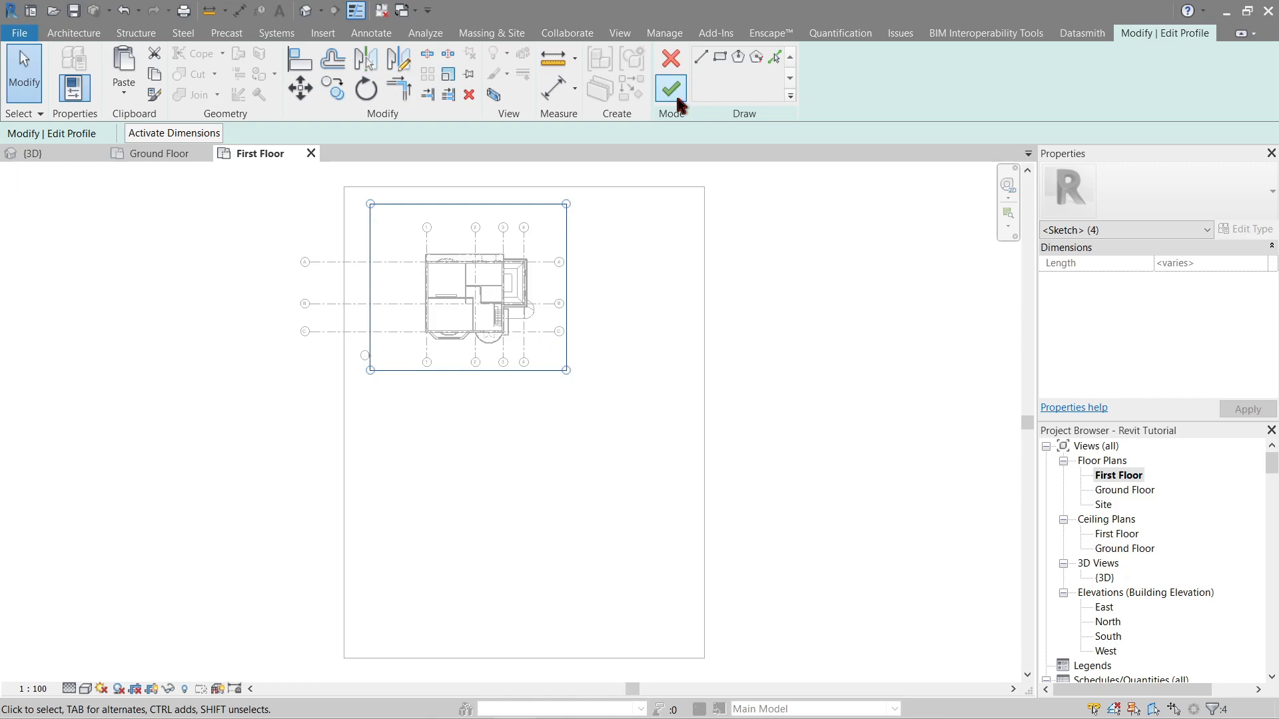
pyautogui.click(669, 87)
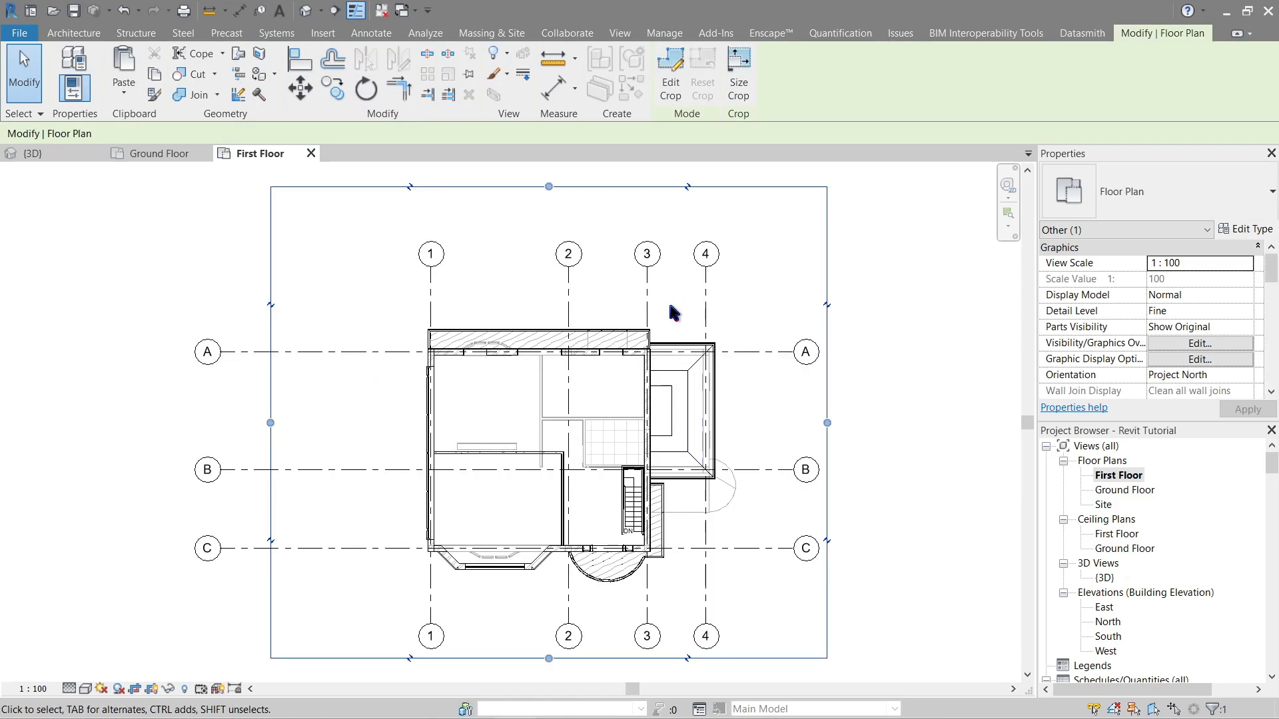
# Uncheck Elevations under Annotation Categories for the First Floor, and hide its crop region
pyautogui.click(73, 33)
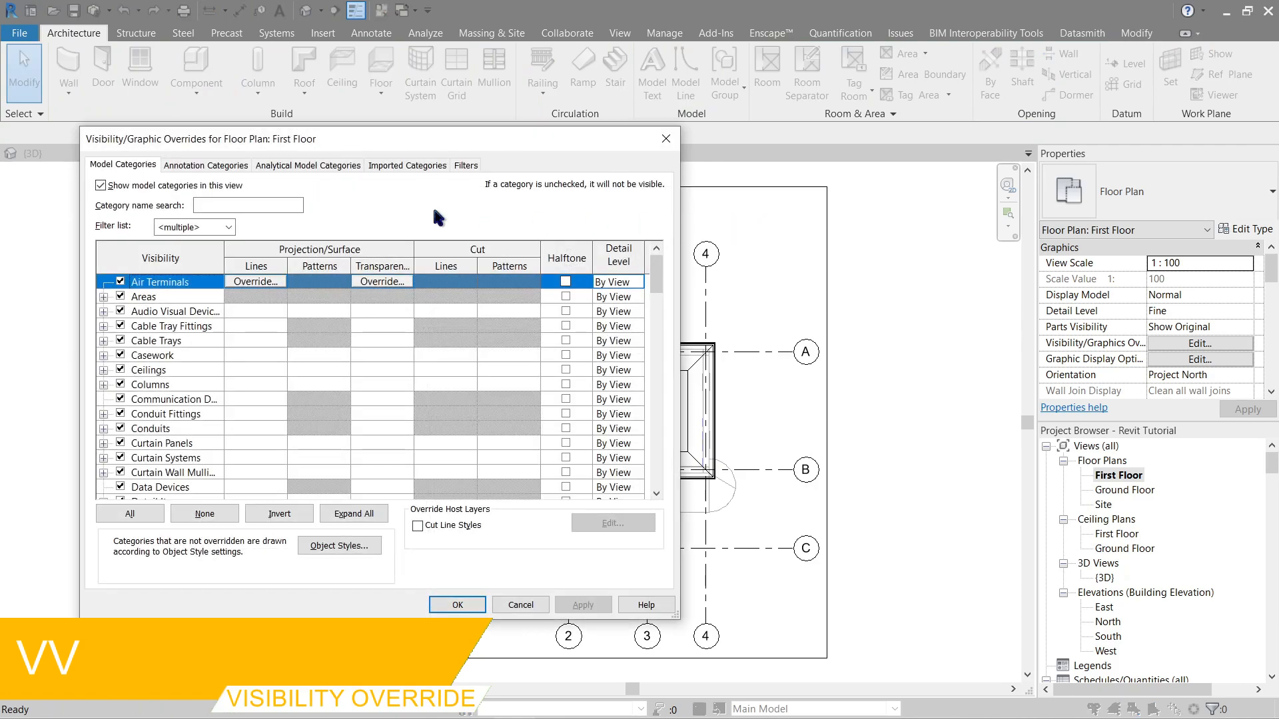
pyautogui.click(206, 164)
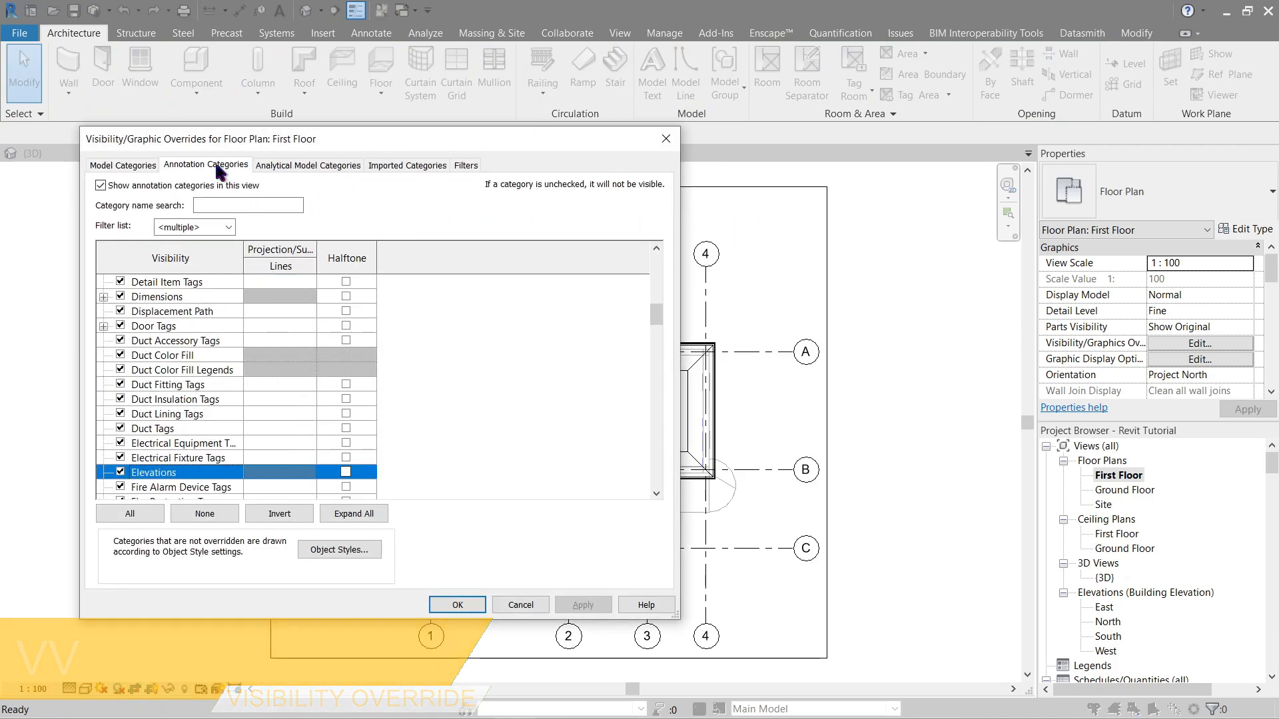
pyautogui.click(456, 604)
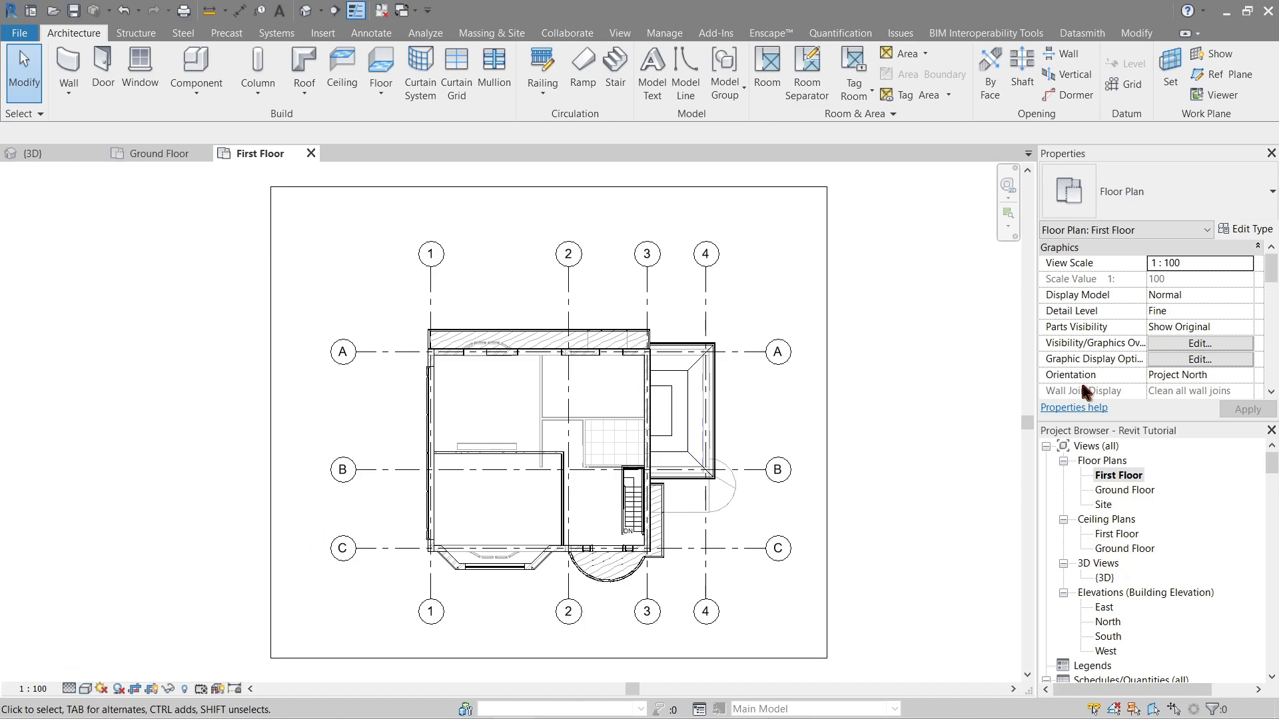
pyautogui.scroll(-3)
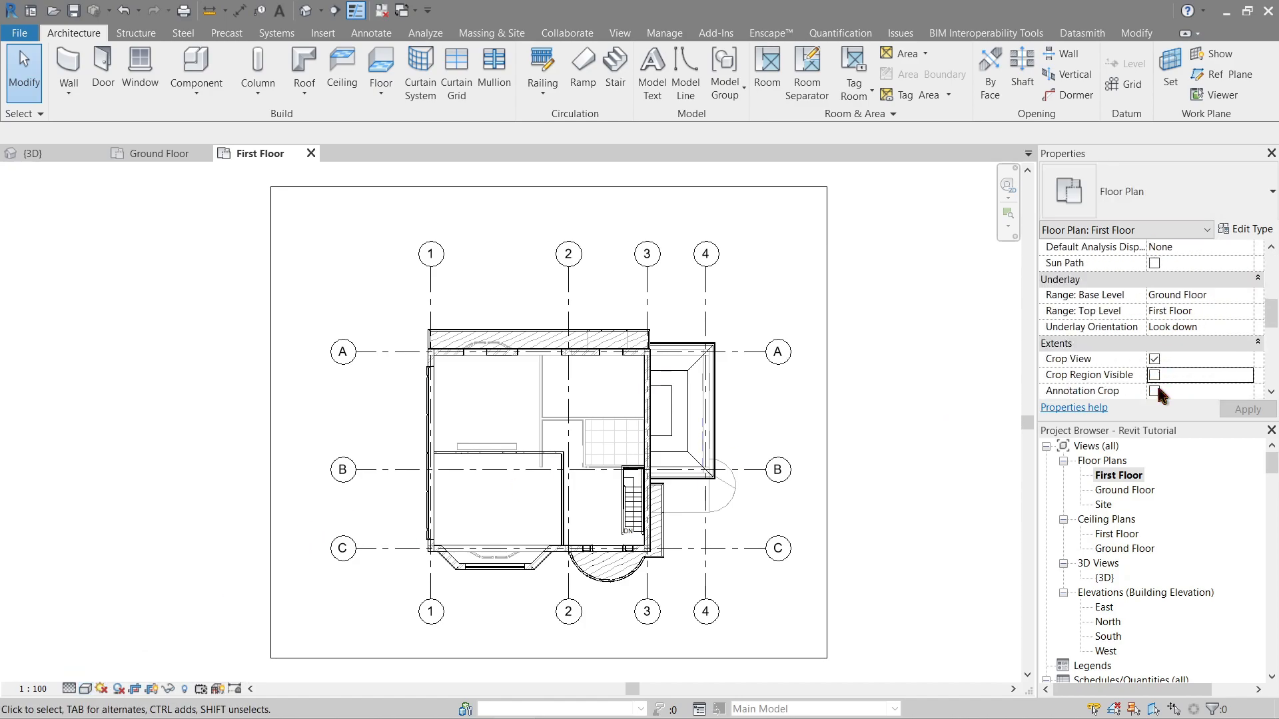
# Open the Ground Floor plan and uncheck Elevations in its annotation visibility settings
pyautogui.doubleClick(1126, 489)
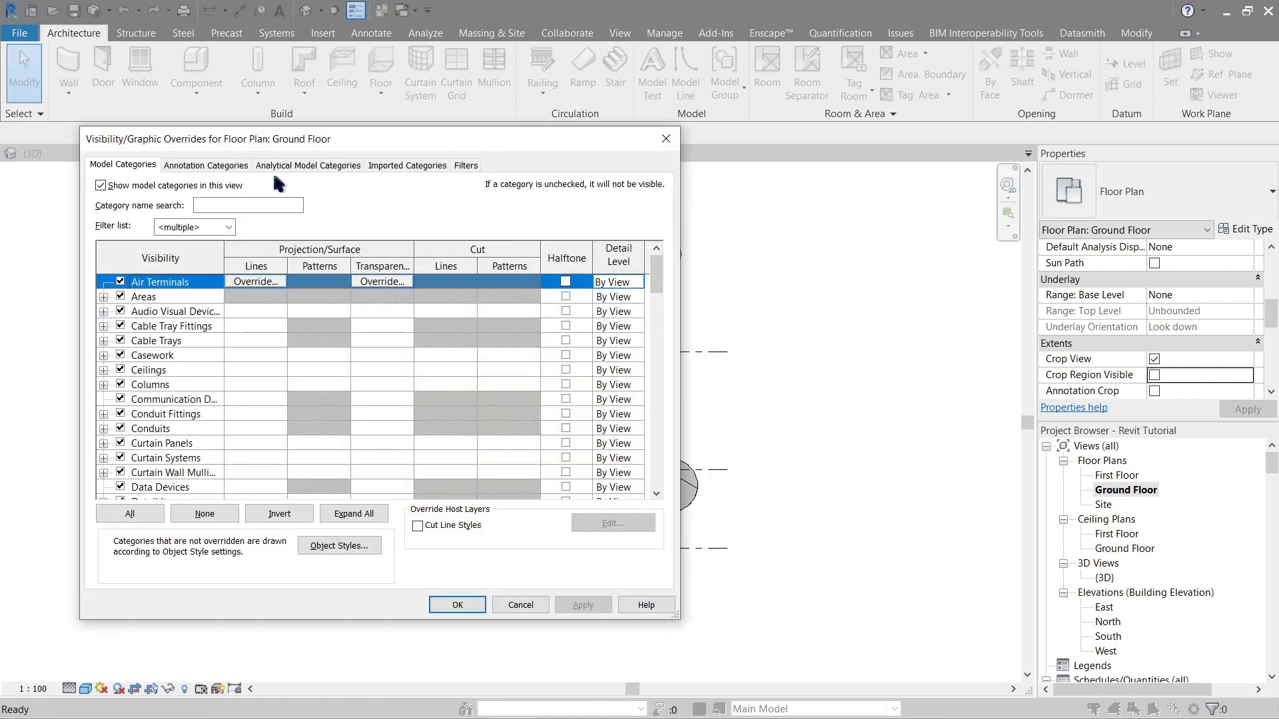
pyautogui.click(207, 164)
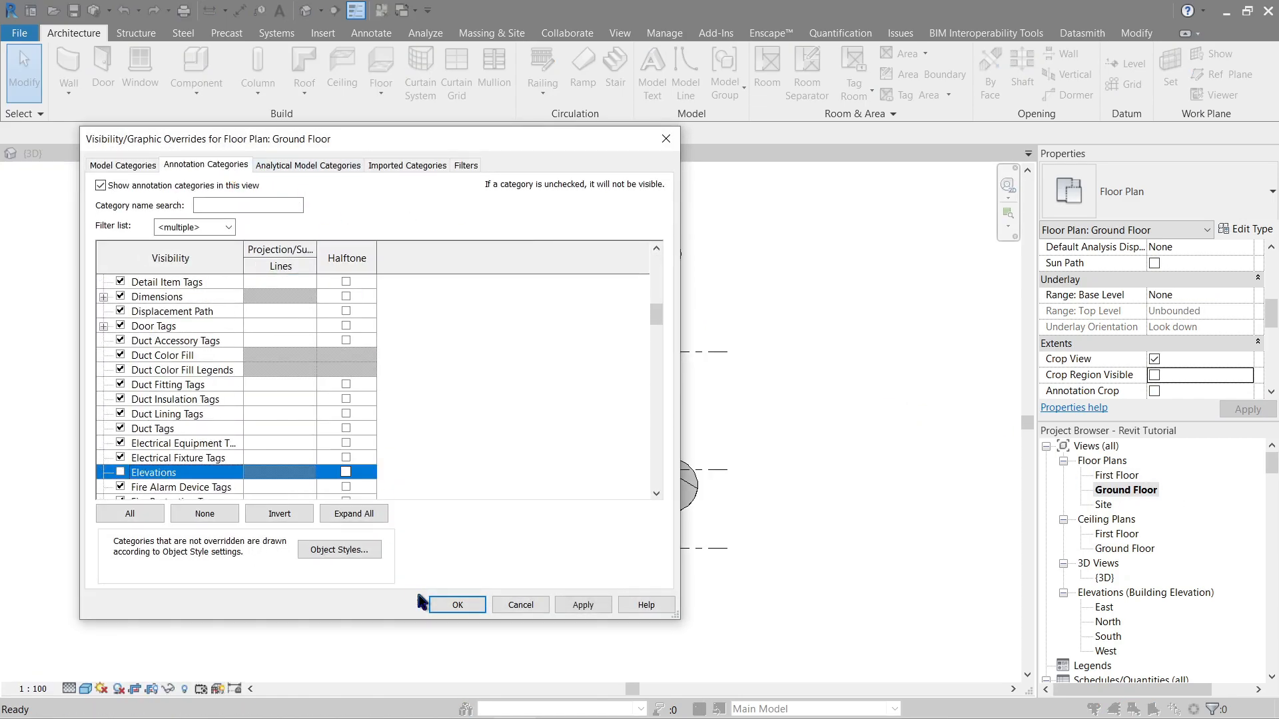
pyautogui.click(456, 604)
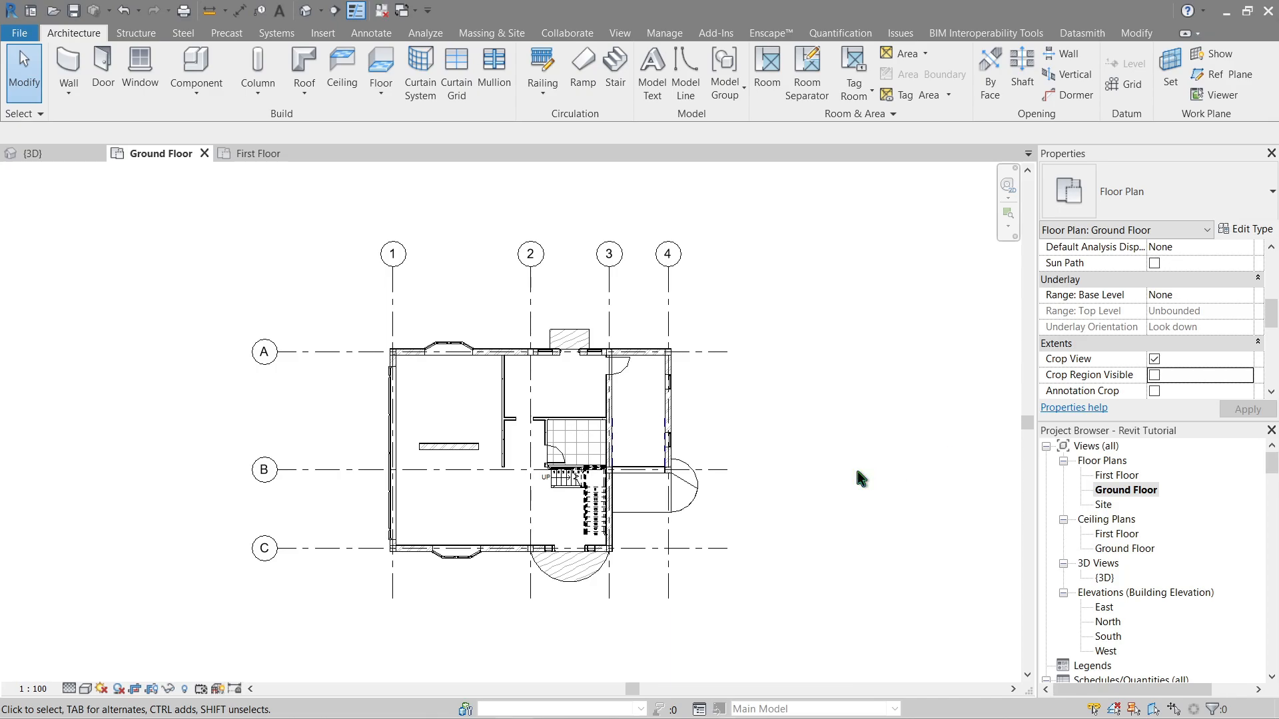
pyautogui.moveTo(1117, 632)
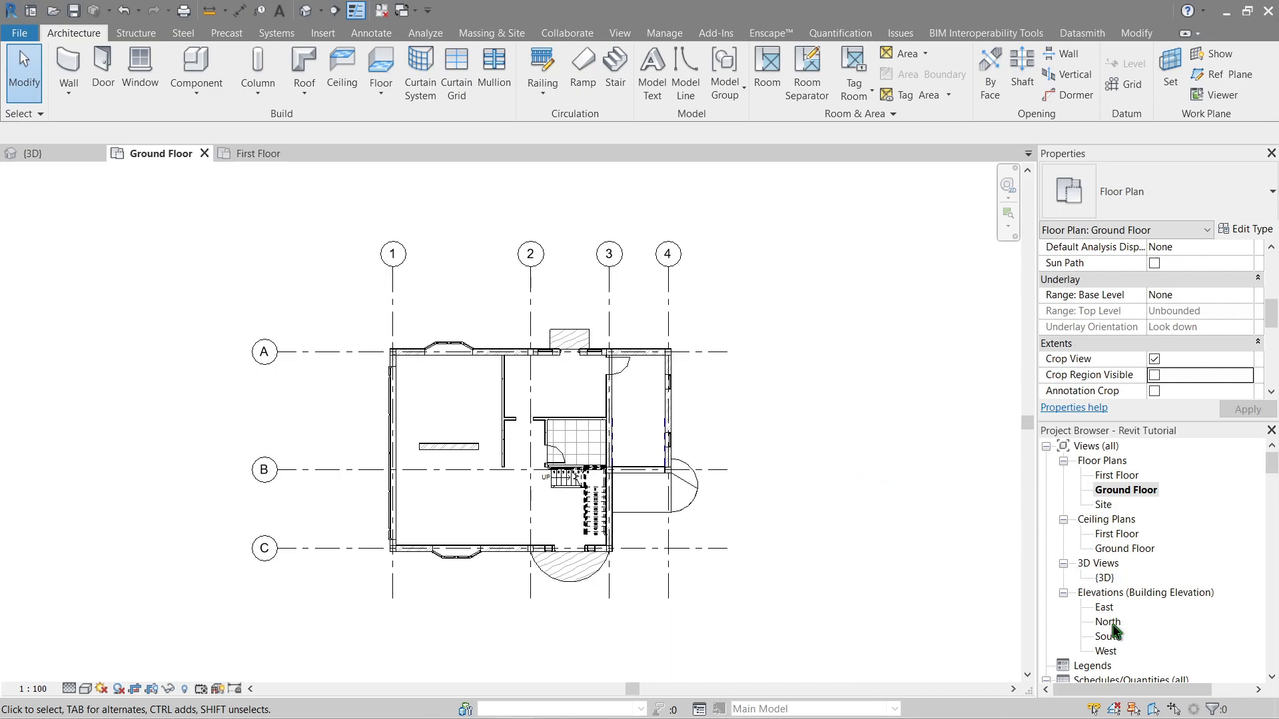
# Open the North elevation, shorten level lines, apply Hidden Line style and enable Crop View
pyautogui.click(1108, 621)
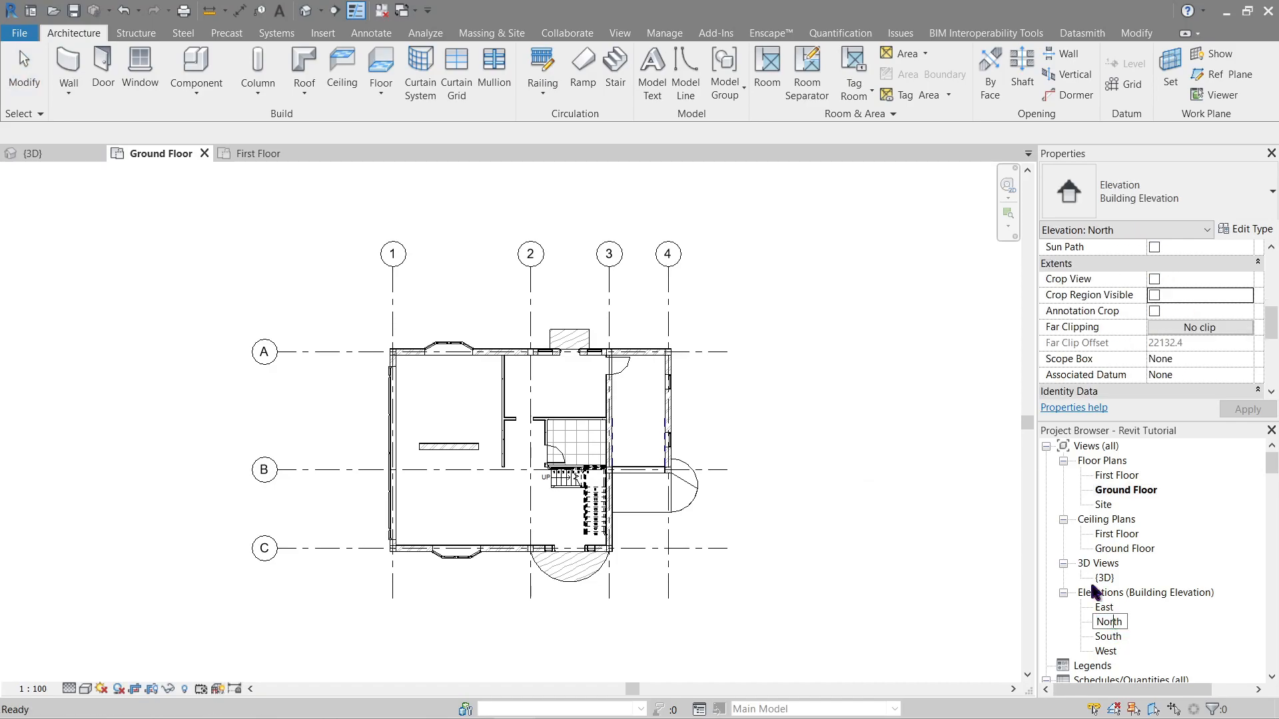
pyautogui.doubleClick(1108, 622)
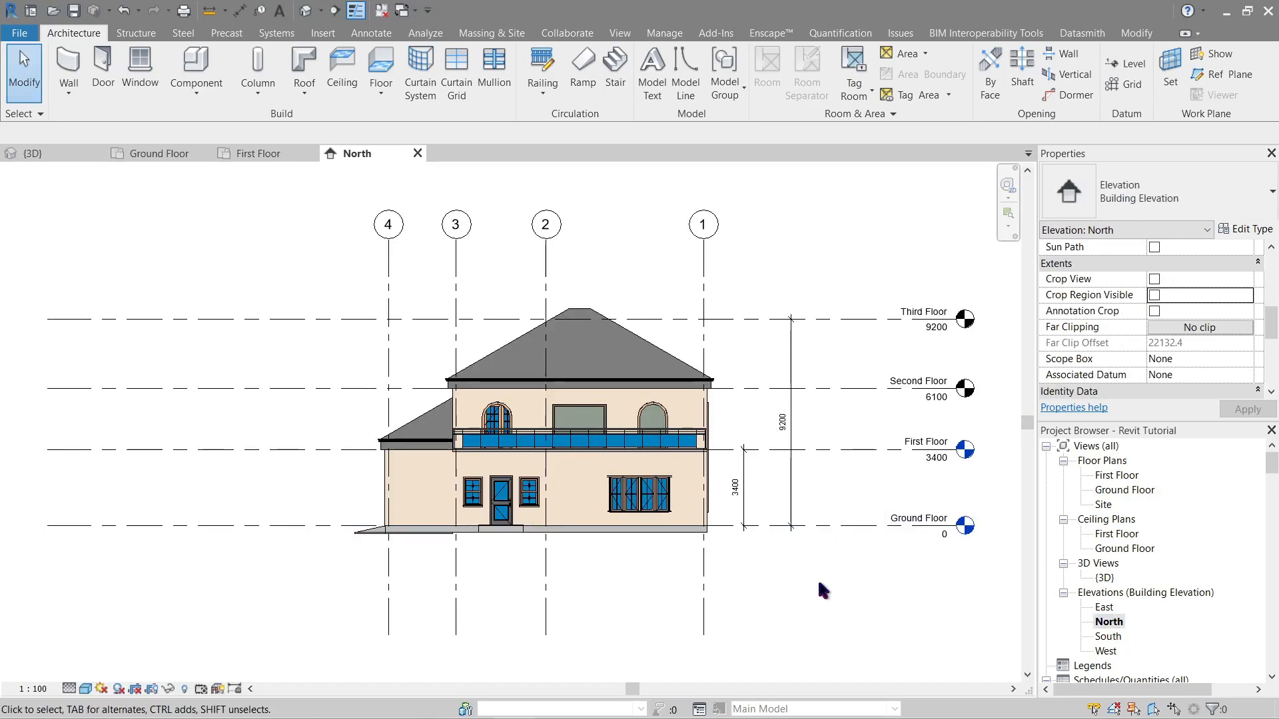
pyautogui.click(734, 486)
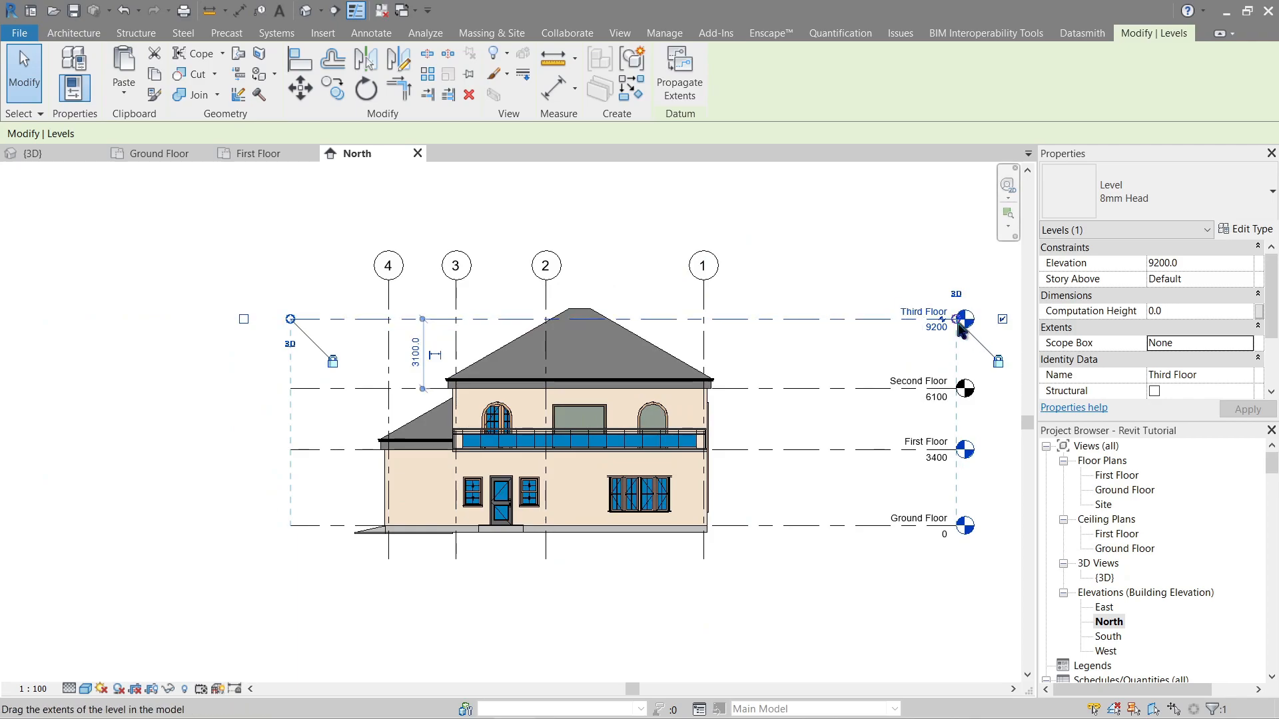
pyautogui.click(366, 551)
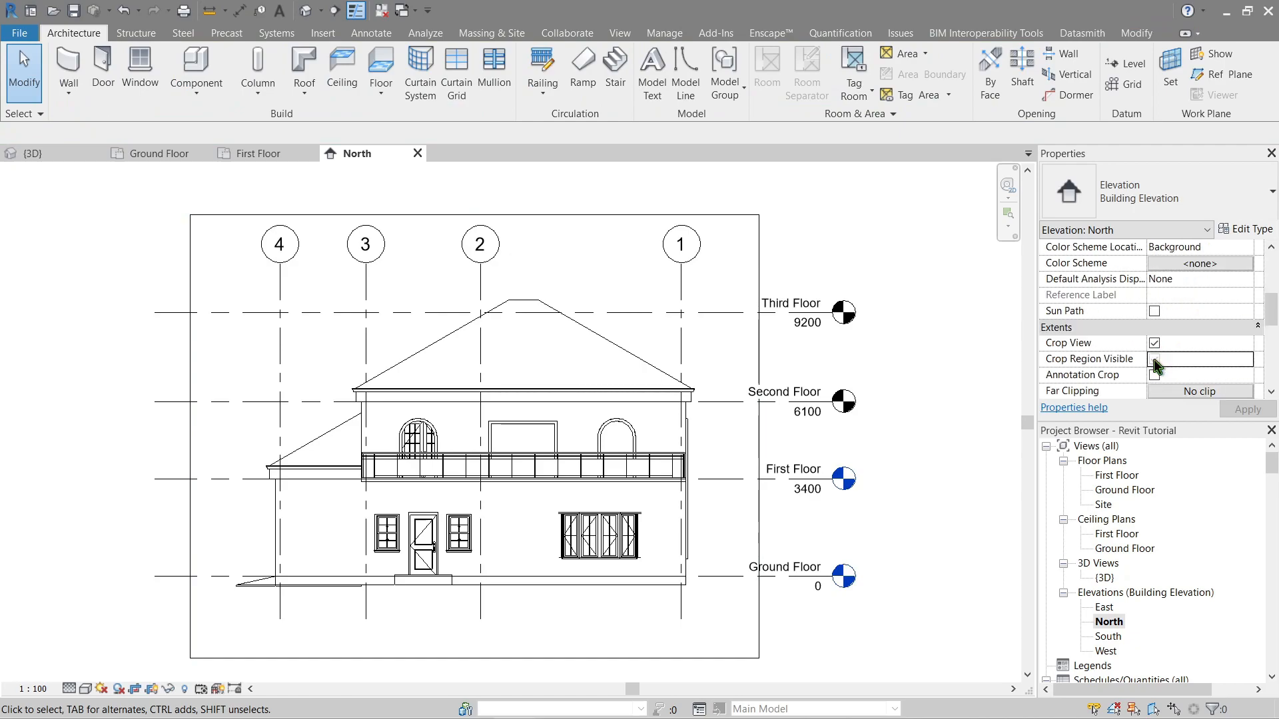
# Review the East and South elevations, then open the West elevation
pyautogui.click(1104, 607)
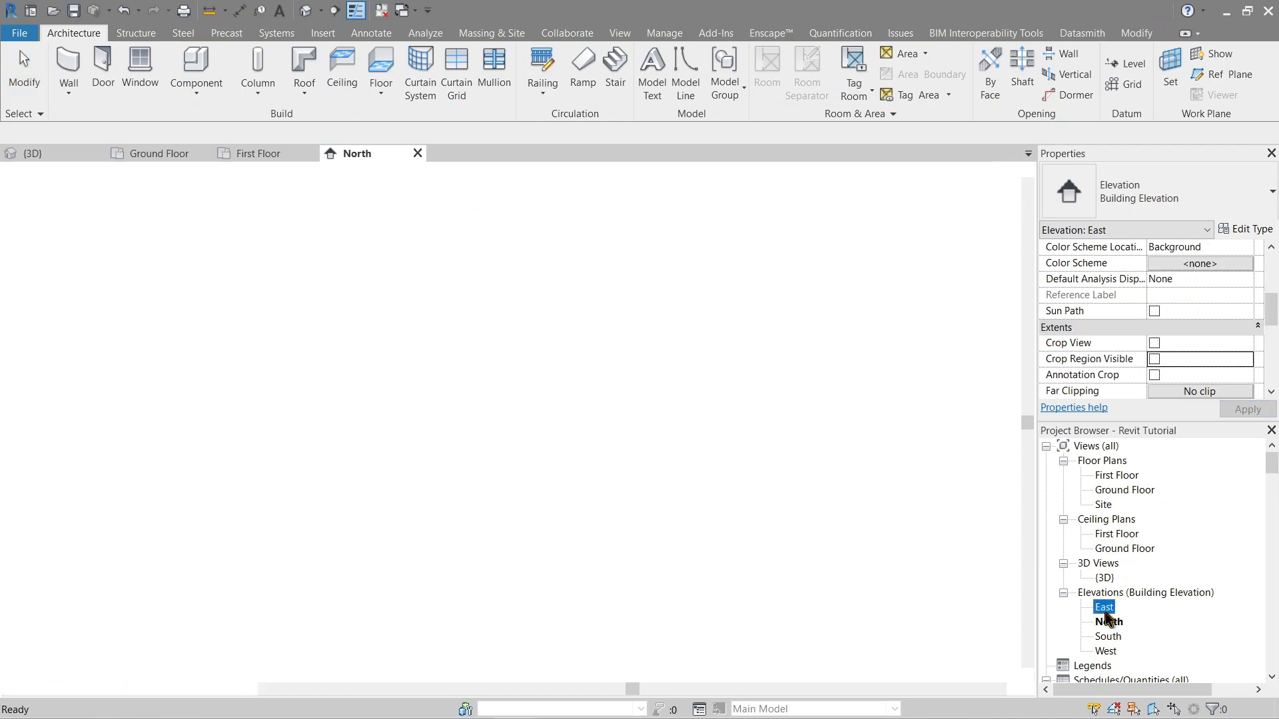
pyautogui.doubleClick(1103, 606)
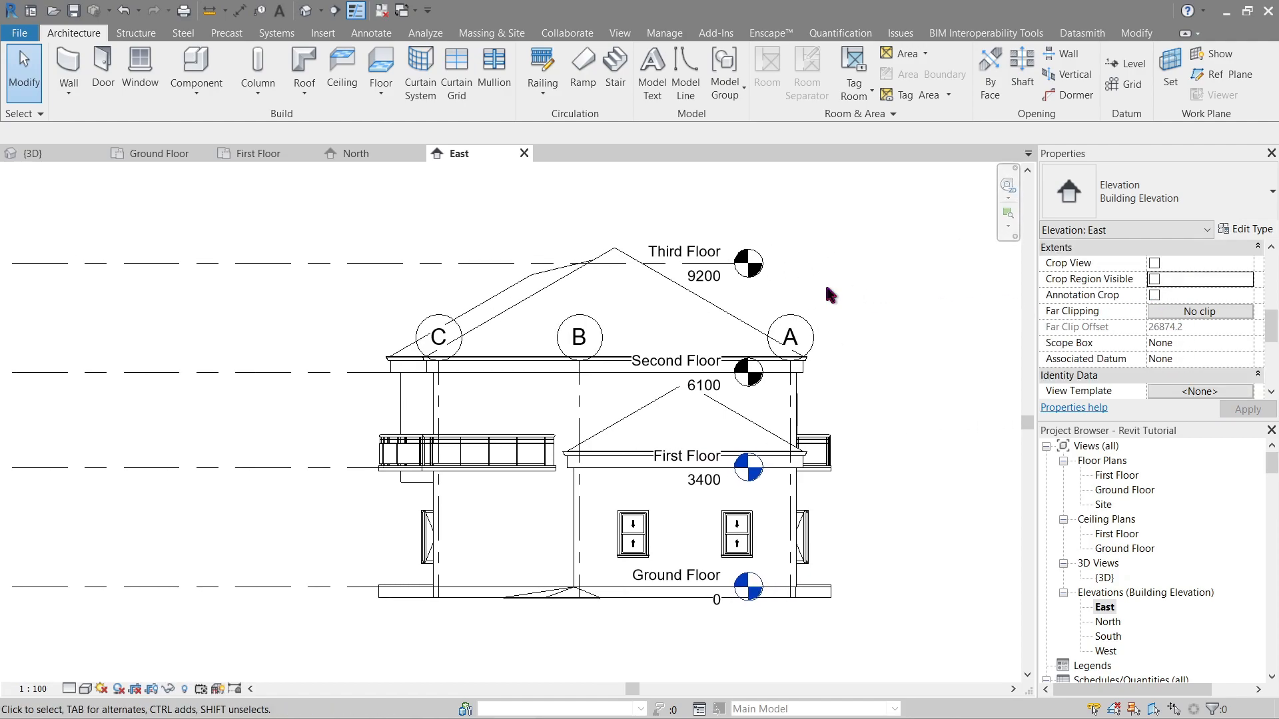
pyautogui.click(1152, 262)
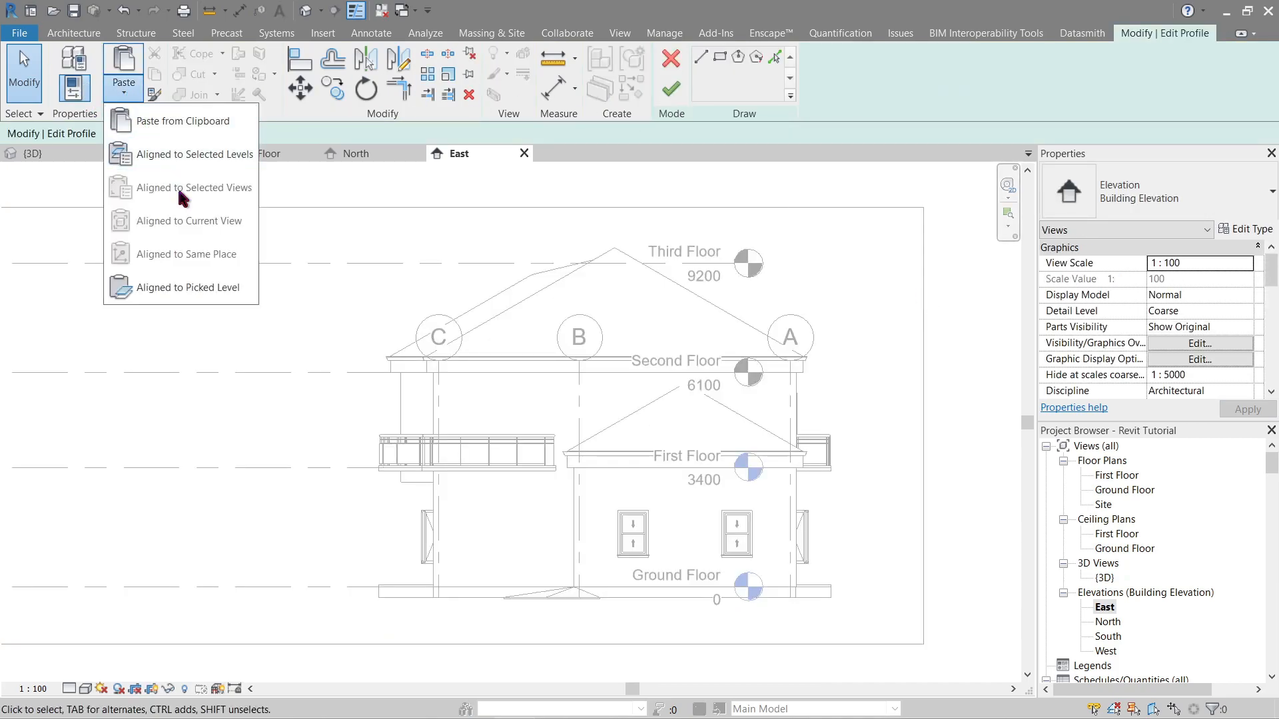
pyautogui.click(384, 269)
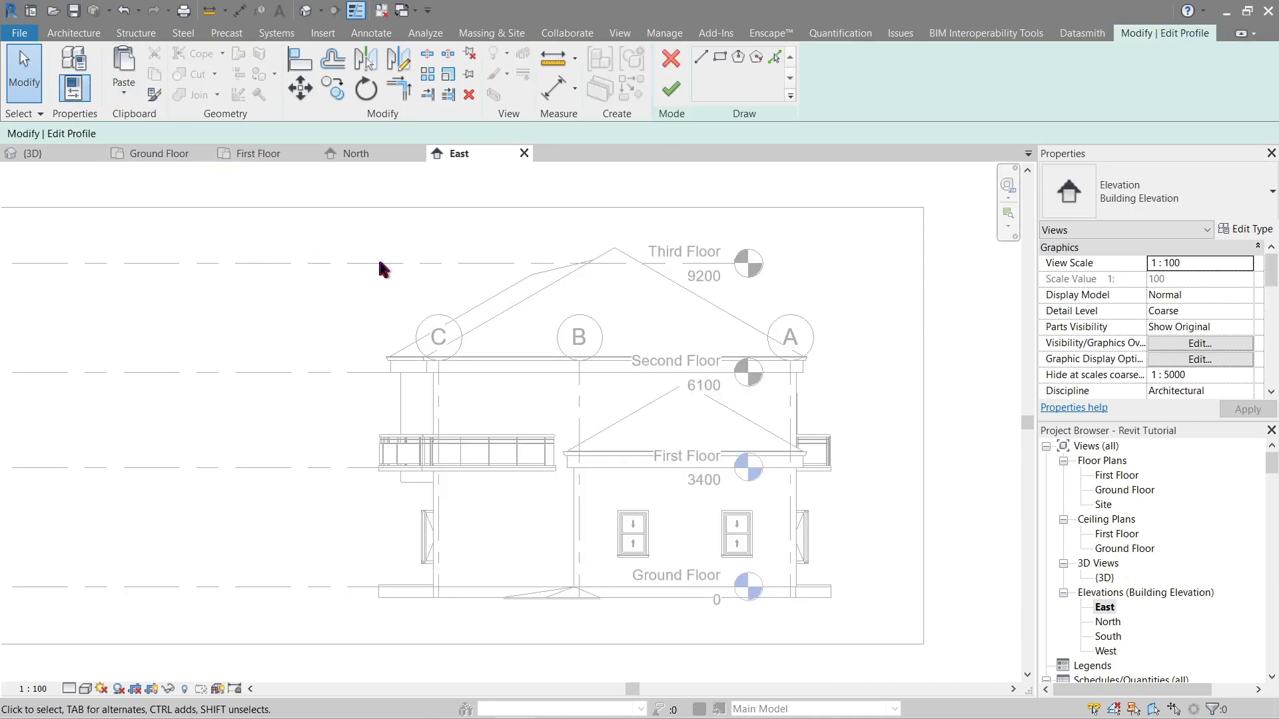
pyautogui.click(736, 55)
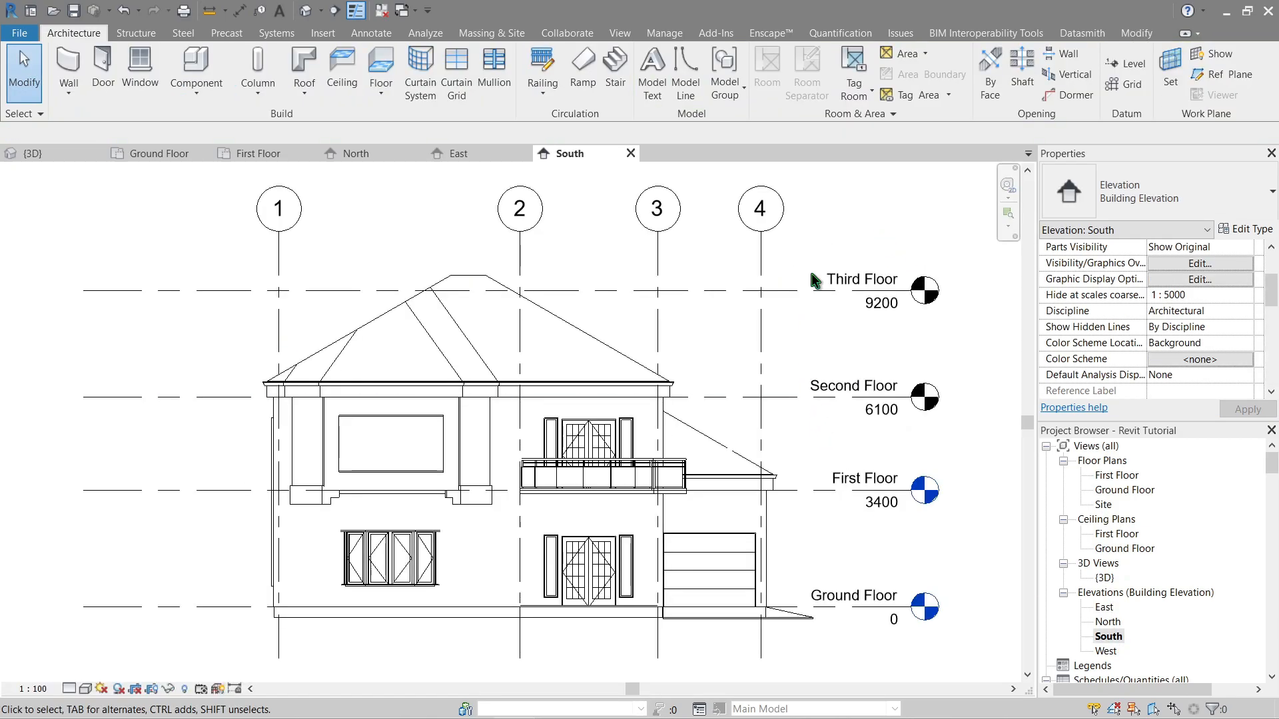
pyautogui.moveTo(844, 254)
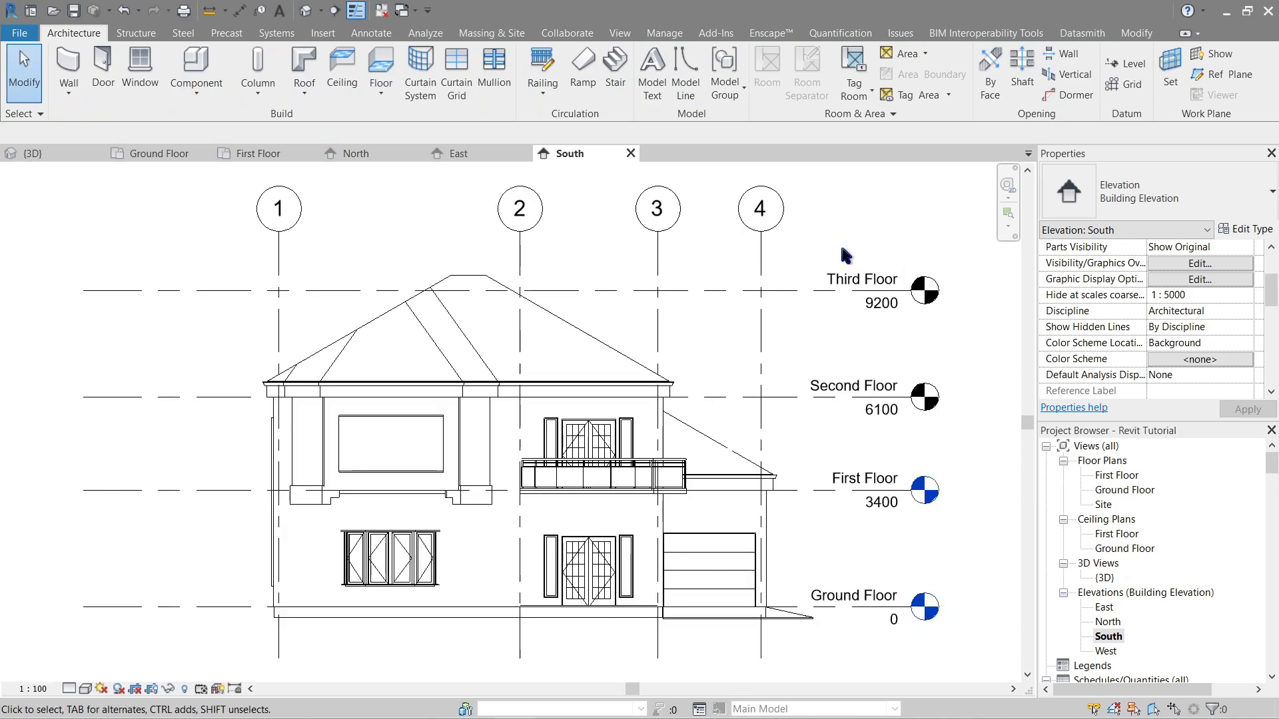
pyautogui.doubleClick(1107, 635)
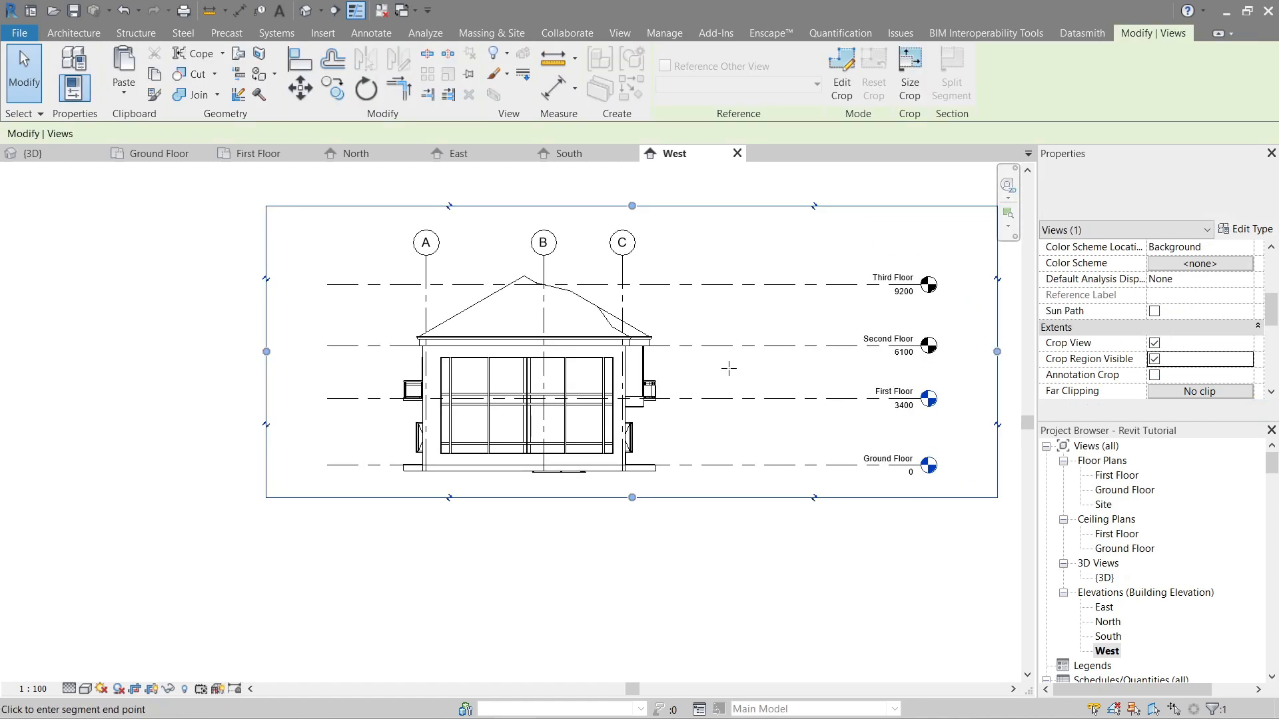
# Drag the West elevation's crop region in to fit closely around the house
pyautogui.moveTo(996, 352); pyautogui.dragTo(718, 351)
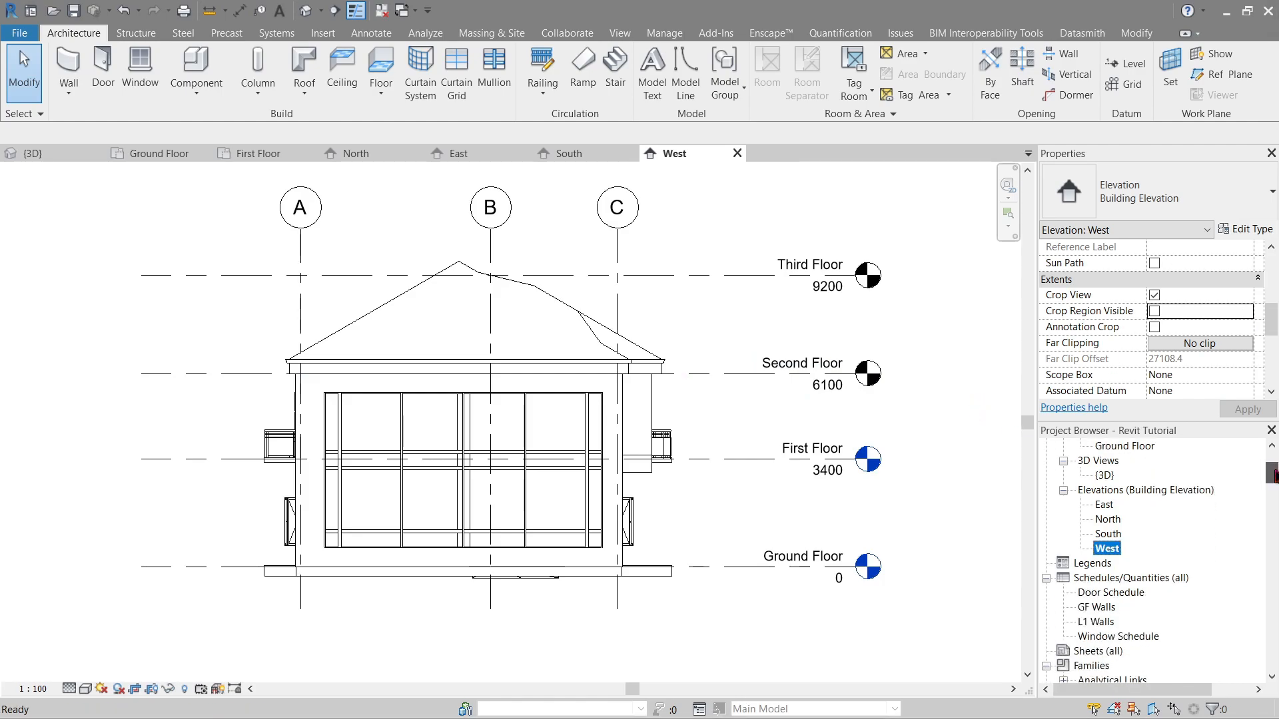
# Open the Door Schedule, GF Walls, L1 Walls and Window Schedule for review
pyautogui.click(1111, 533)
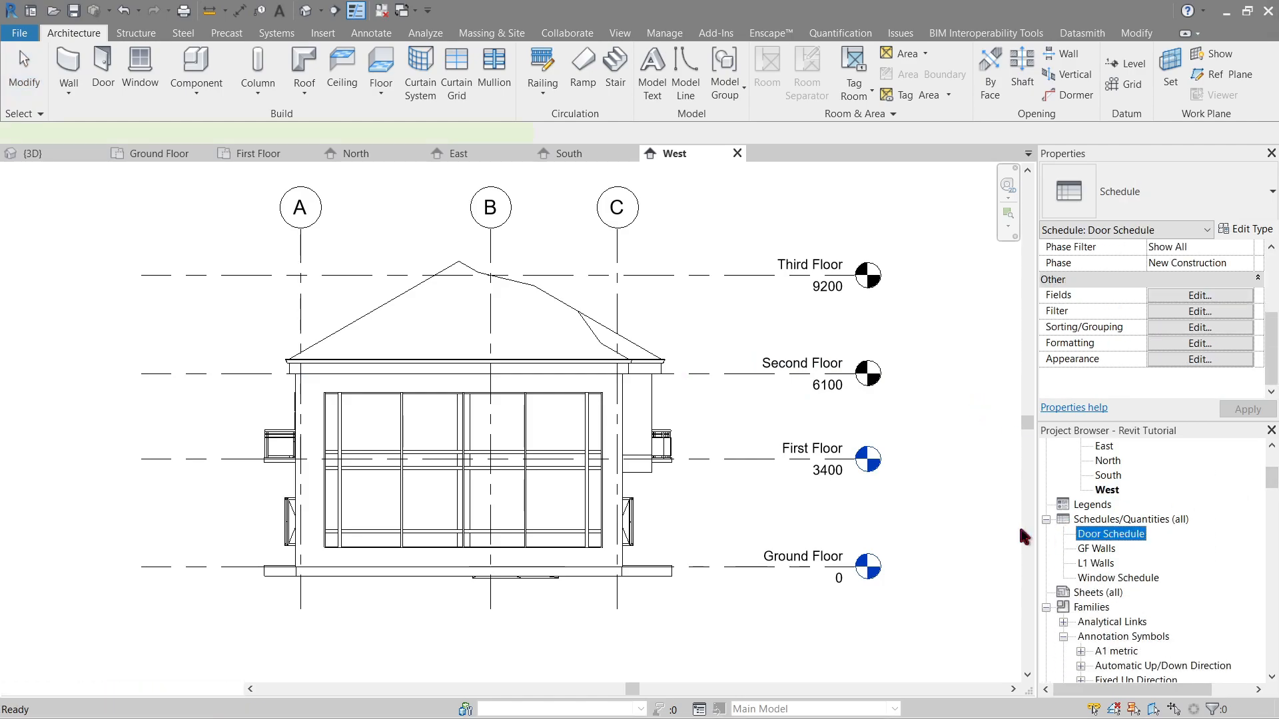
pyautogui.doubleClick(1110, 533)
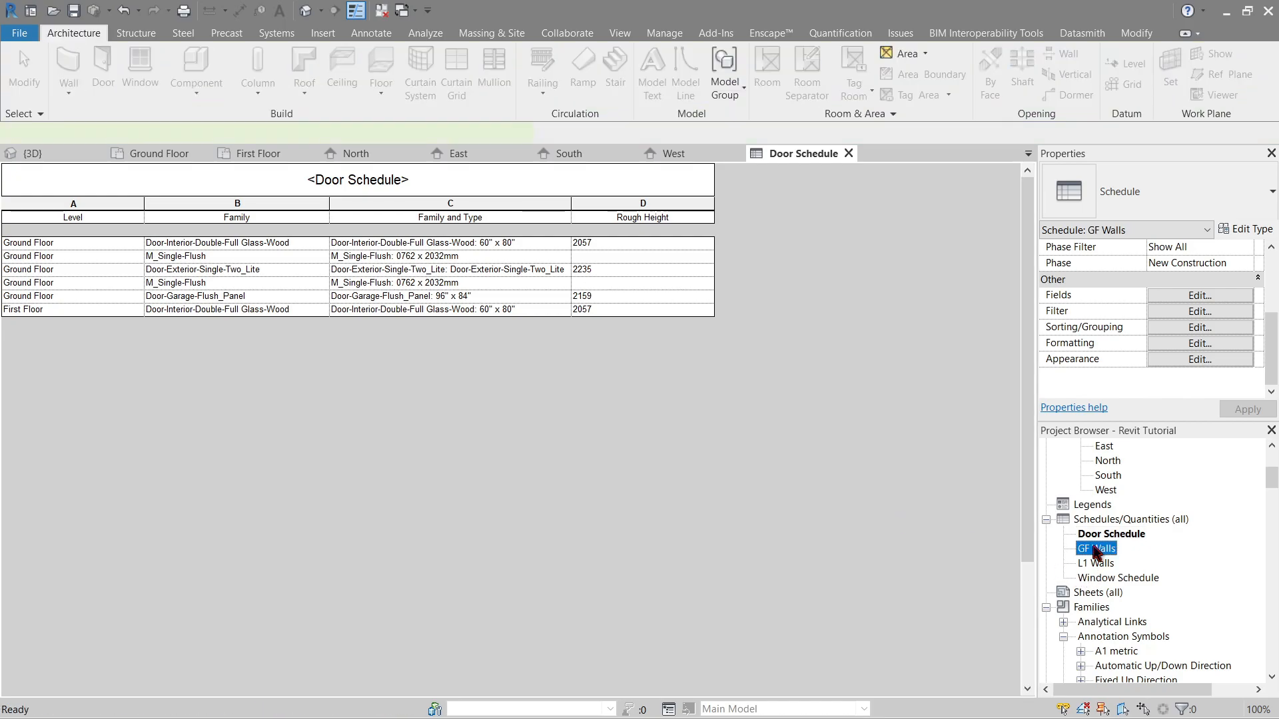
pyautogui.doubleClick(1094, 563)
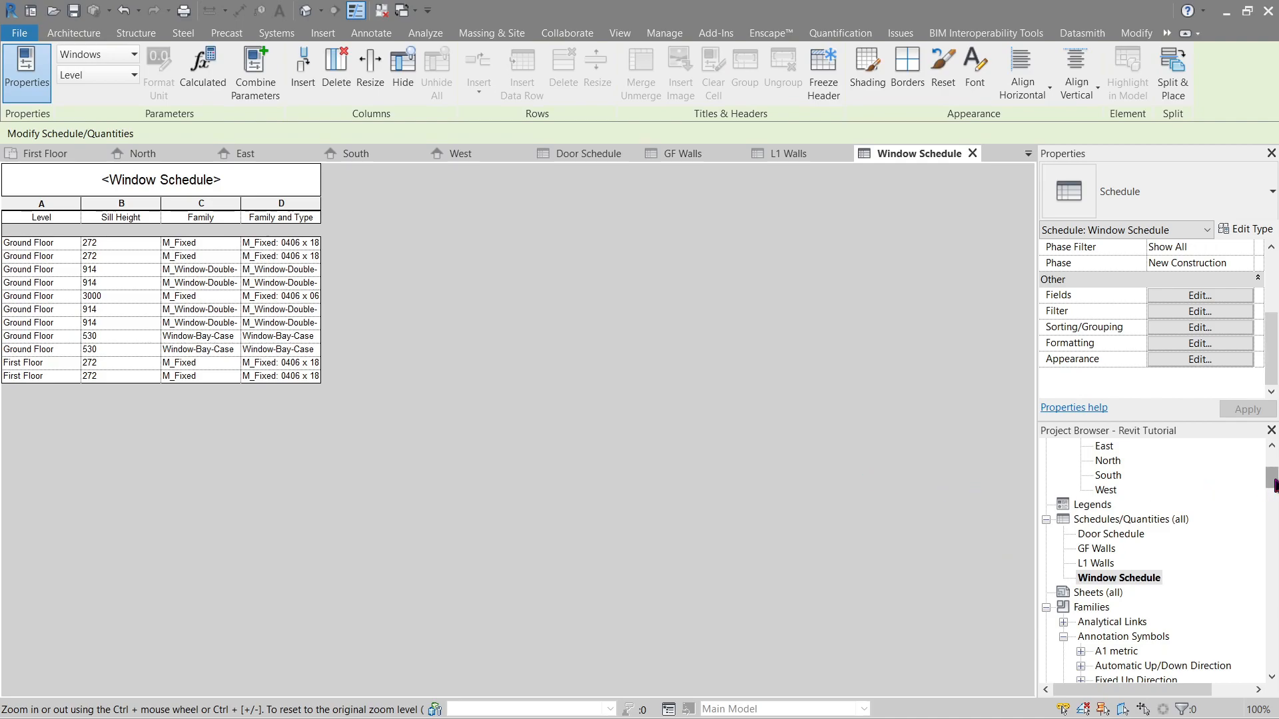
pyautogui.click(72, 32)
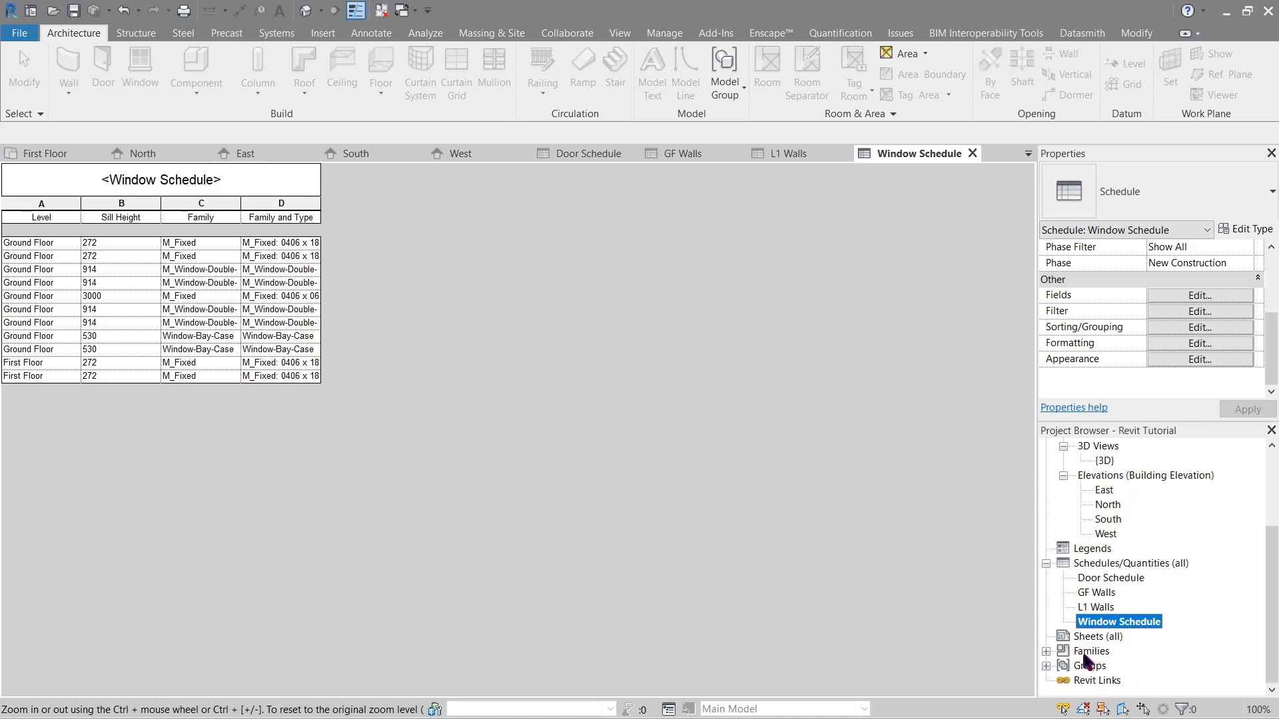
# Create new sheet A101 using the A1 metric title block
pyautogui.rightClick(1097, 637)
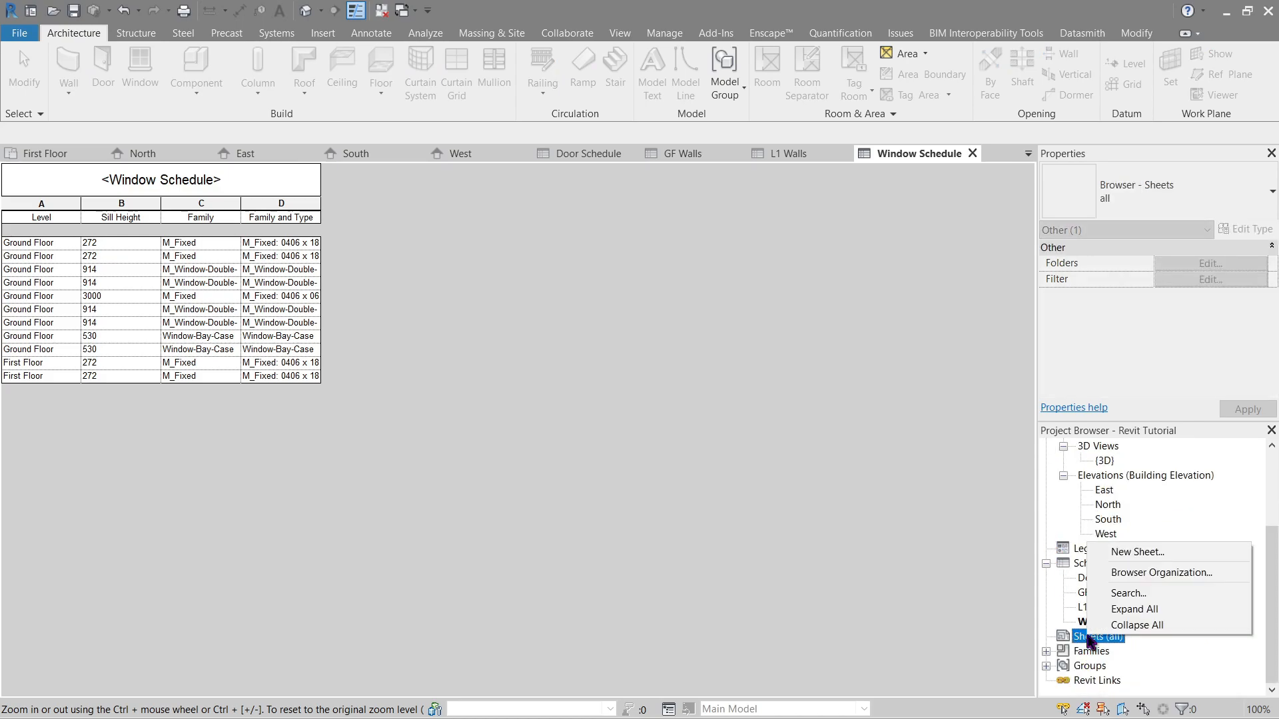
pyautogui.click(1136, 552)
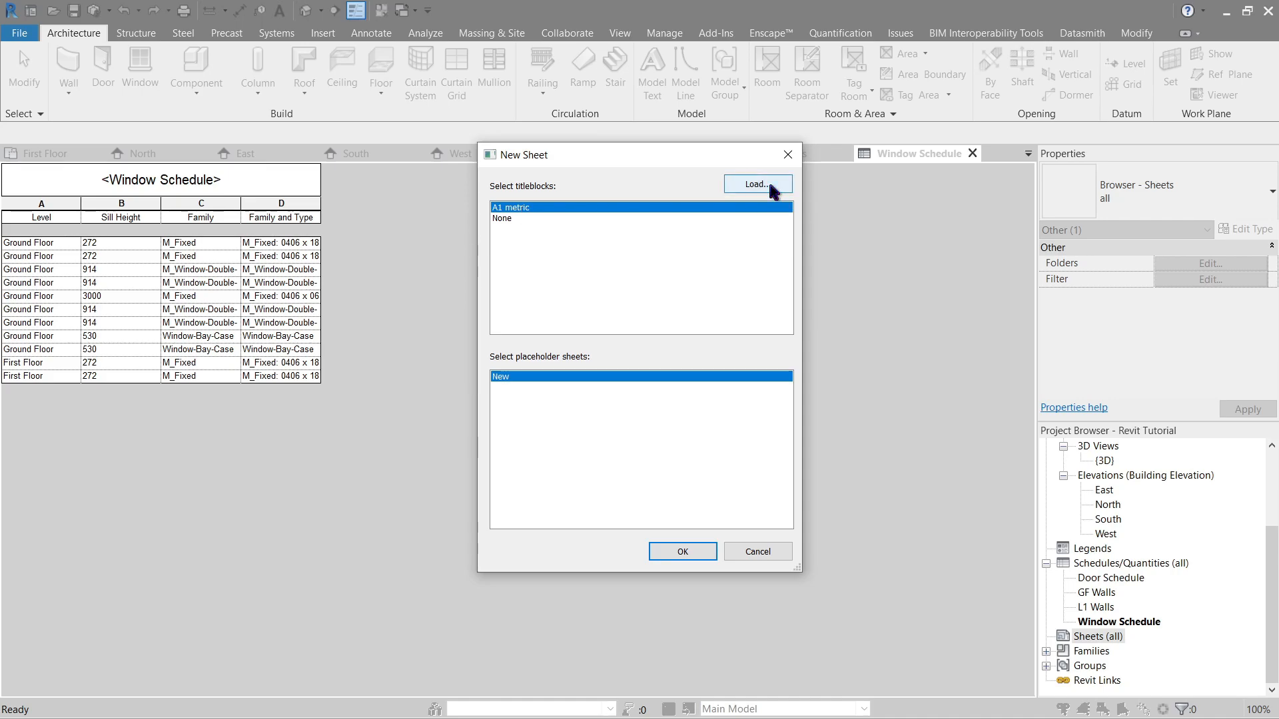
pyautogui.moveTo(651, 352)
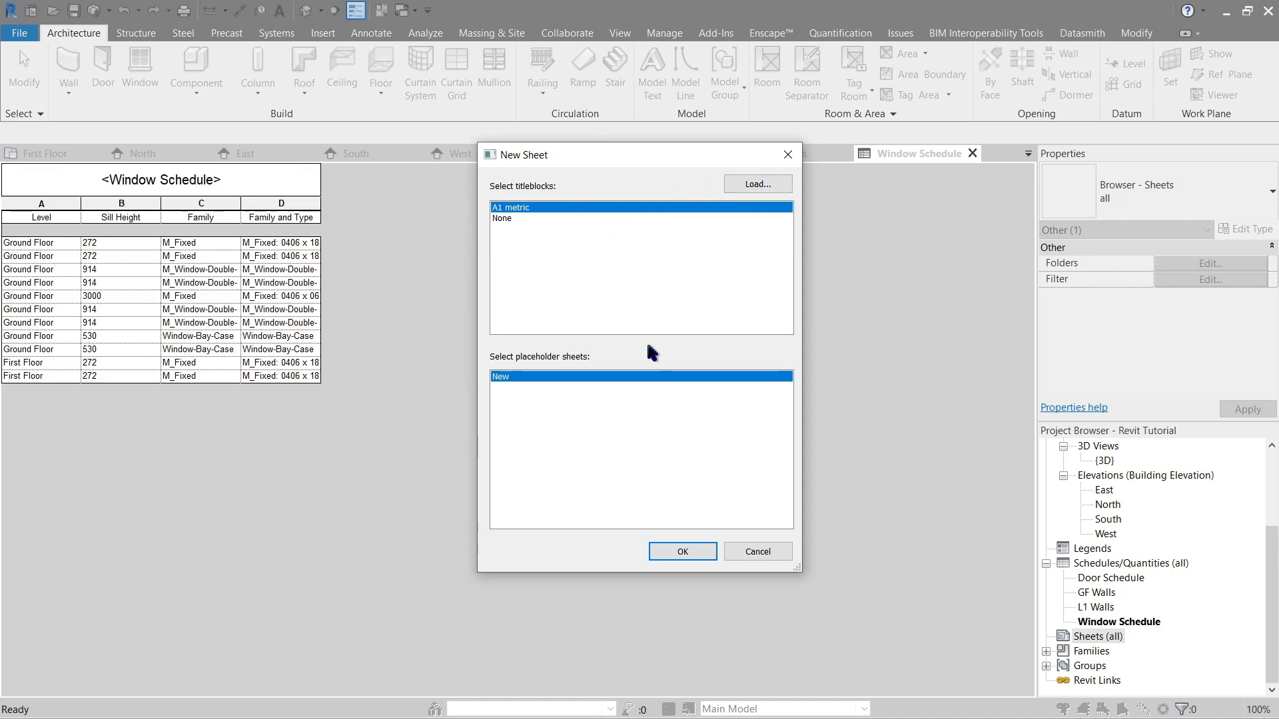
pyautogui.click(682, 551)
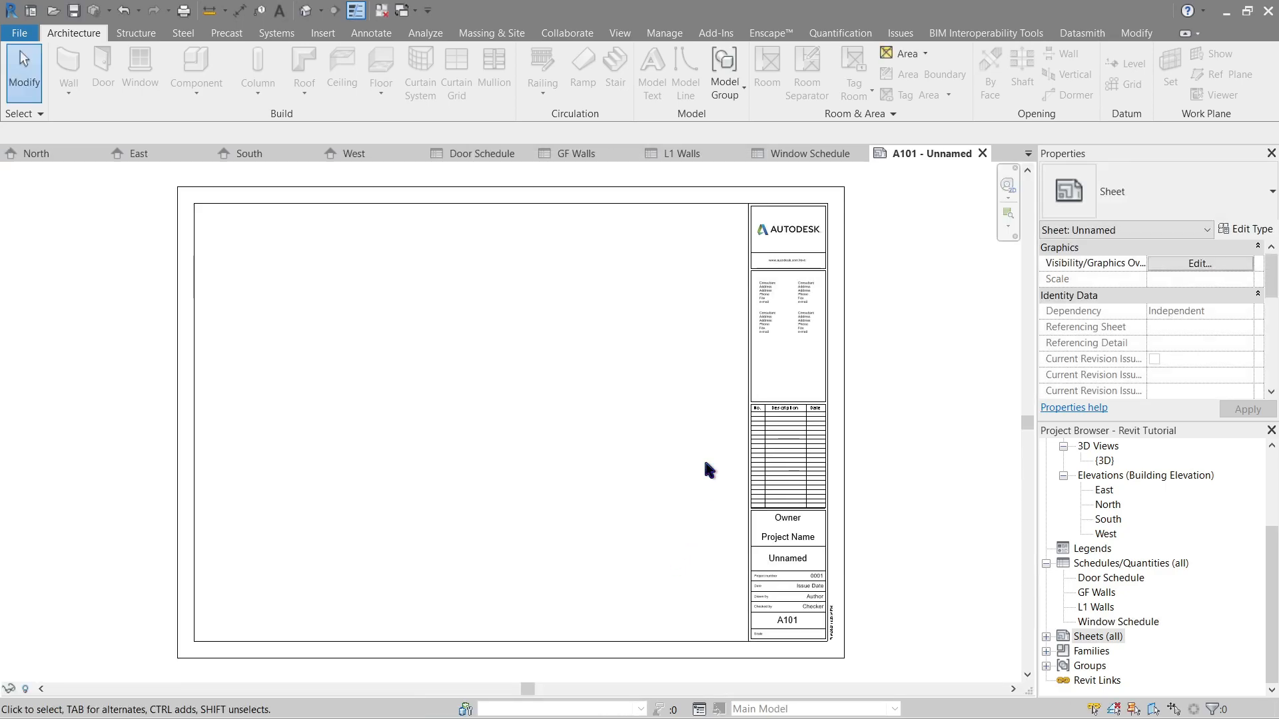
pyautogui.scroll(-3)
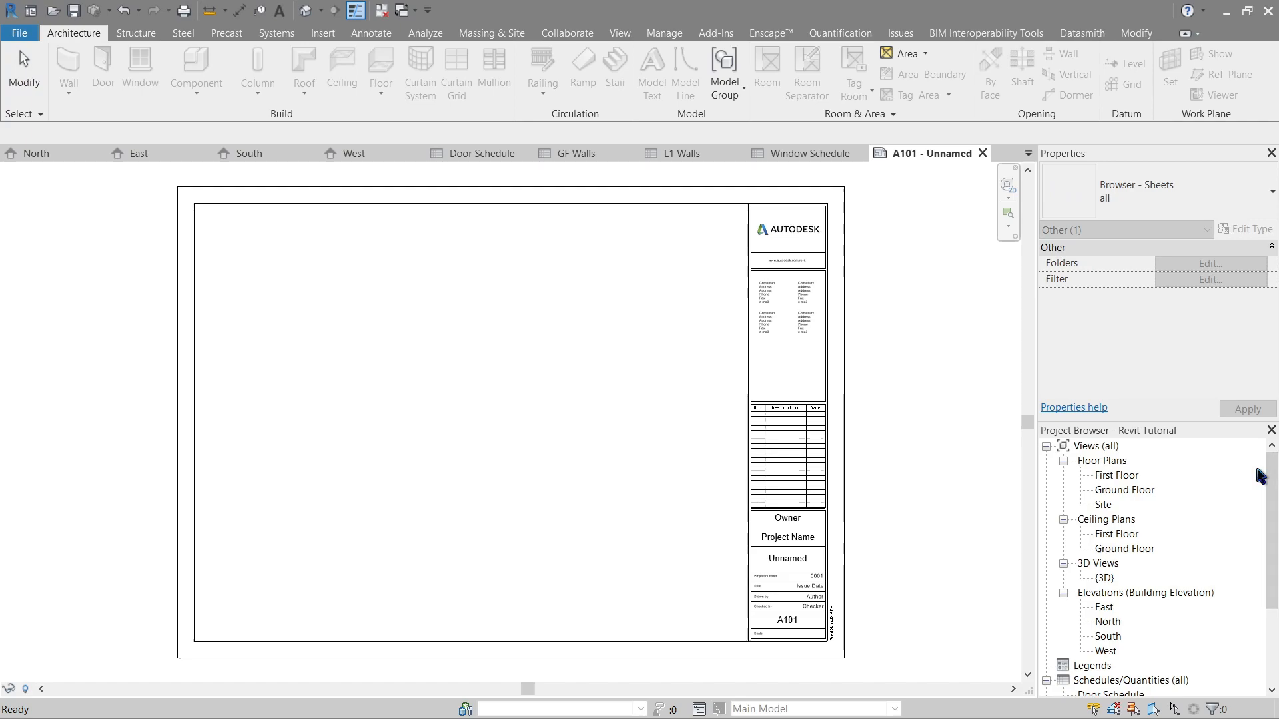
pyautogui.moveTo(1121, 499)
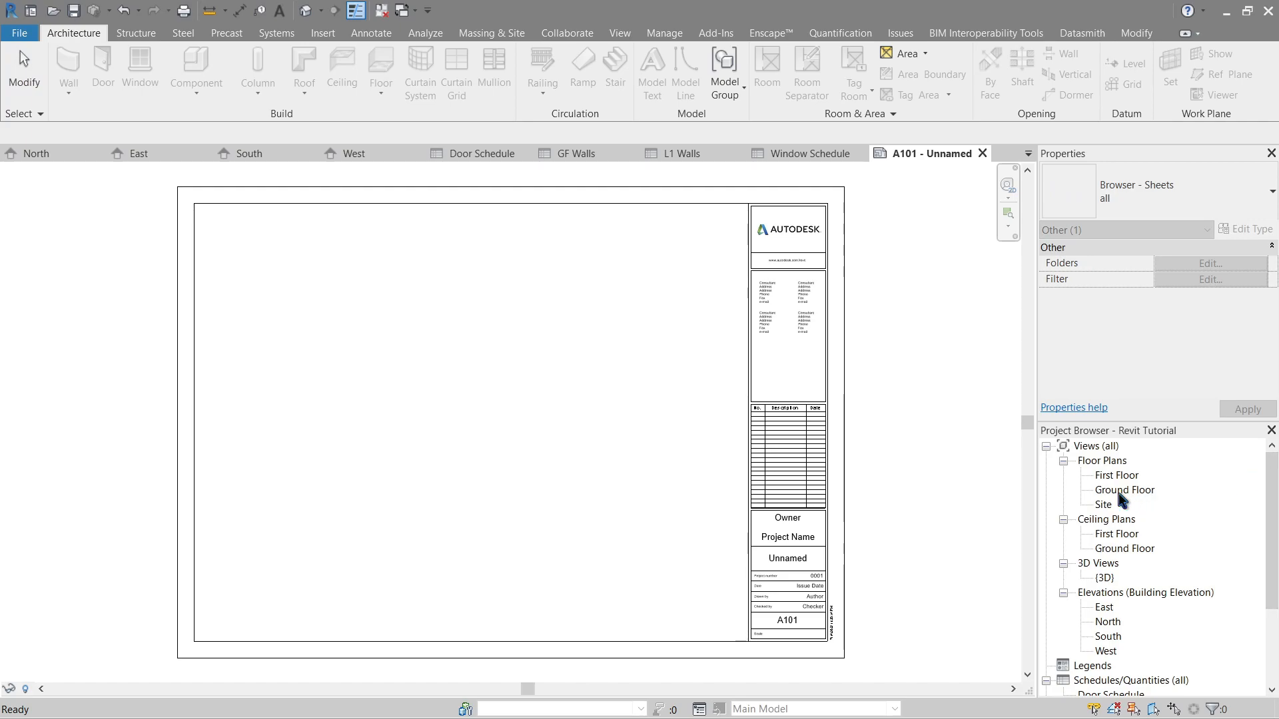
# Place the Ground Floor plan on sheet A101 and set its scale to 1:50
pyautogui.click(1125, 489)
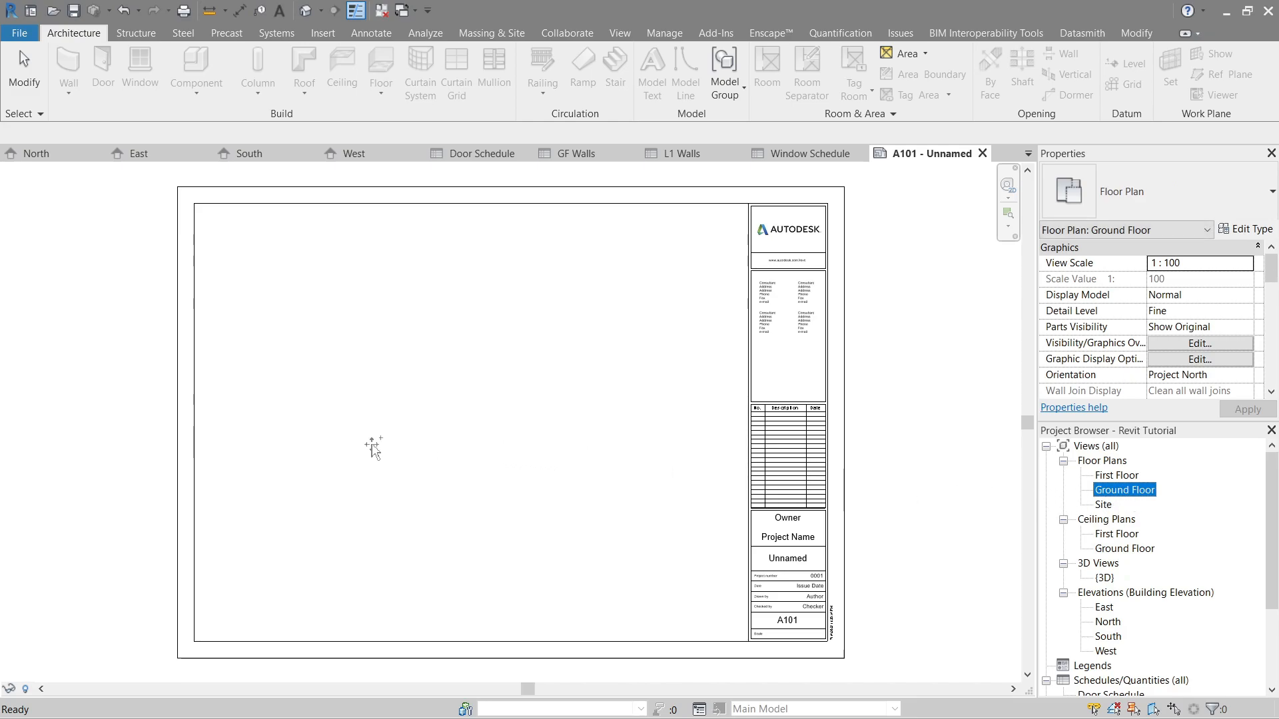
pyautogui.click(447, 363)
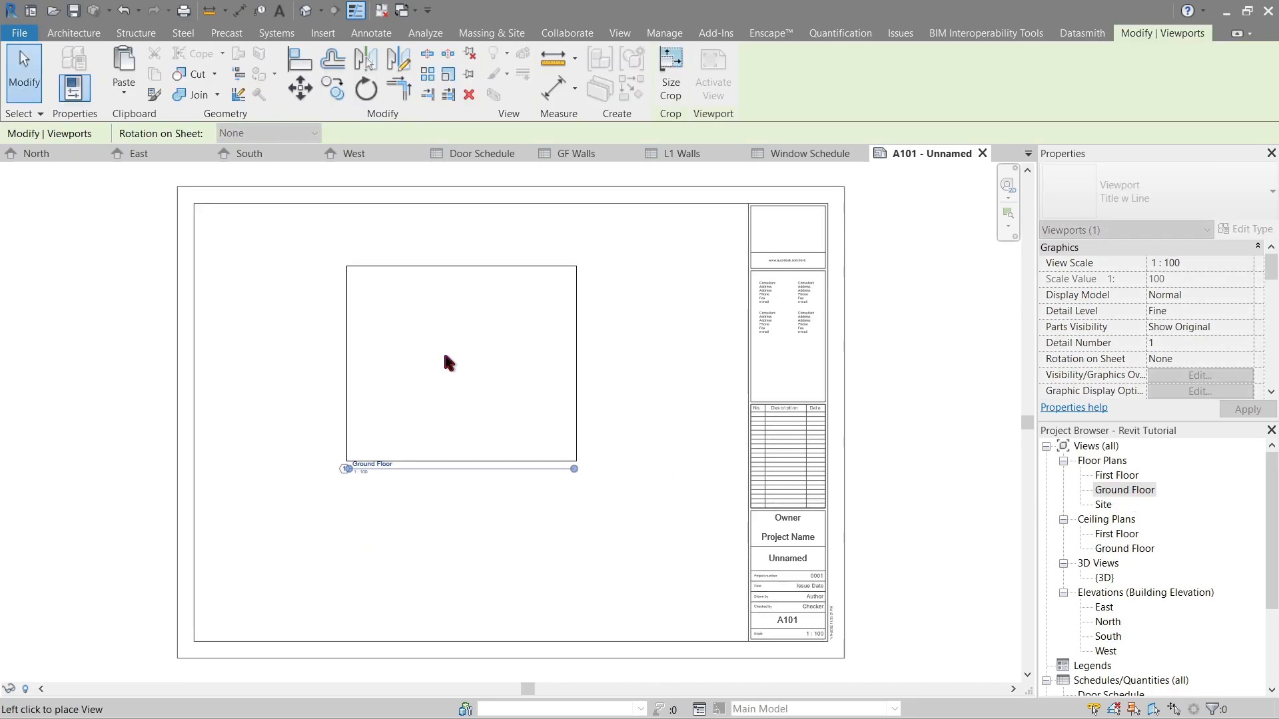
pyautogui.click(367, 520)
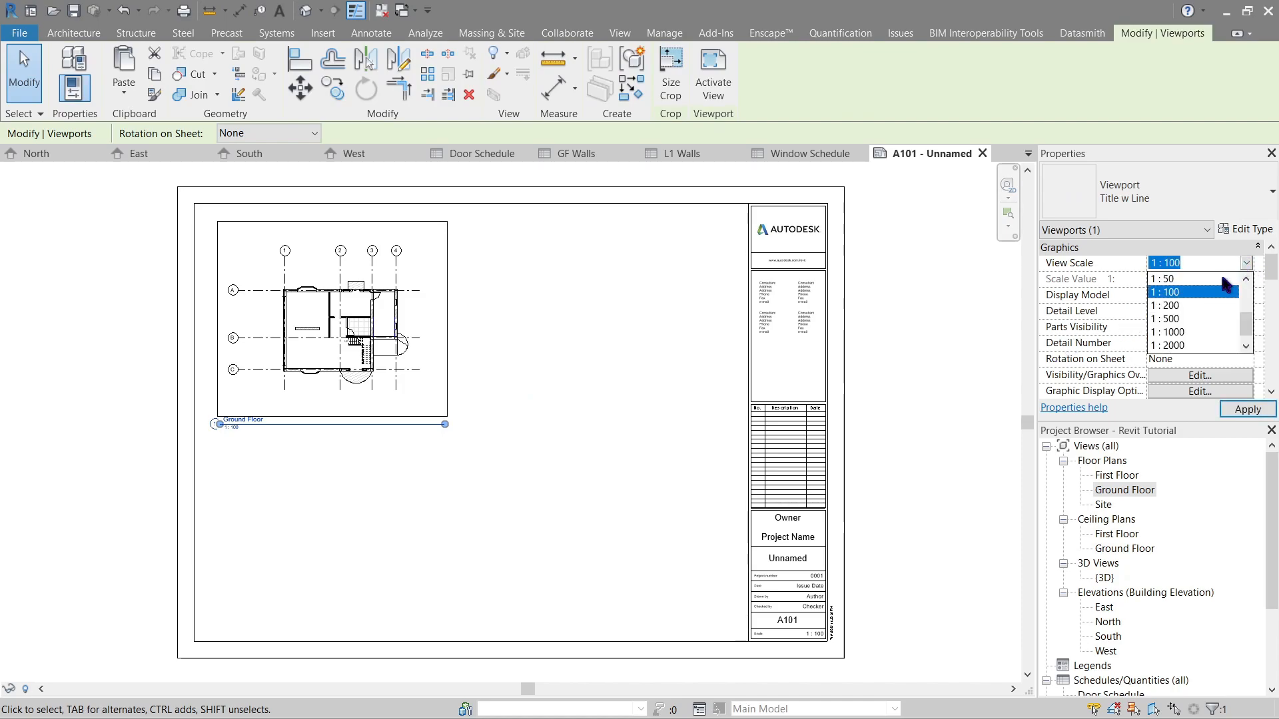
pyautogui.click(1161, 279)
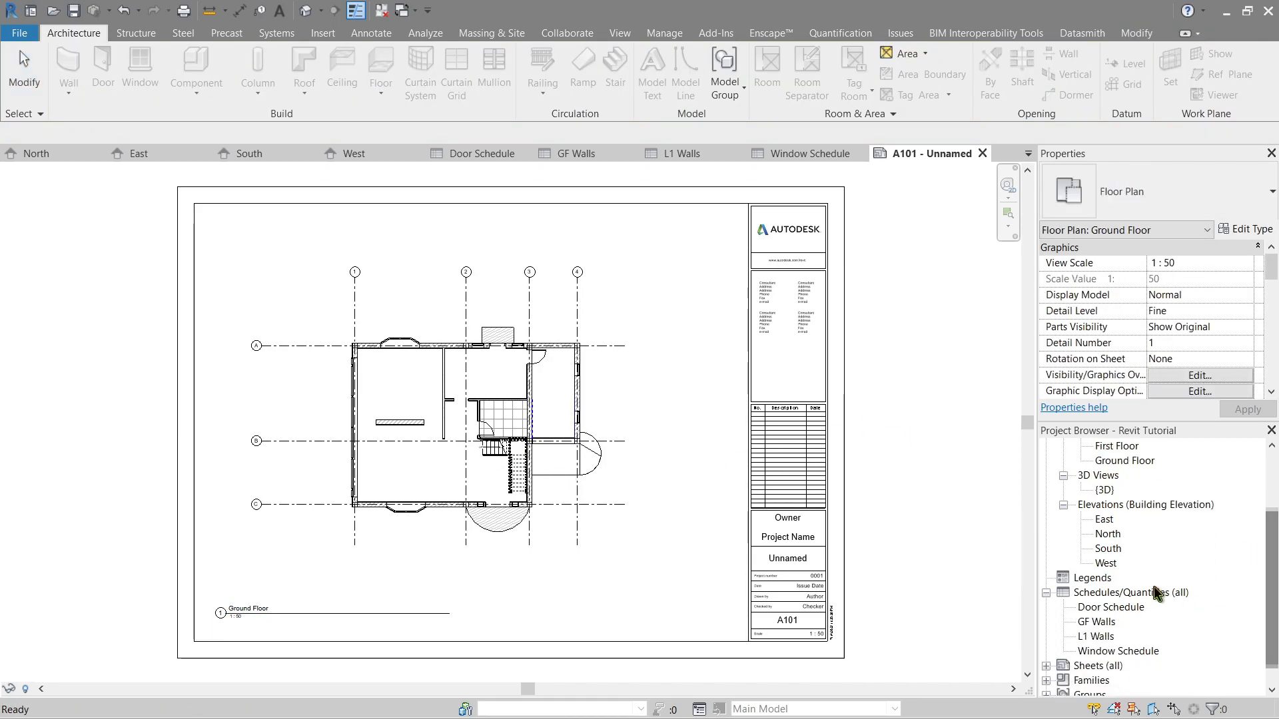
# Scroll the Properties palette down to the Ground Floor plan's View Scale field
pyautogui.scroll(-3)
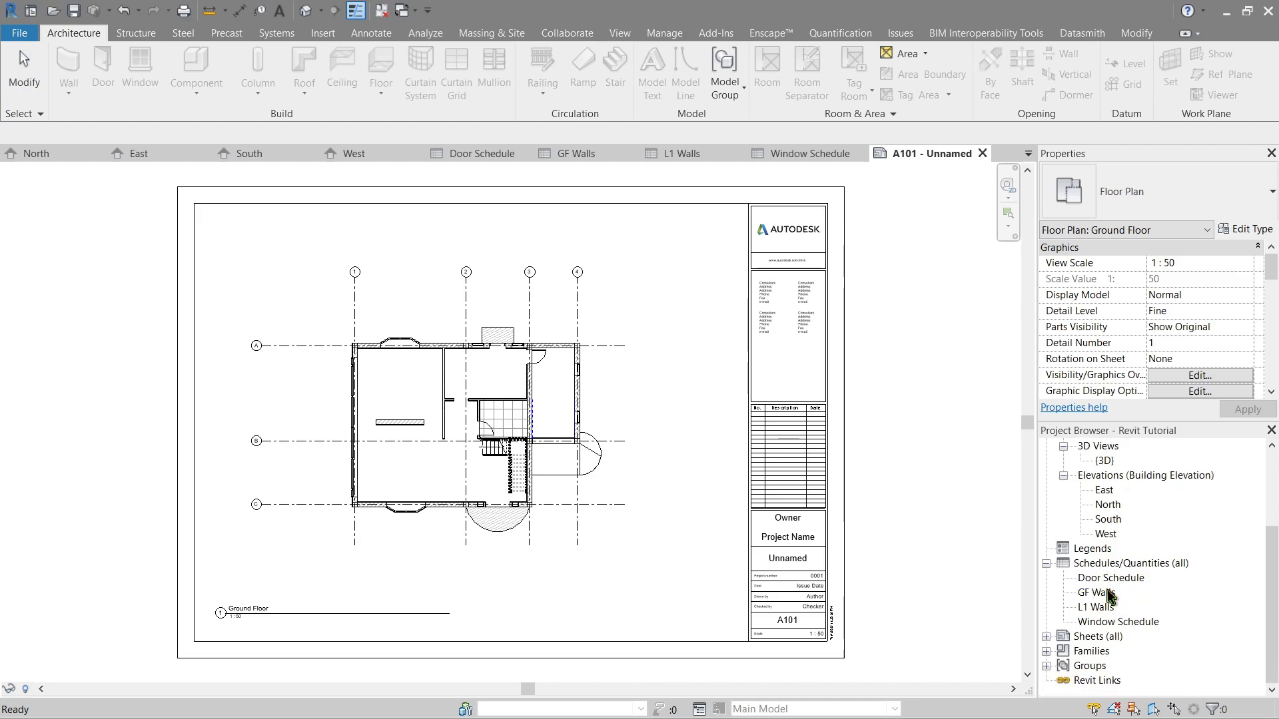
pyautogui.moveTo(624, 439)
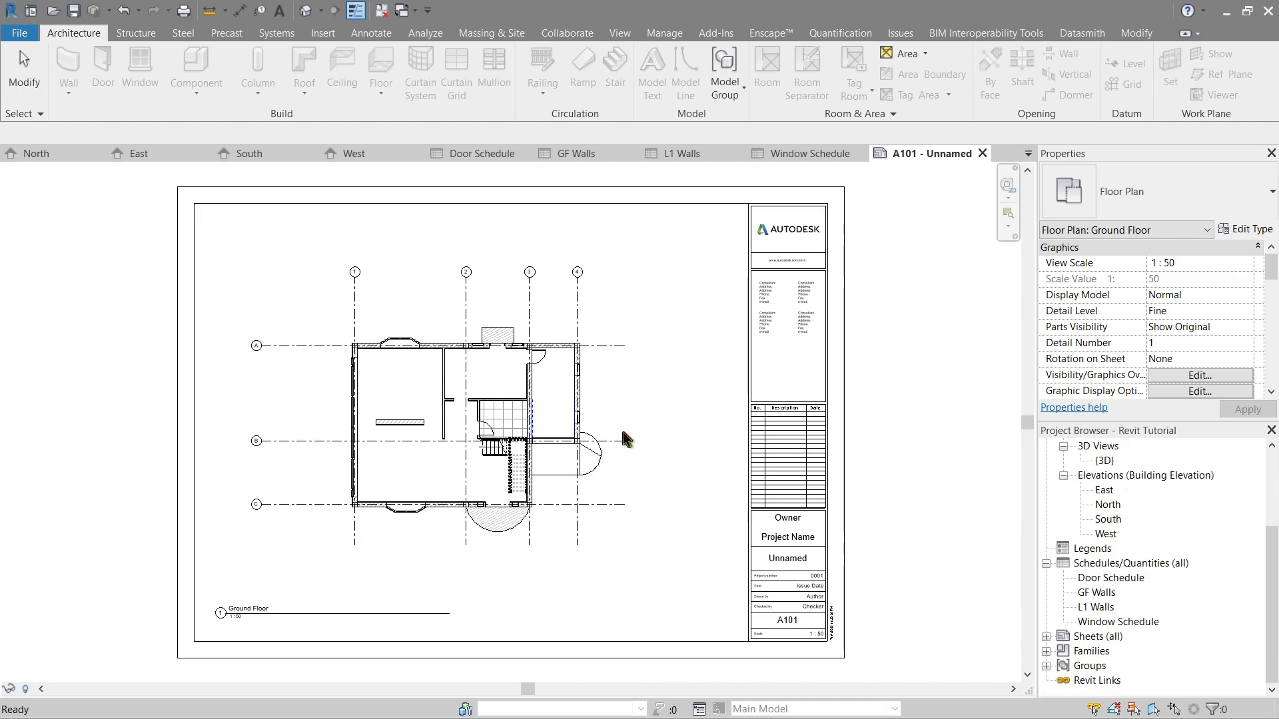
pyautogui.moveTo(1260, 546)
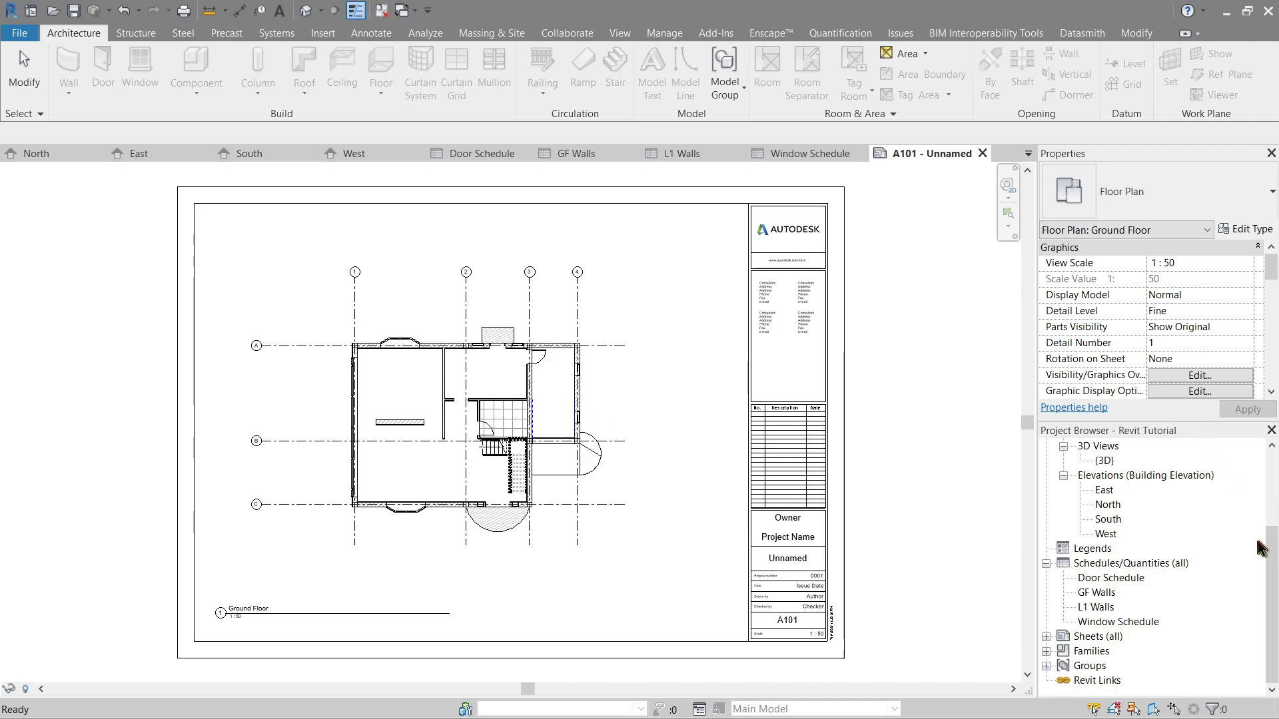
pyautogui.click(1116, 474)
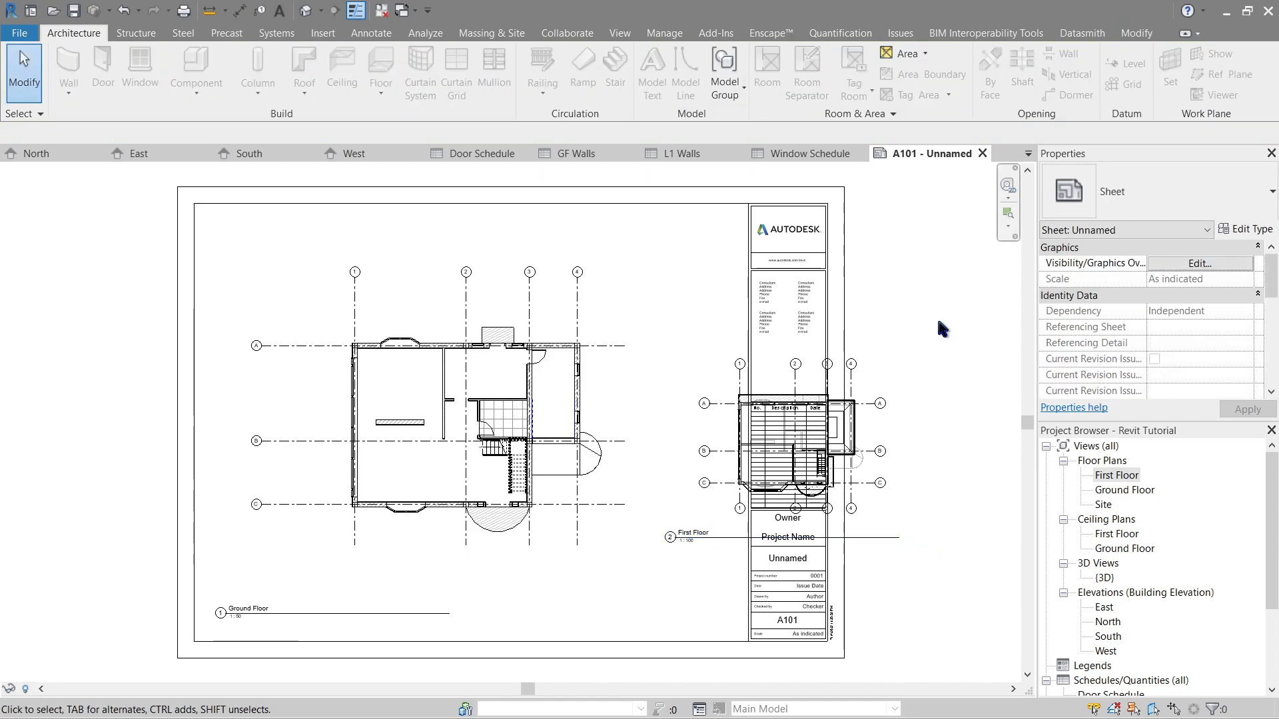
pyautogui.moveTo(941, 341)
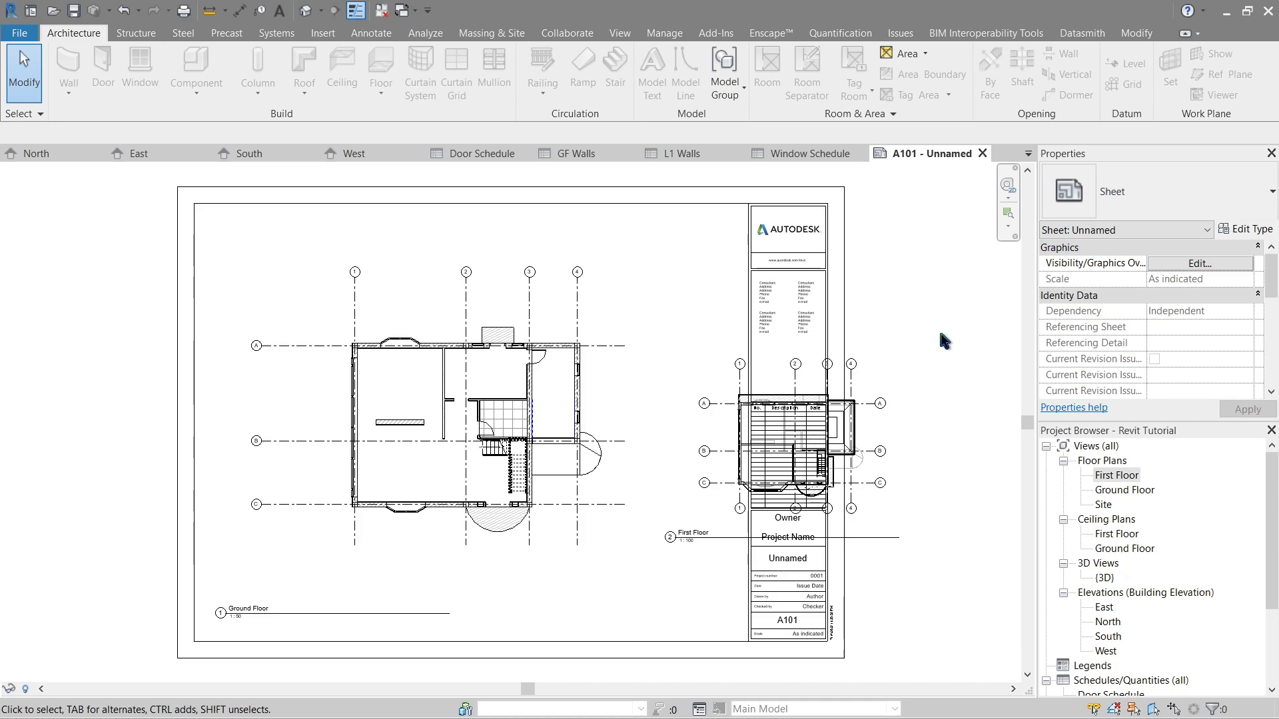
pyautogui.moveTo(927, 400)
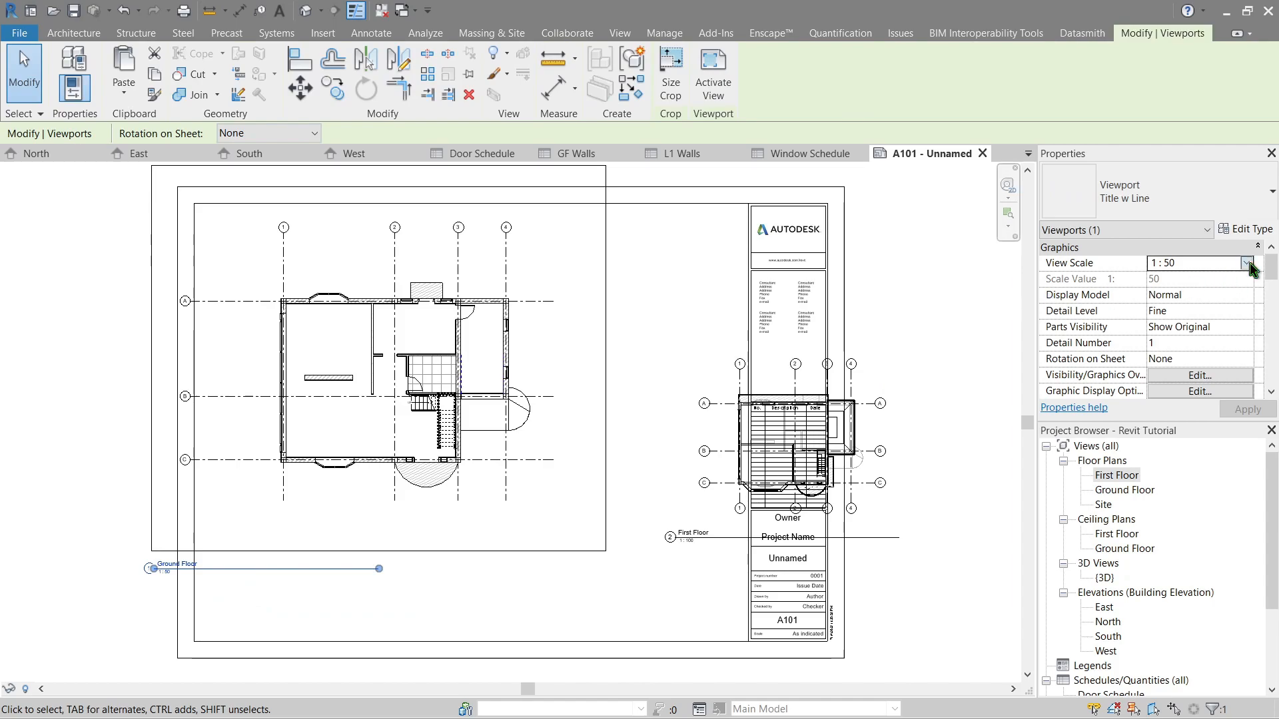
# Reset the Ground Floor plan to 1:100, then try custom scale values 75 and 80
pyautogui.click(1246, 262)
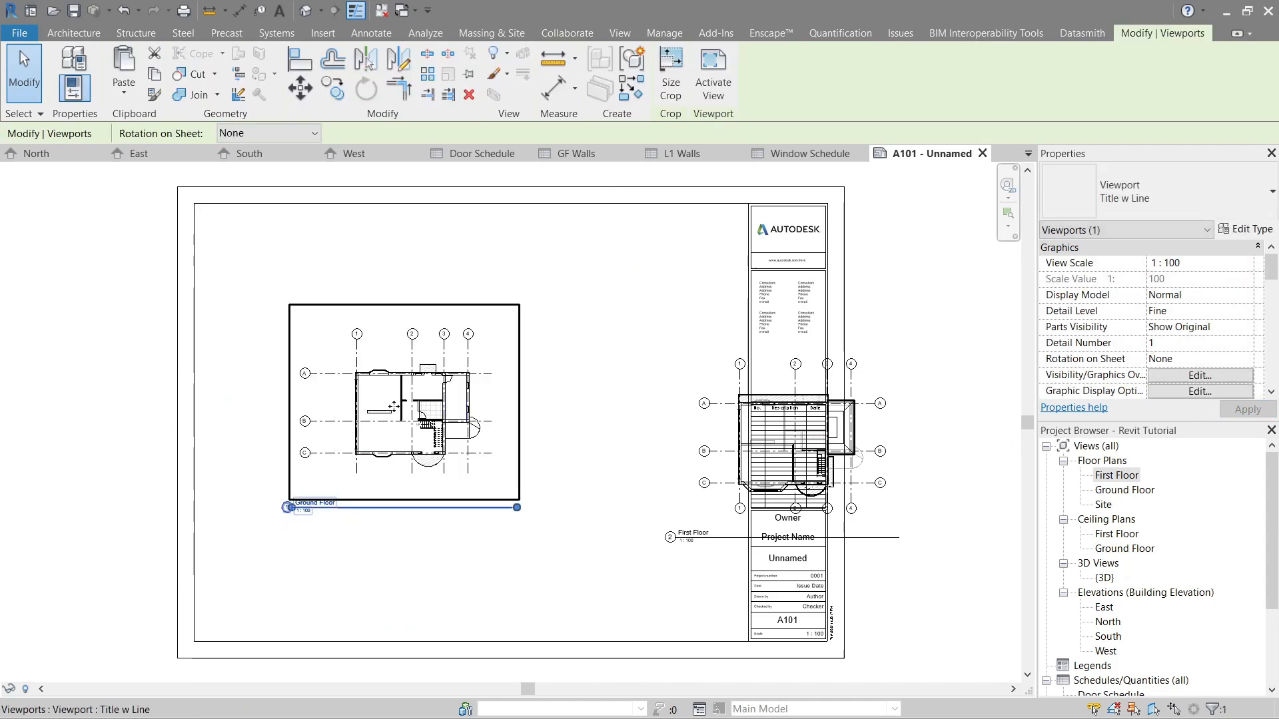
pyautogui.click(1244, 262)
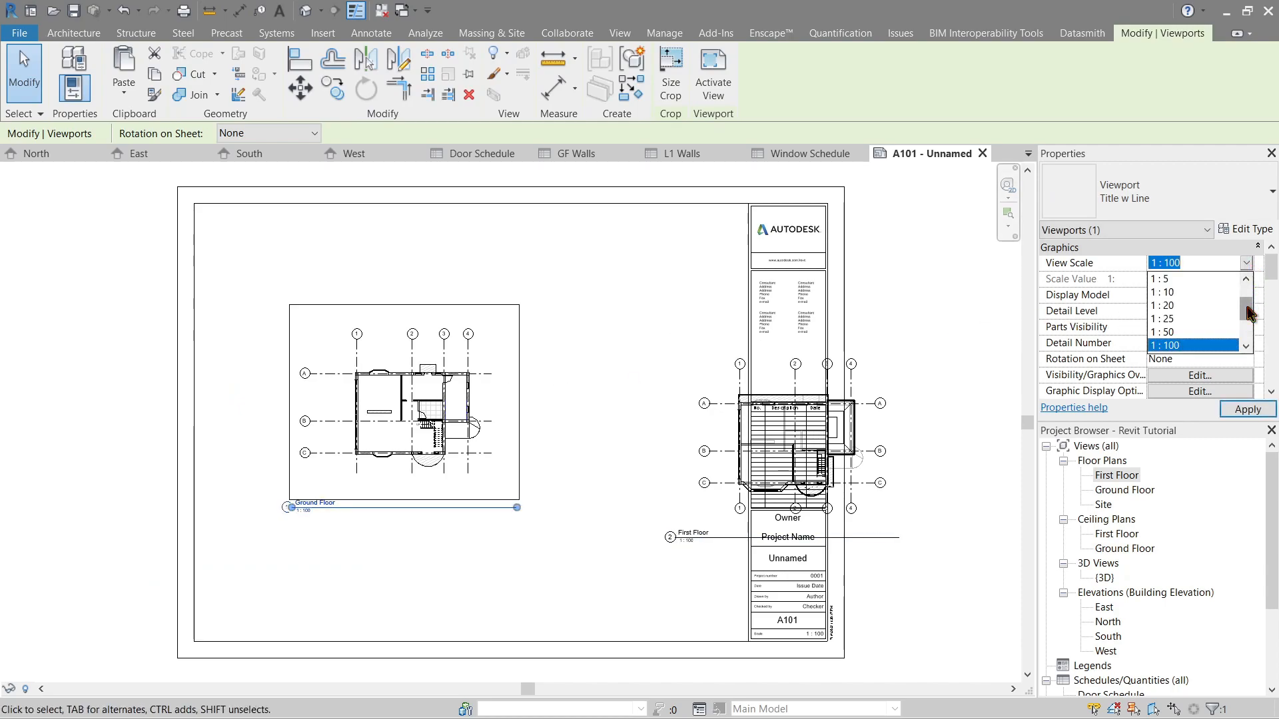
pyautogui.click(1164, 263)
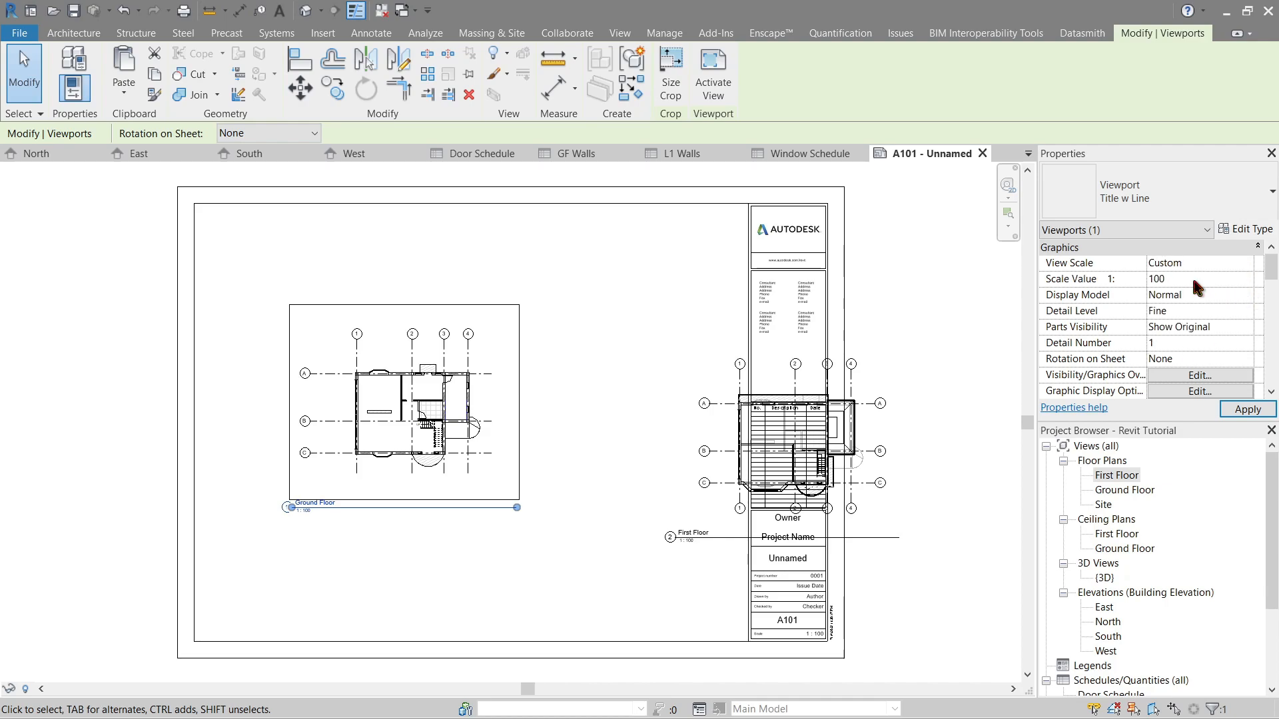
pyautogui.click(1198, 262)
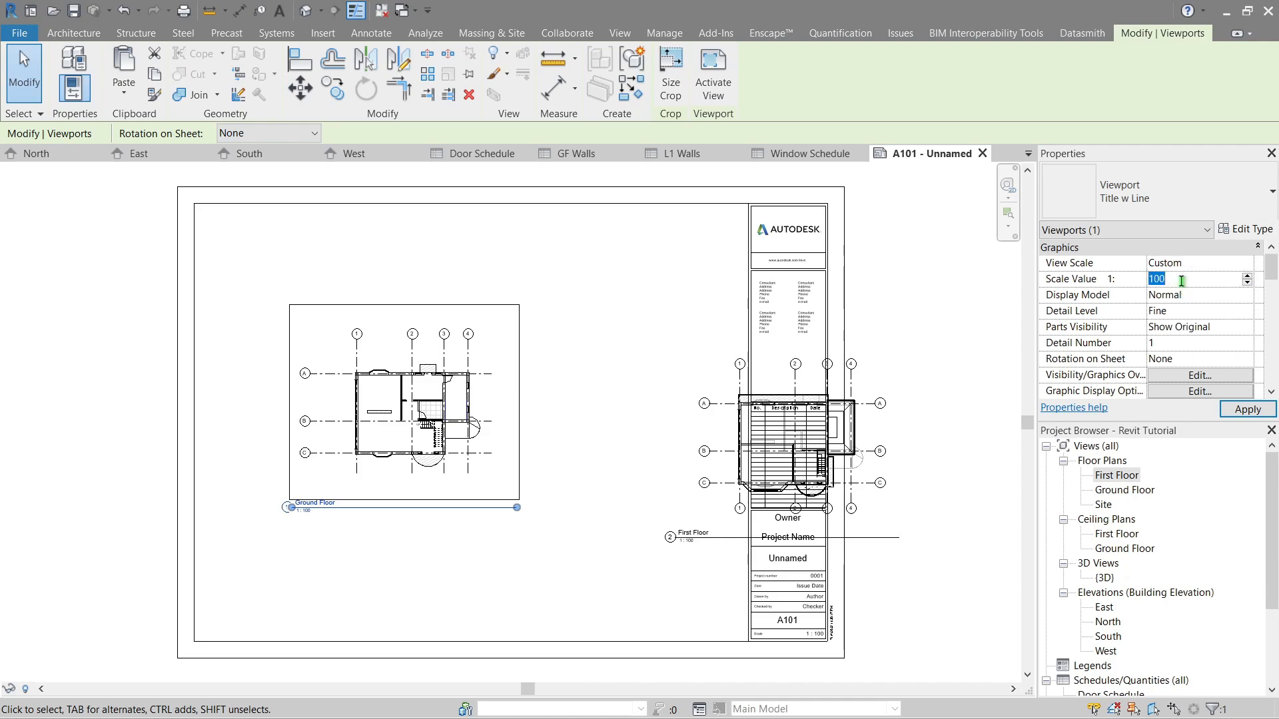
pyautogui.write('75')
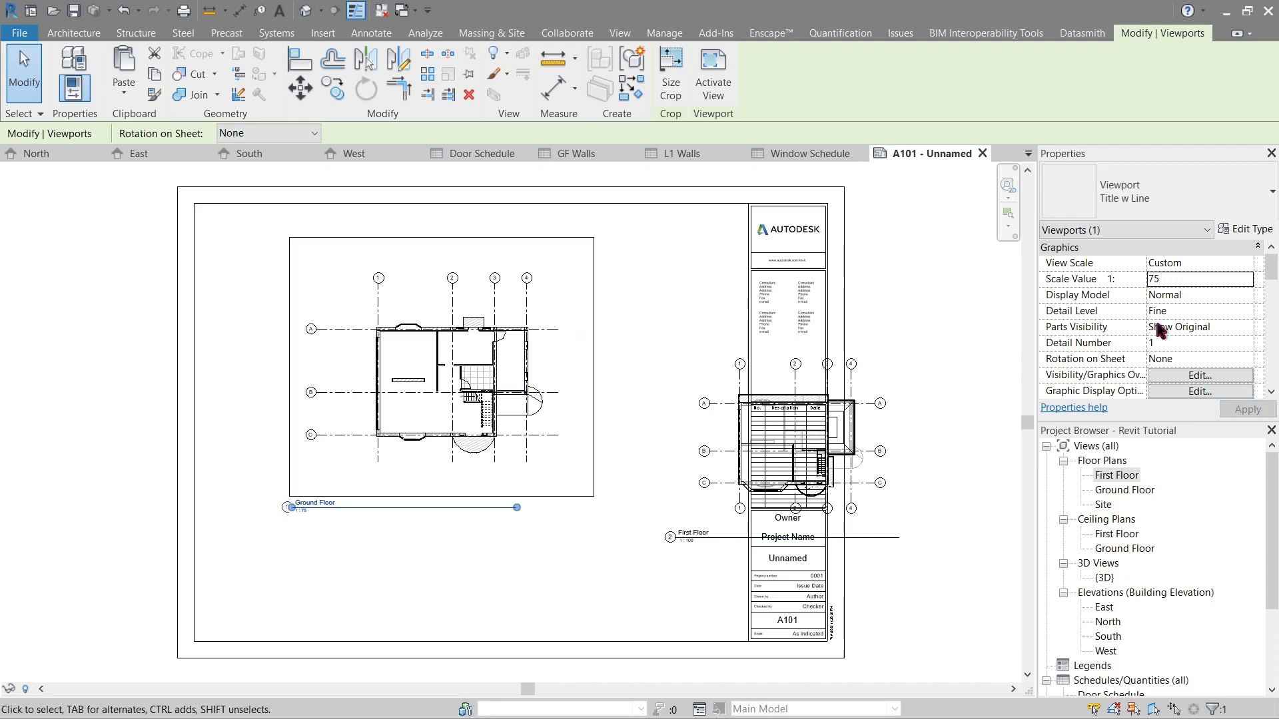
pyautogui.write('80')
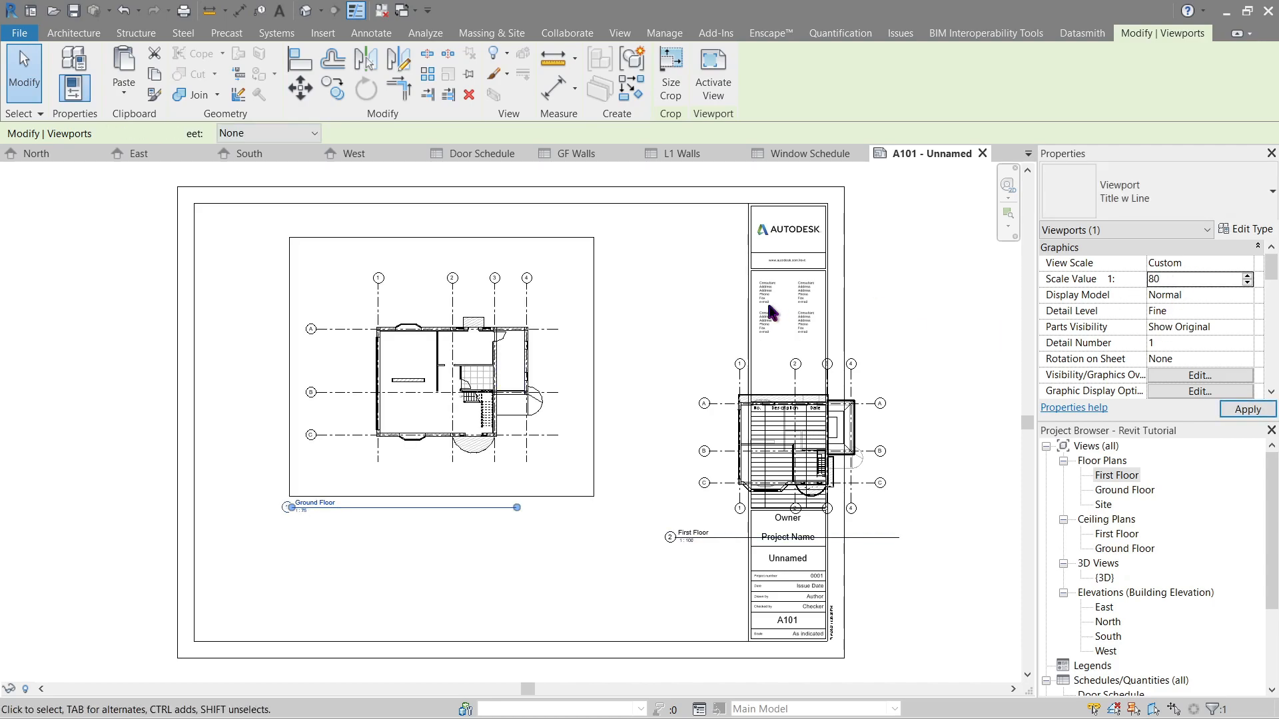
pyautogui.click(1245, 408)
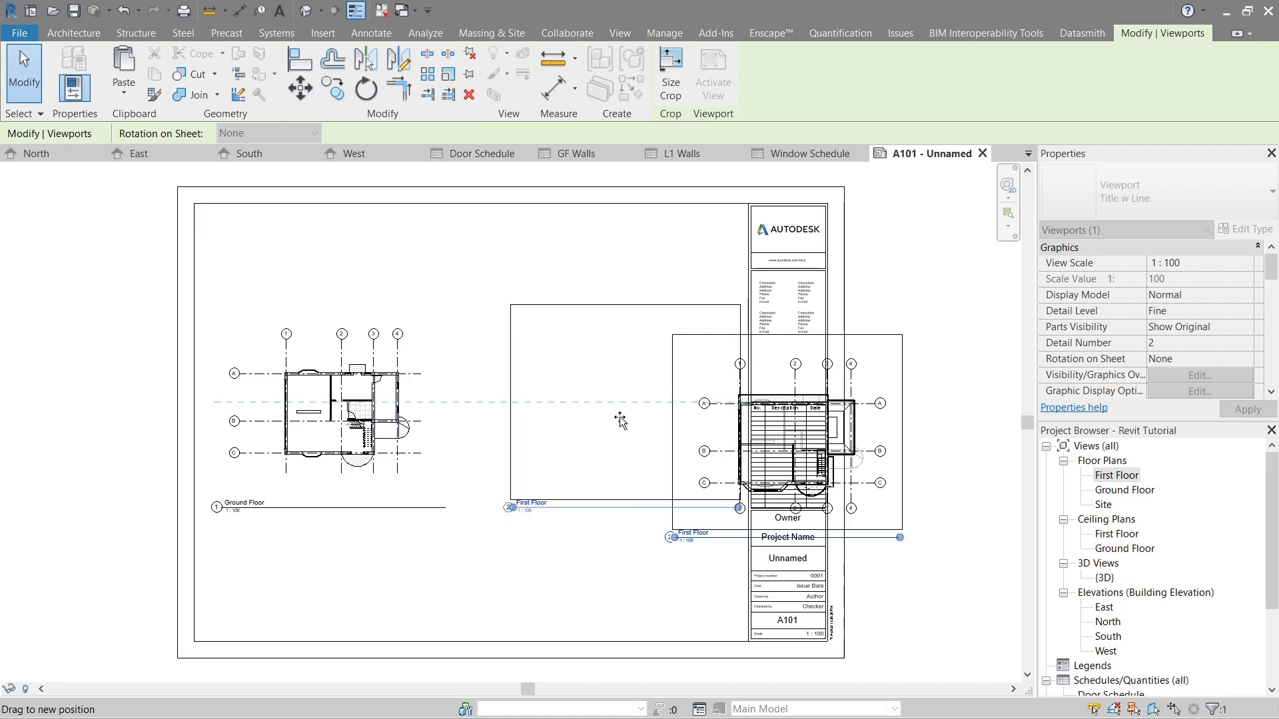
pyautogui.moveTo(622, 420); pyautogui.dragTo(620, 403)
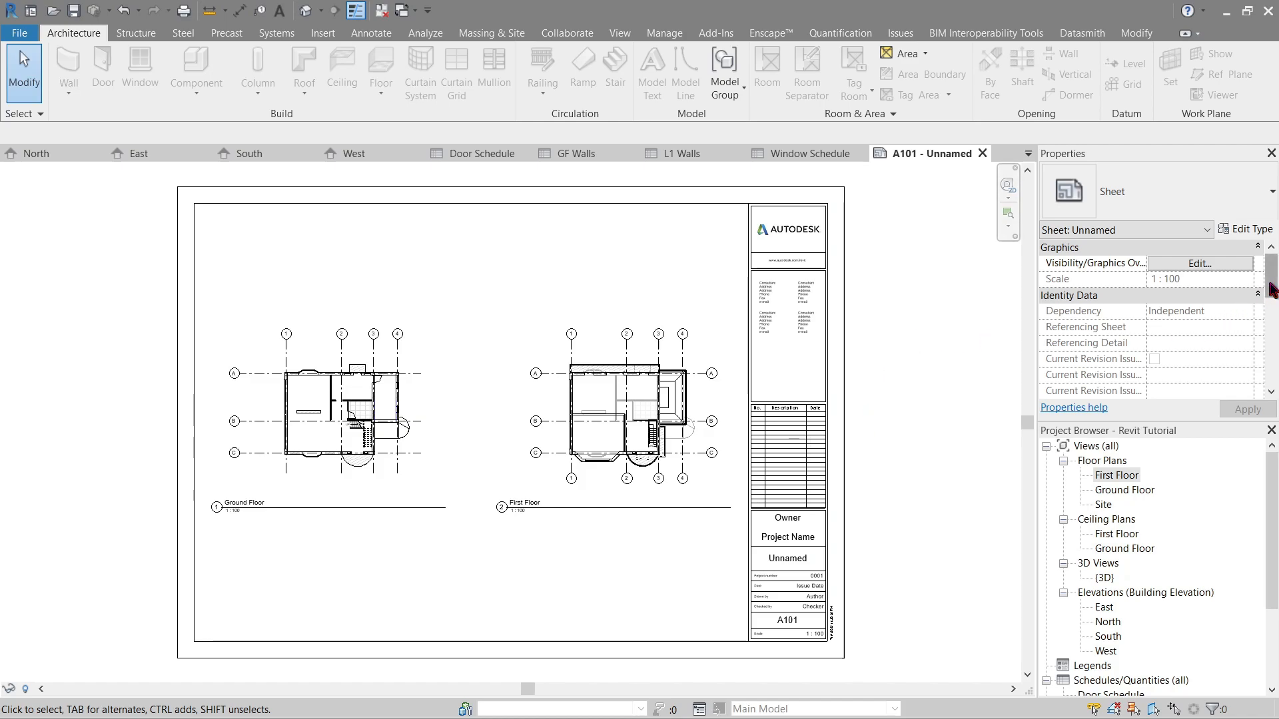
pyautogui.scroll(-3)
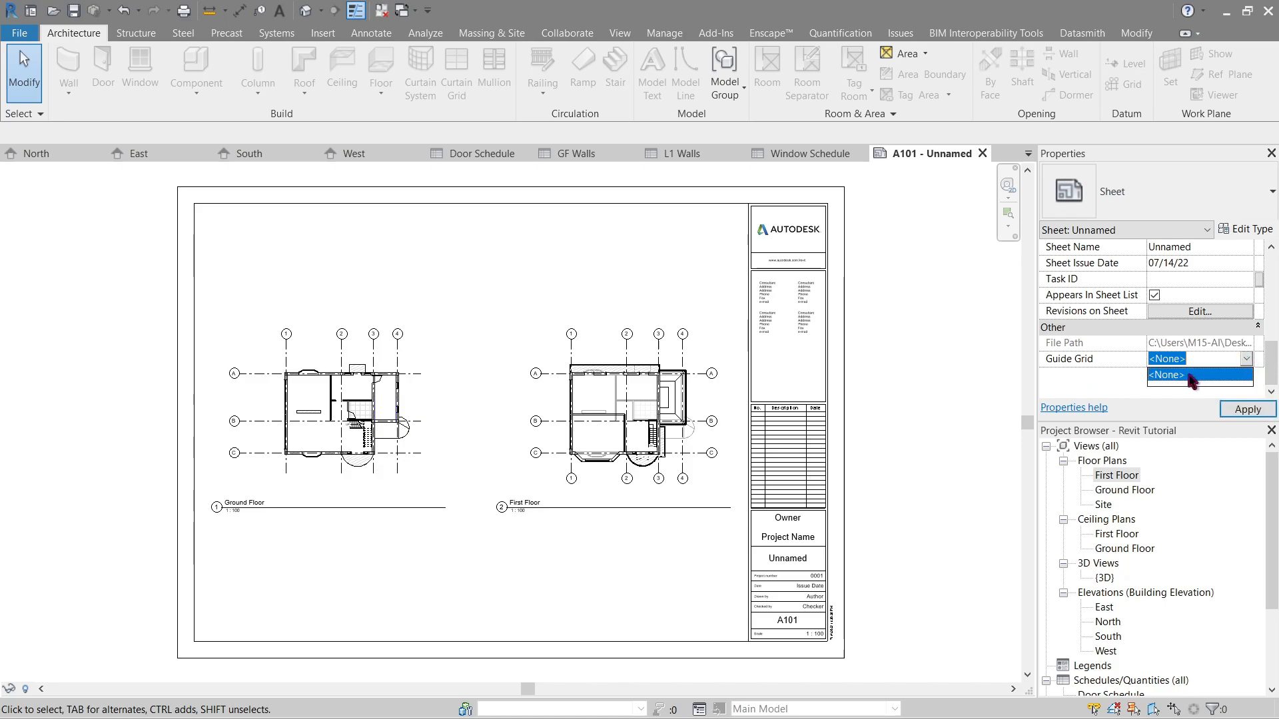
pyautogui.click(1166, 374)
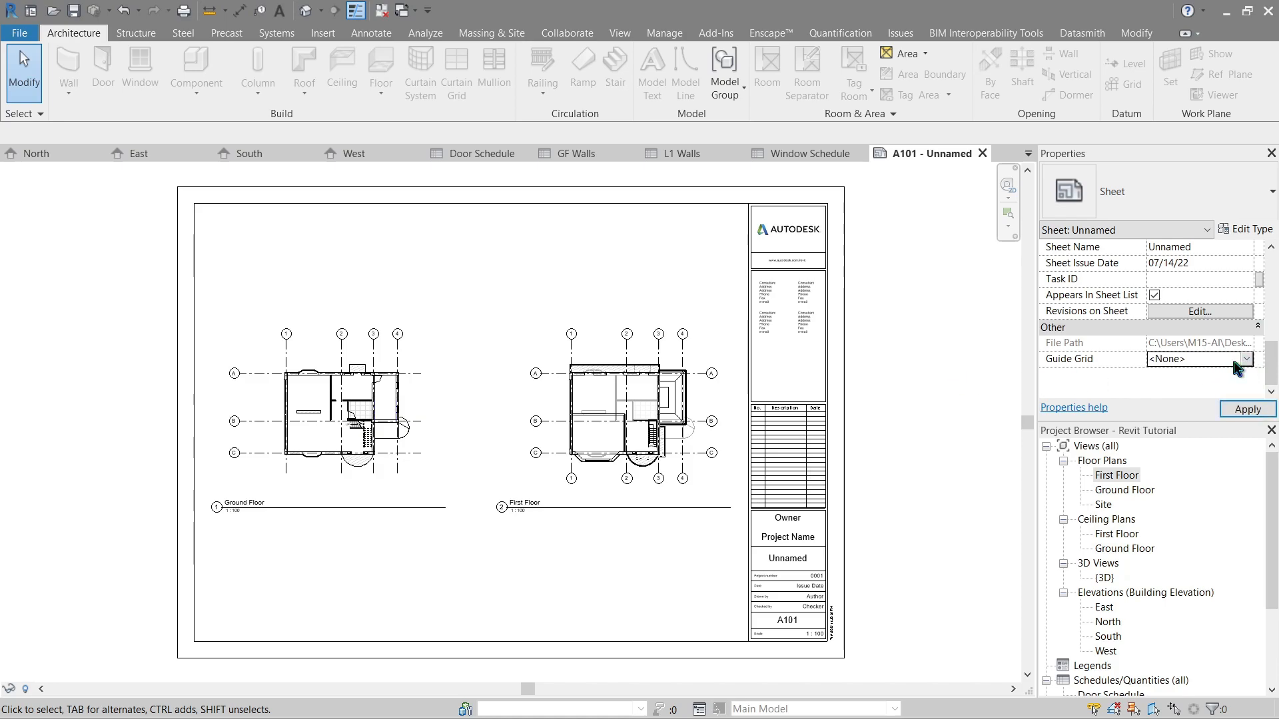
pyautogui.moveTo(1207, 350)
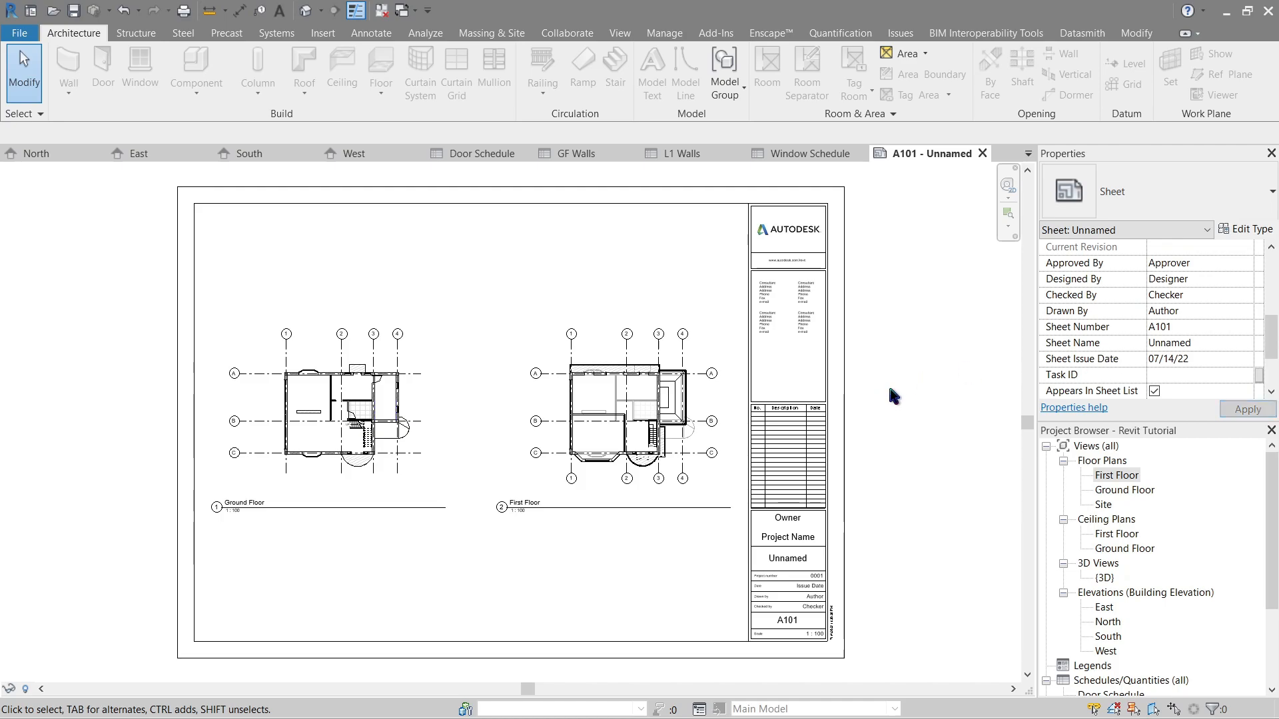
# Rename the selected Ground Floor view and accept renaming the matching level and views
pyautogui.click(355, 440)
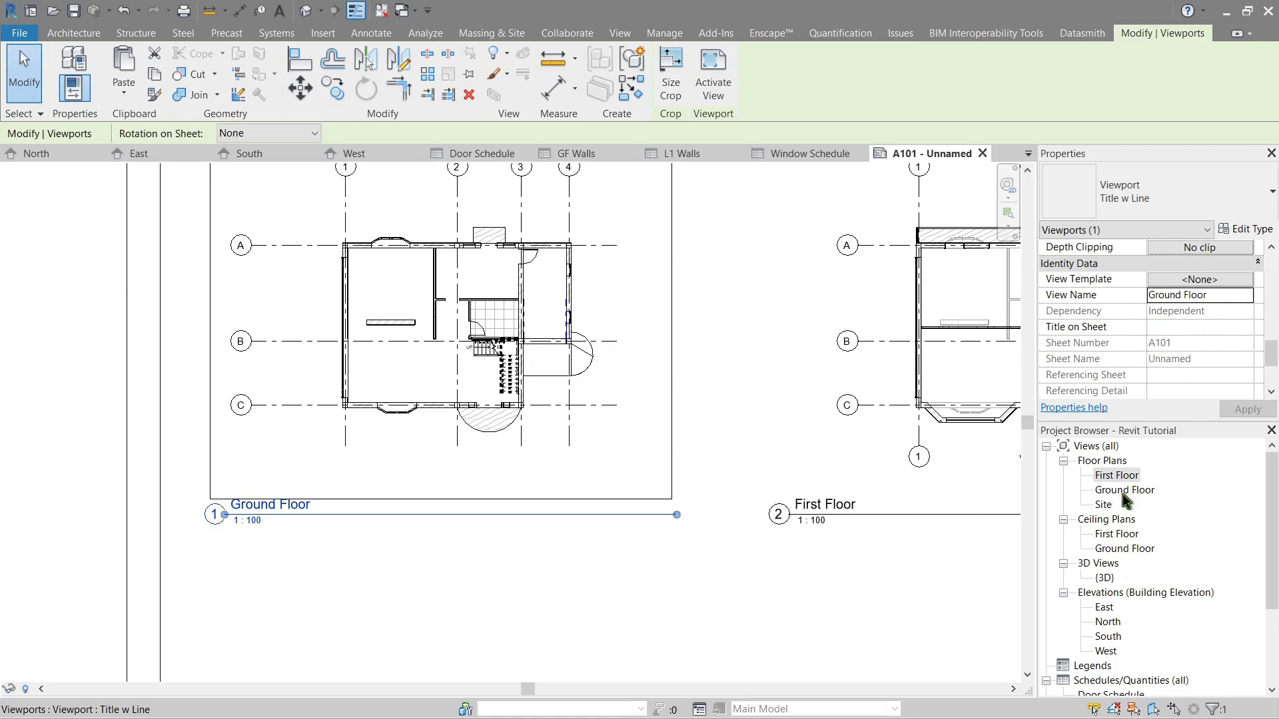
pyautogui.click(1199, 295)
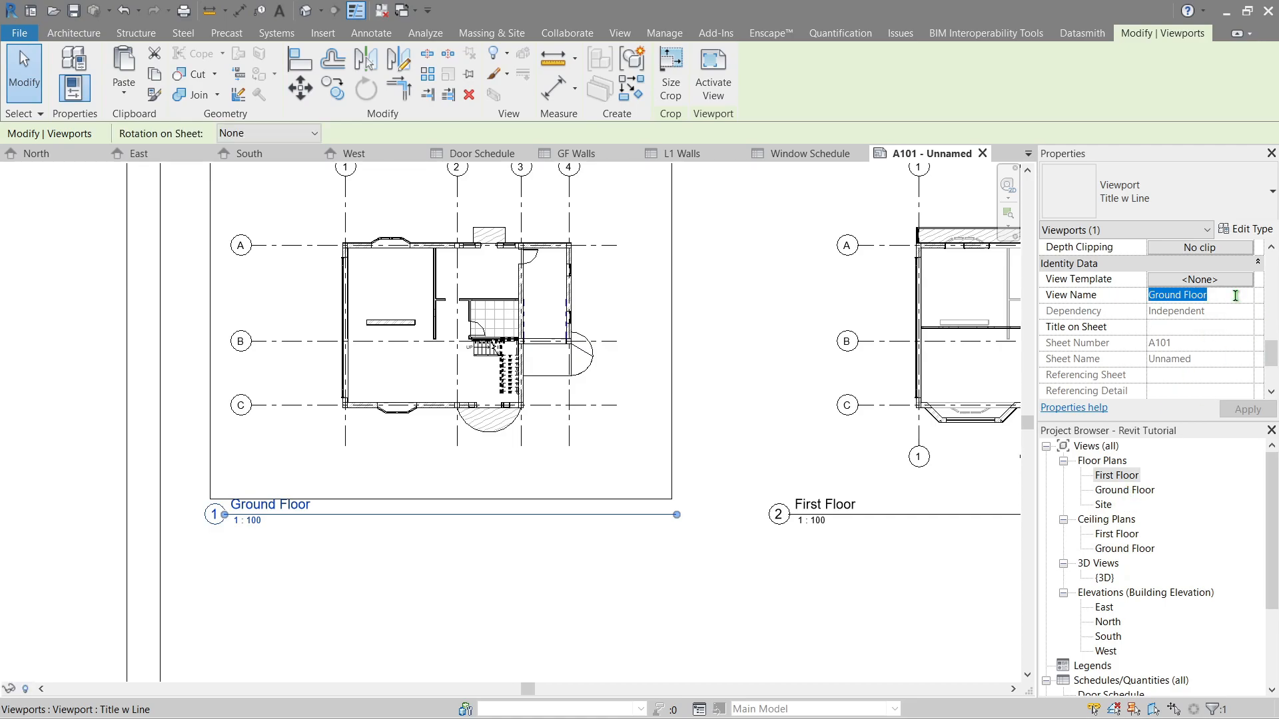
pyautogui.write('GF')
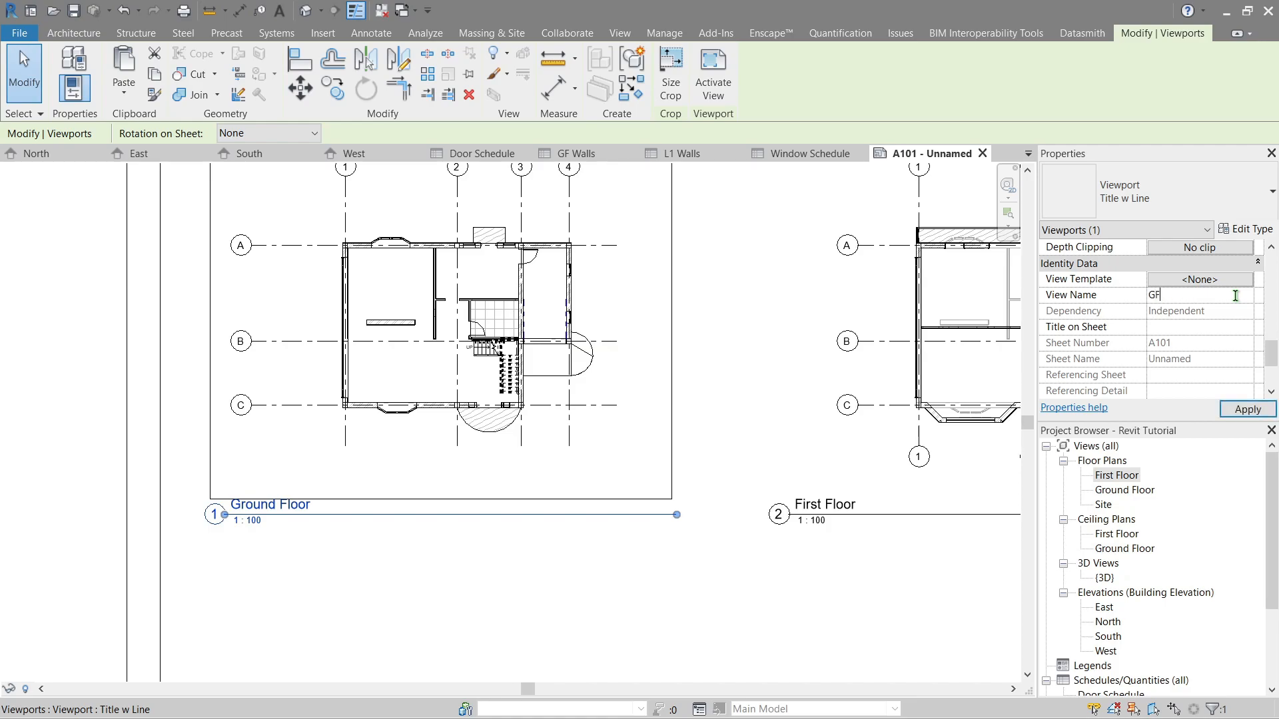
pyautogui.write('Ground Test')
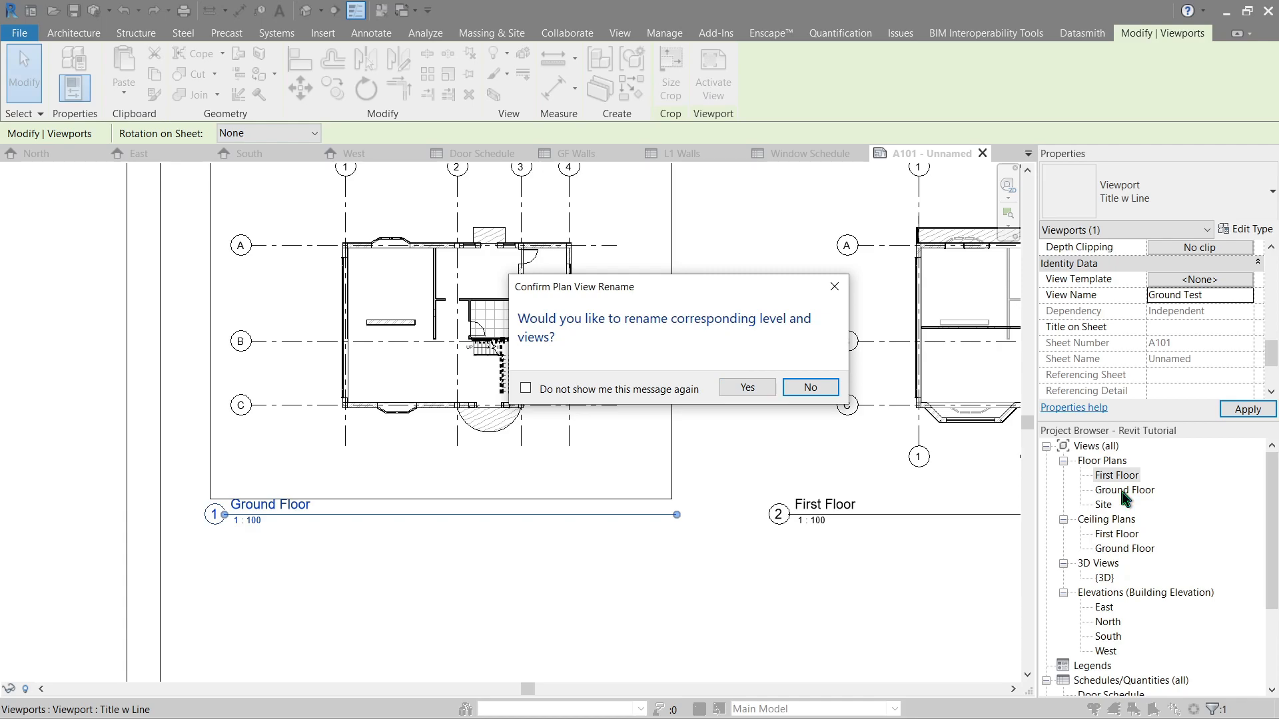
pyautogui.click(810, 386)
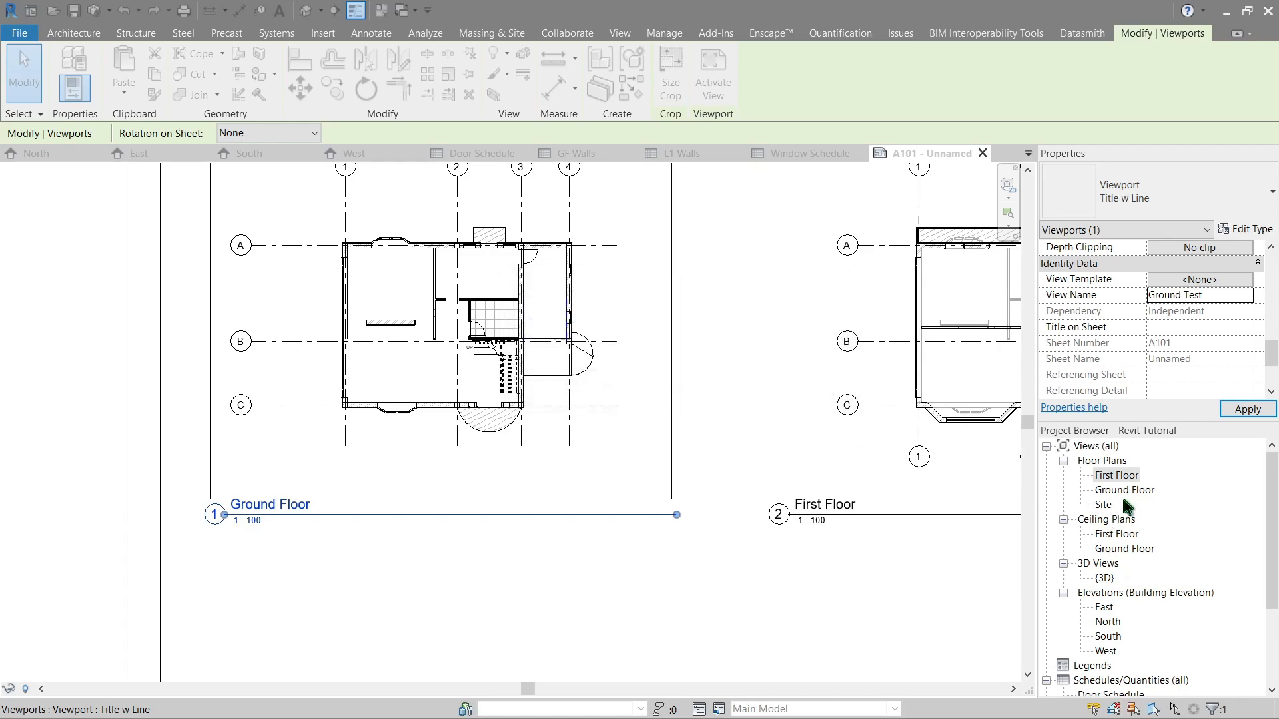
# Revert the view name to 'Ground Floor' and enter a sheet title, trying 'Test Title' first
pyautogui.click(1246, 408)
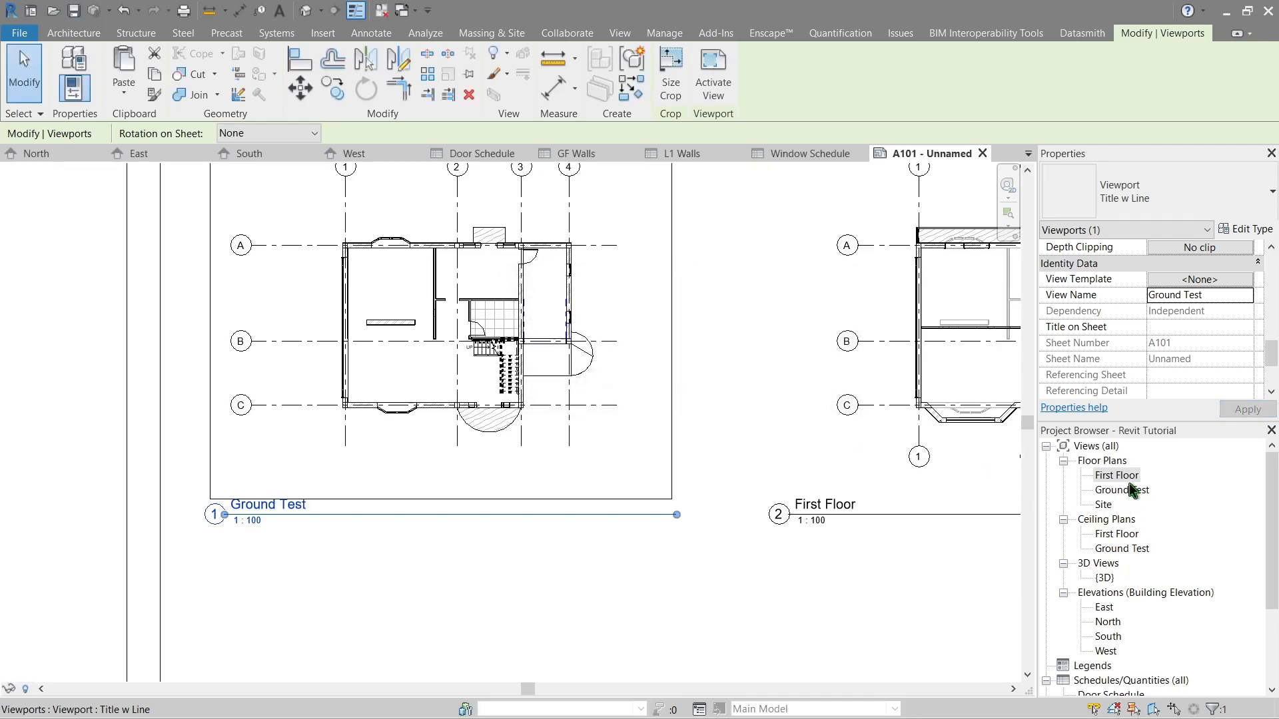
pyautogui.write('G')
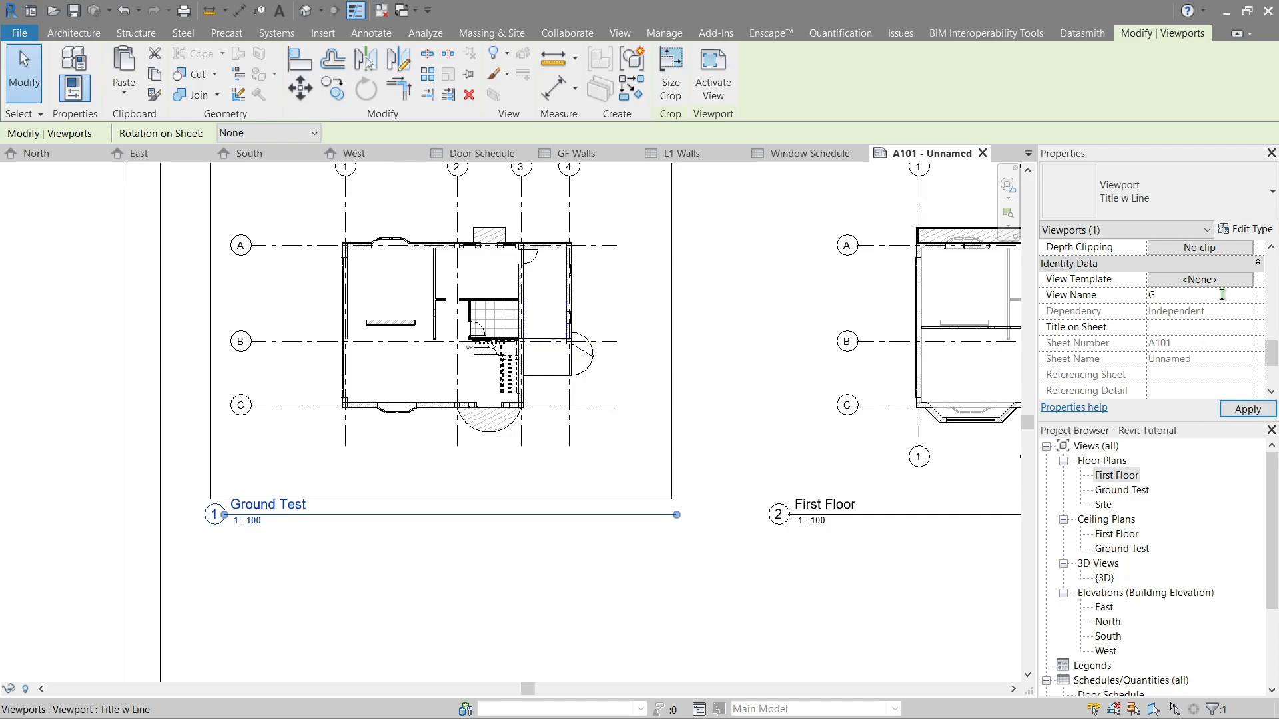
pyautogui.write('round Floor')
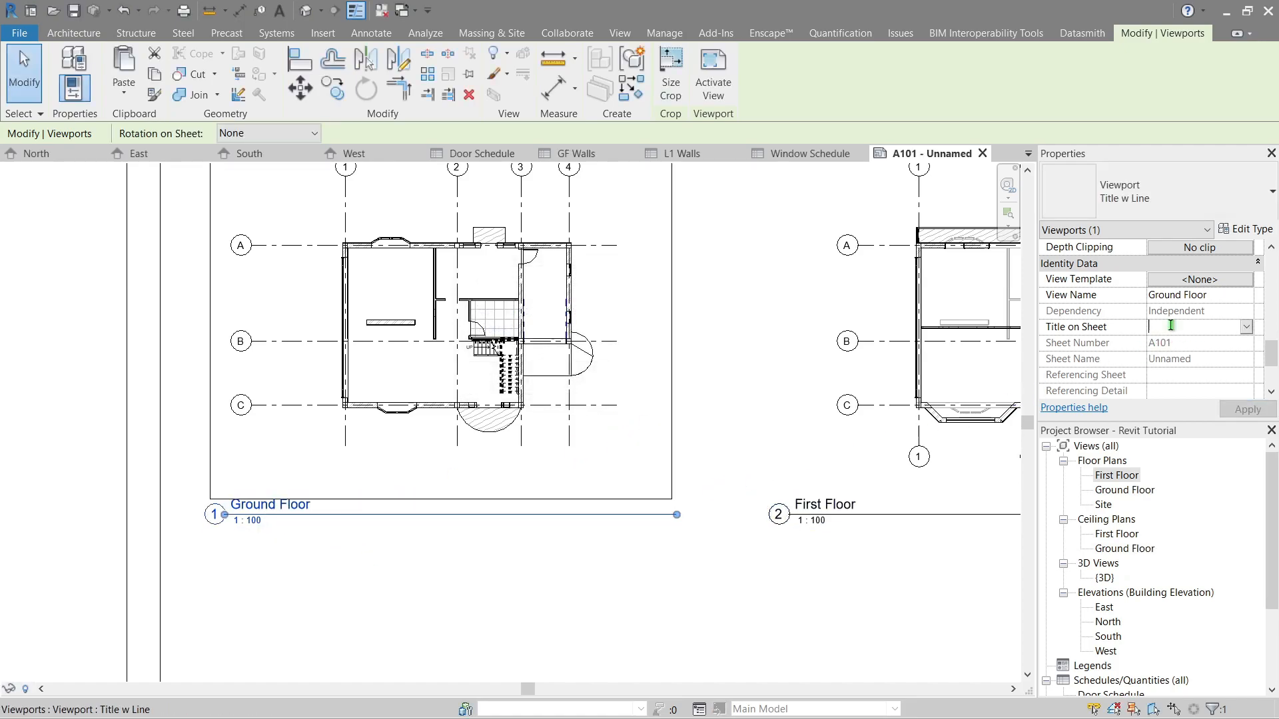
pyautogui.moveTo(1173, 331)
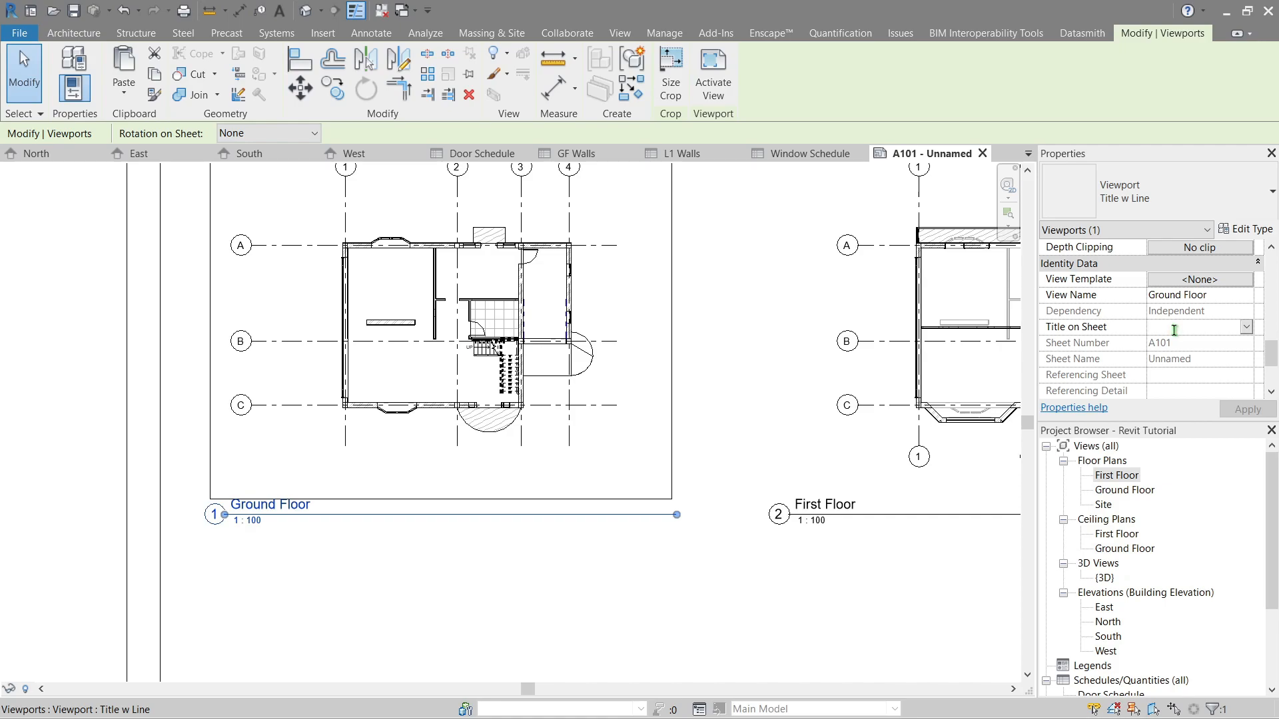
pyautogui.write('Test Title')
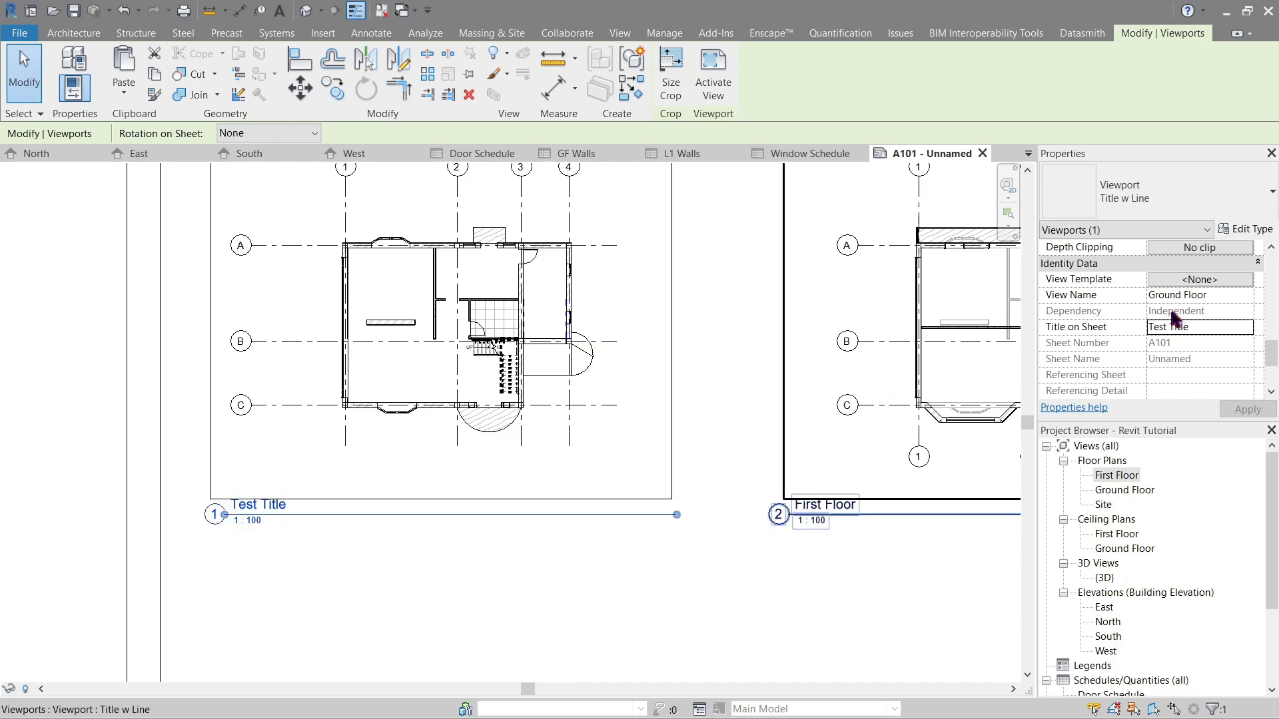
pyautogui.write('Ground Floor View')
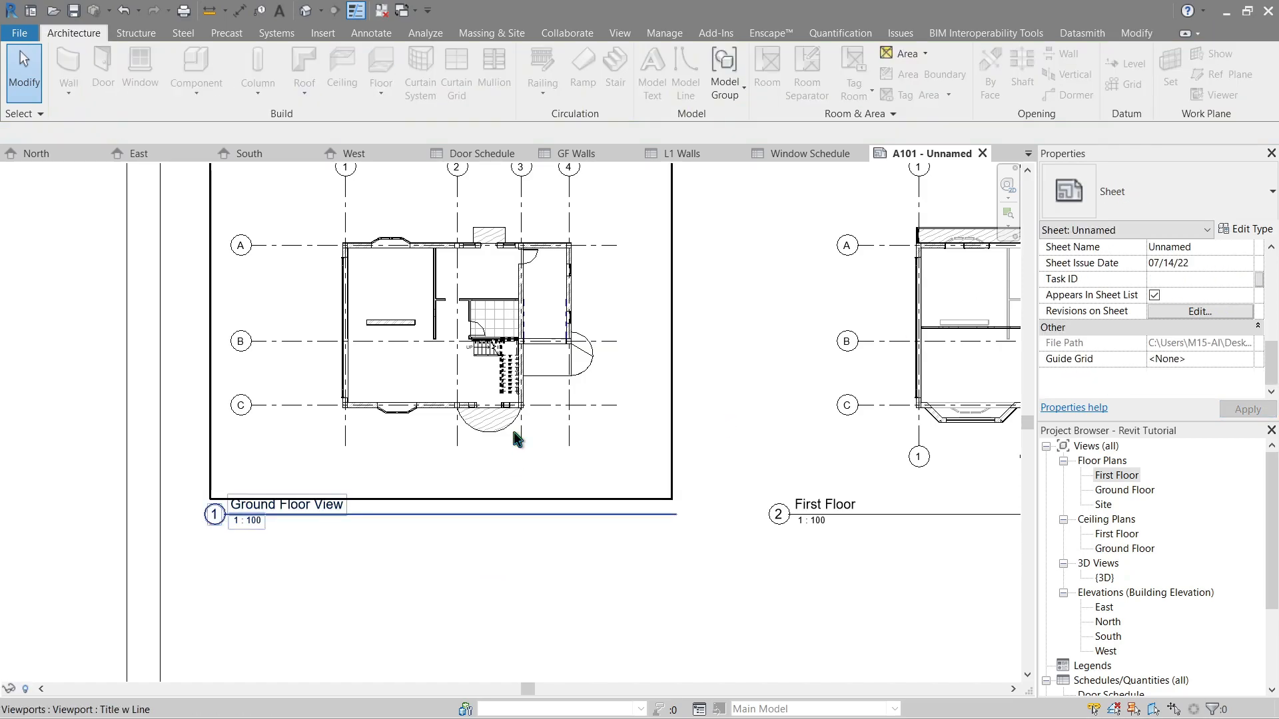
# Drag the Ground Floor View title beneath the plan and choose the Title No Line type
pyautogui.click(286, 504)
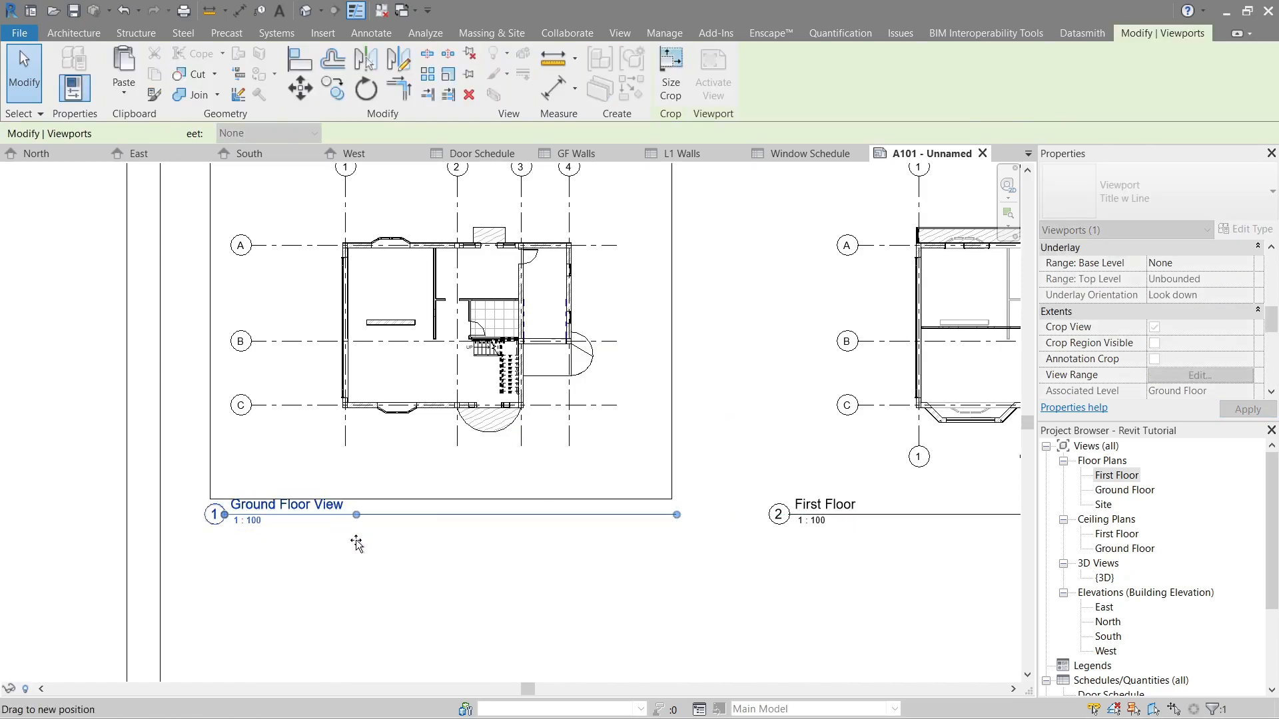
pyautogui.moveTo(356, 515); pyautogui.dragTo(370, 562)
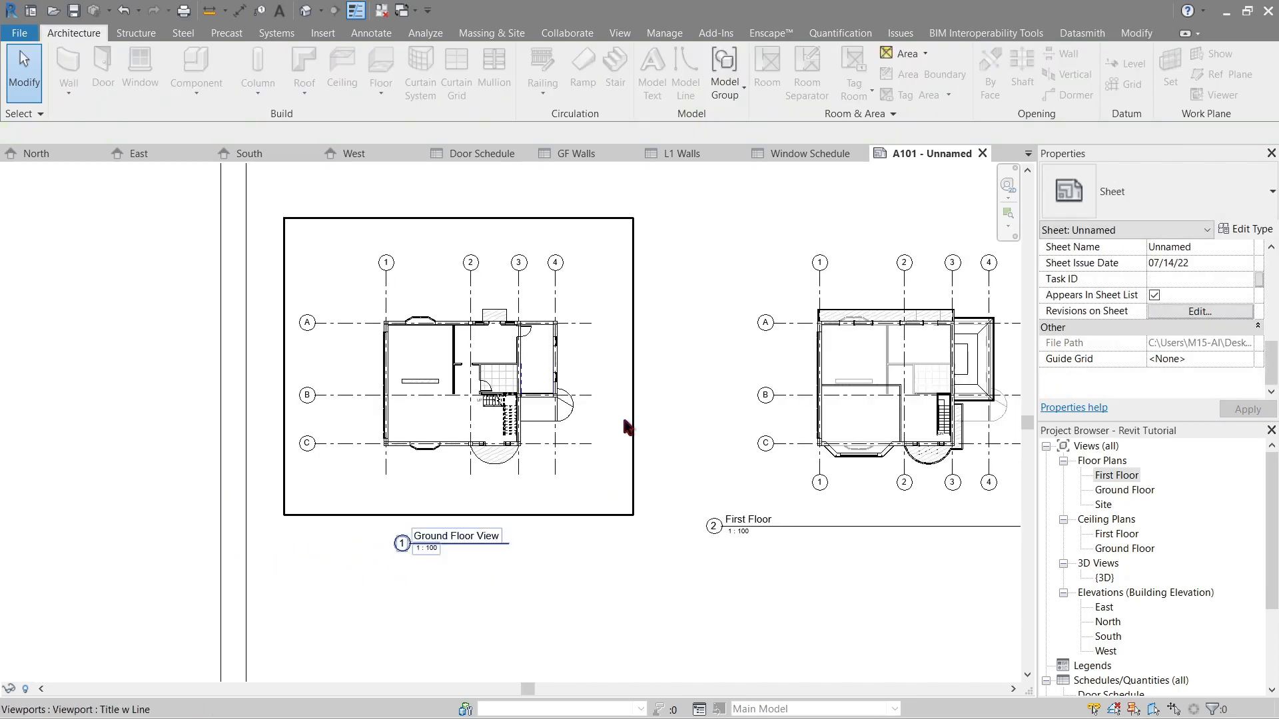
pyautogui.click(457, 535)
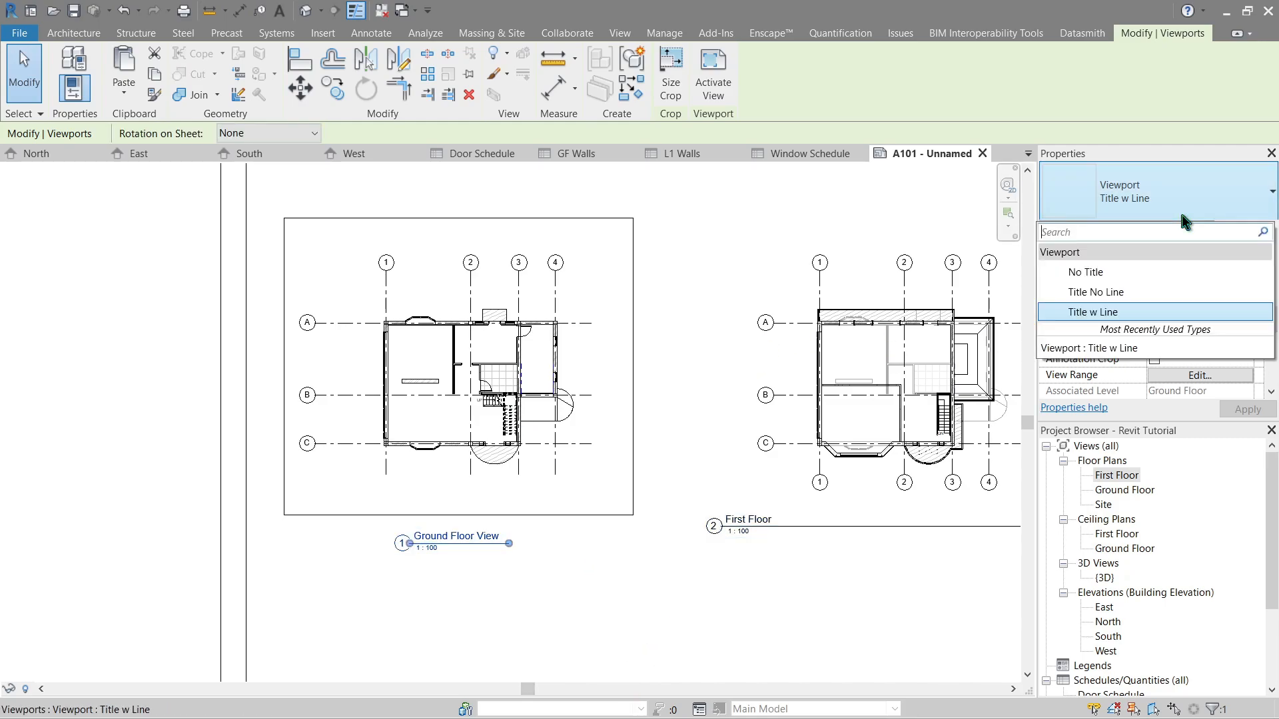
pyautogui.click(1087, 271)
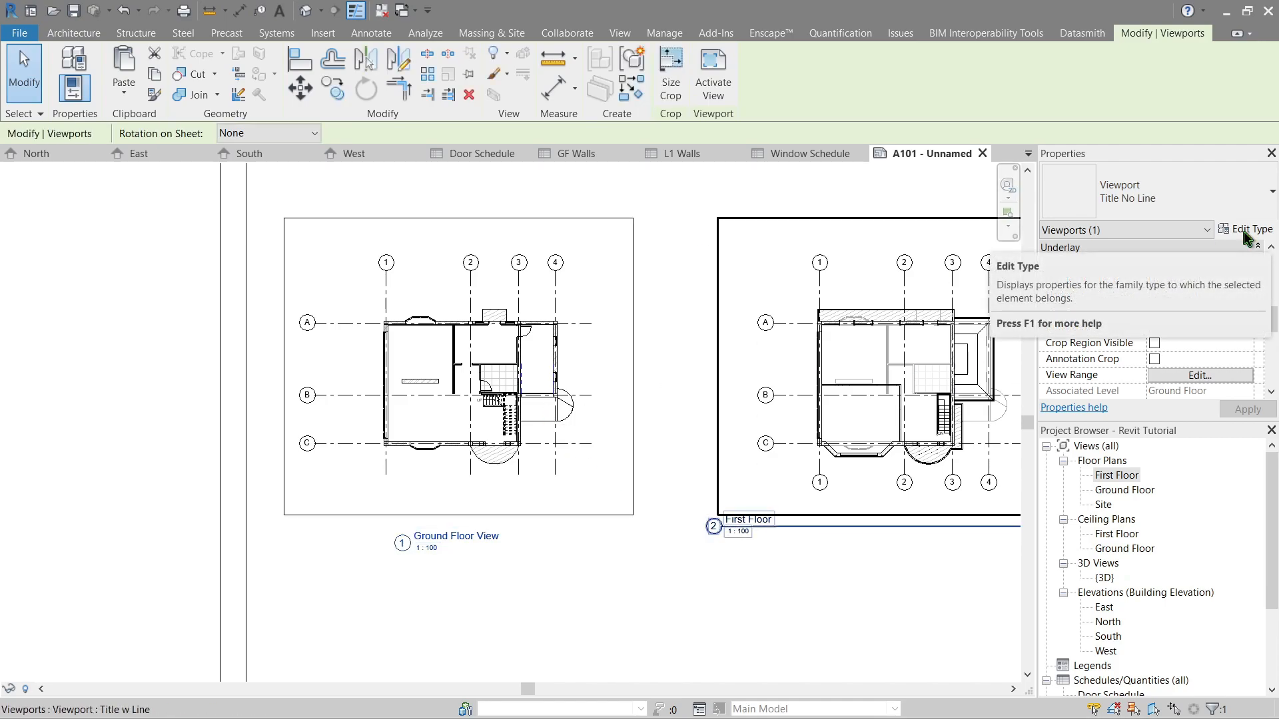
# In Title No Line type properties, show the title with a Center-pattern extension line
pyautogui.click(1246, 229)
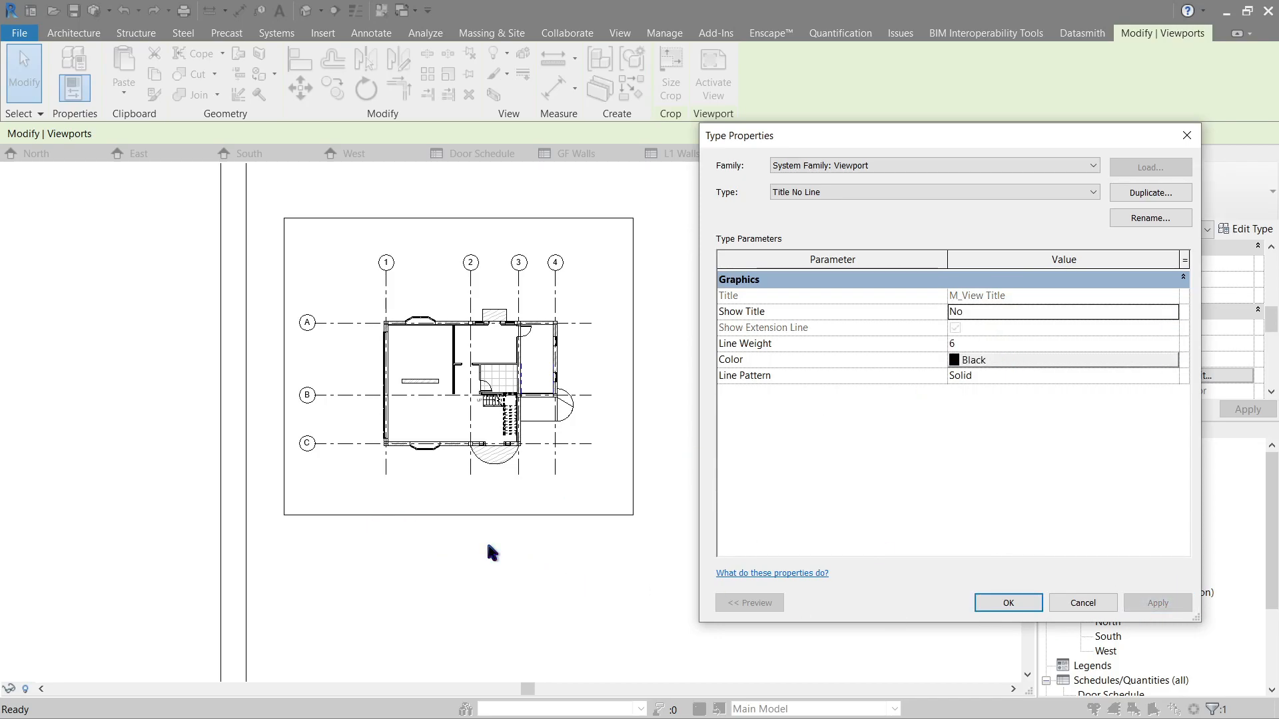
pyautogui.click(1060, 311)
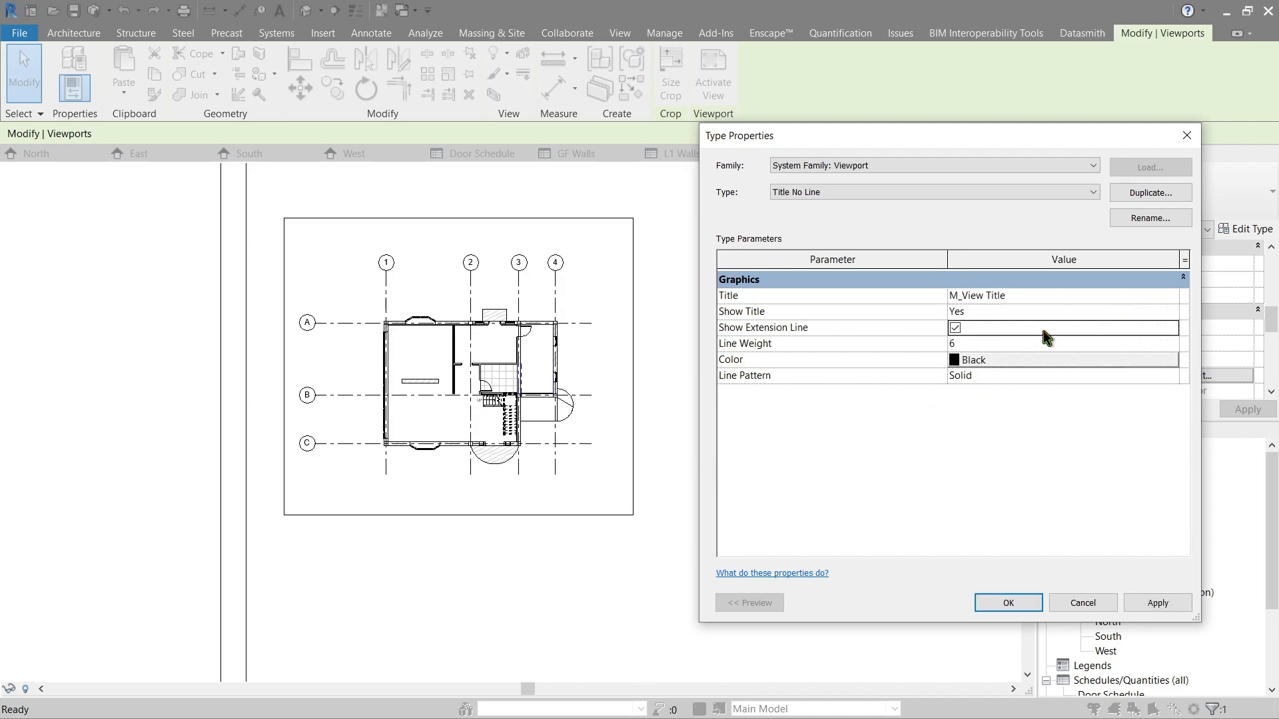
pyautogui.click(955, 327)
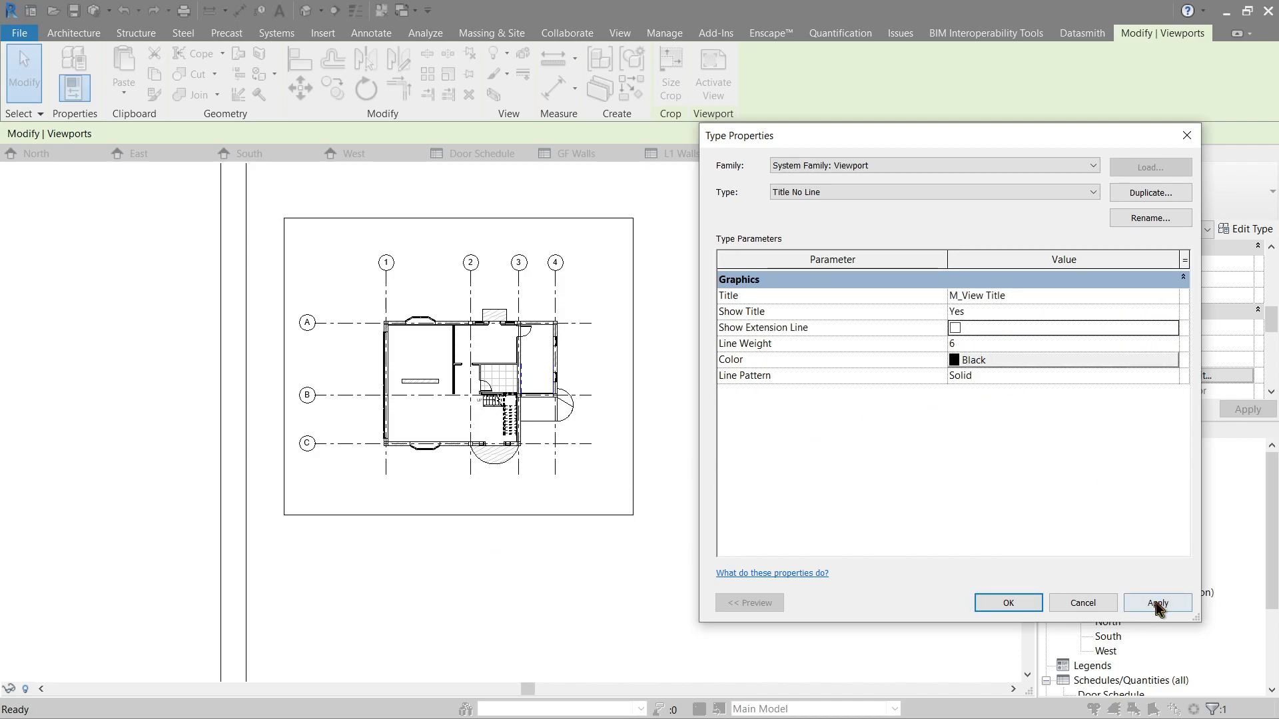
pyautogui.click(1156, 602)
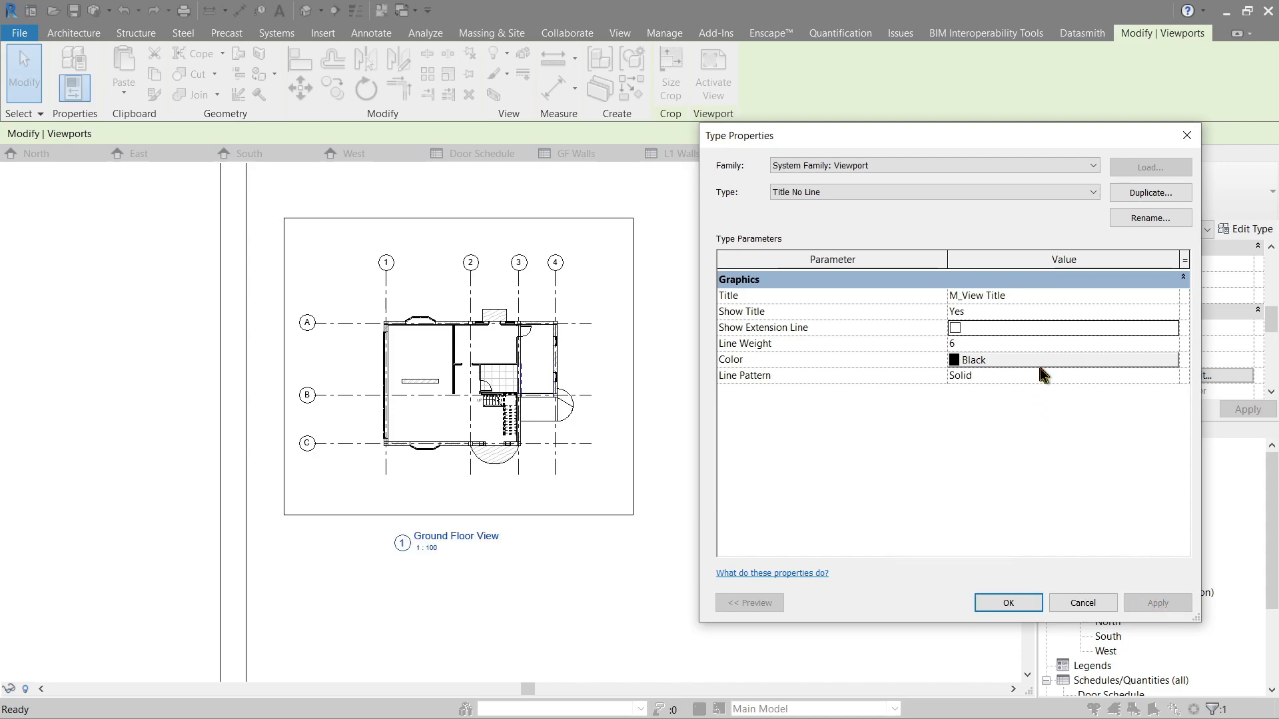
pyautogui.click(1172, 375)
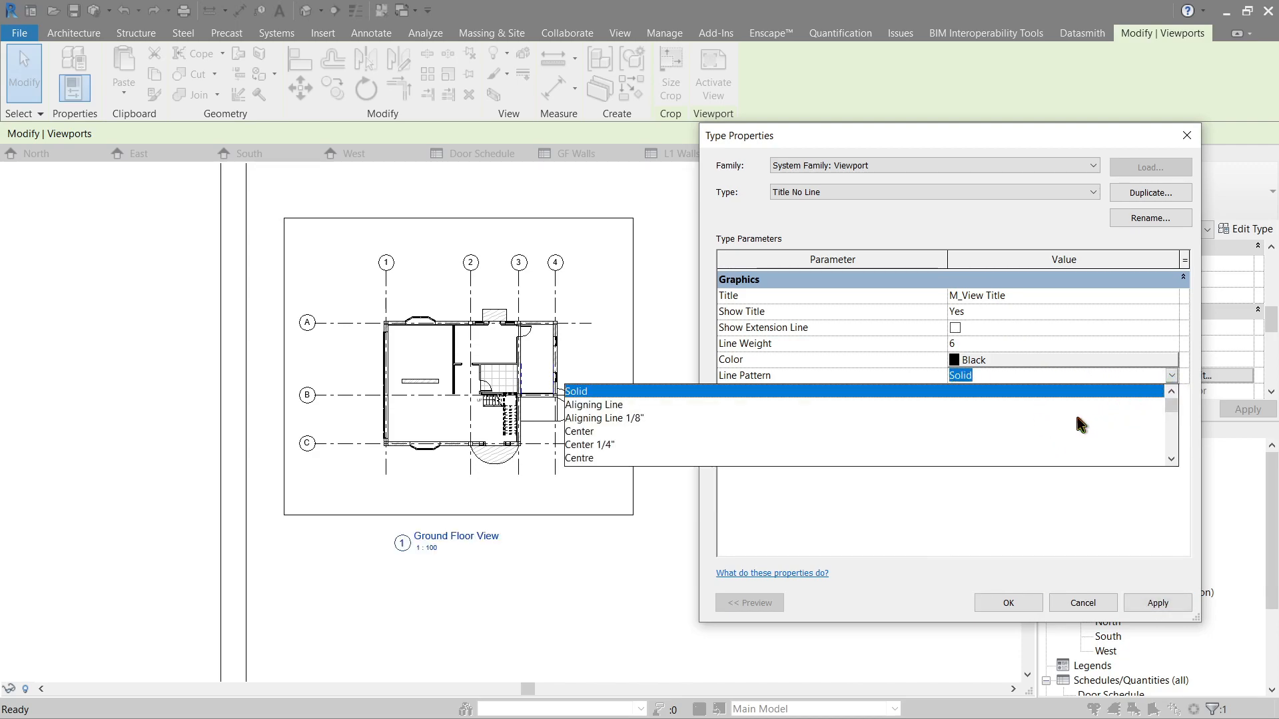
pyautogui.click(580, 430)
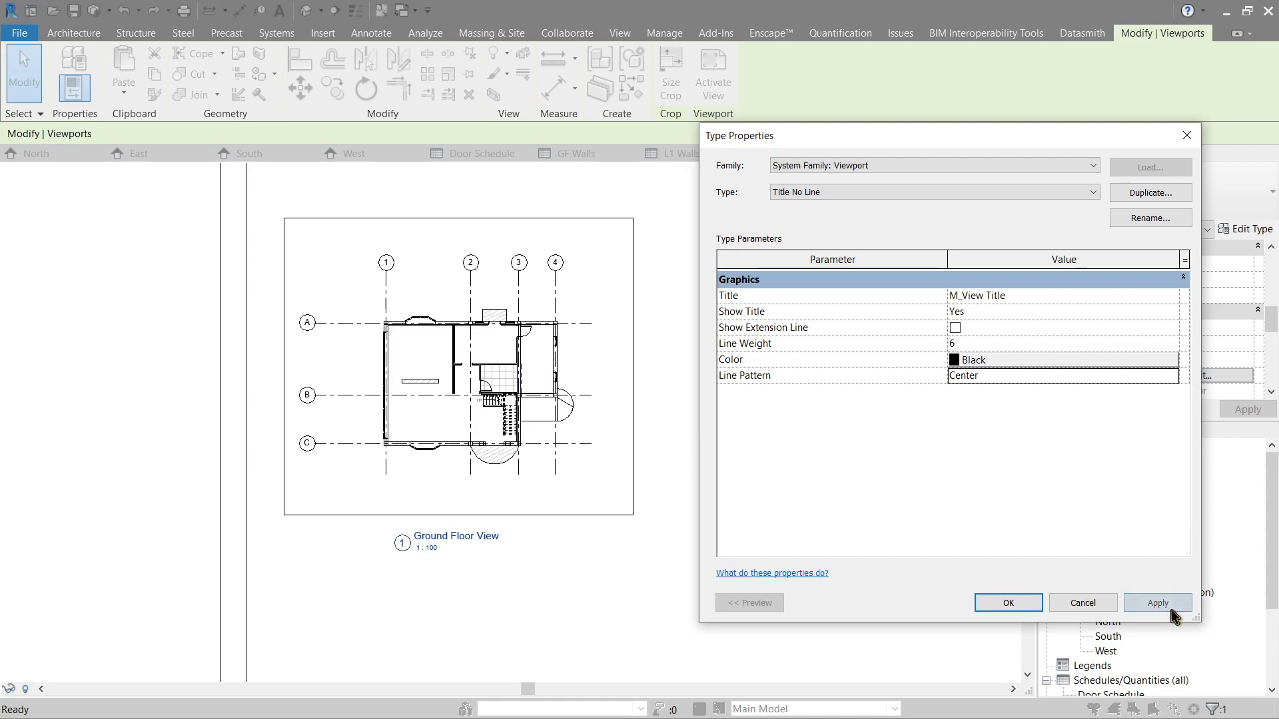
pyautogui.click(955, 327)
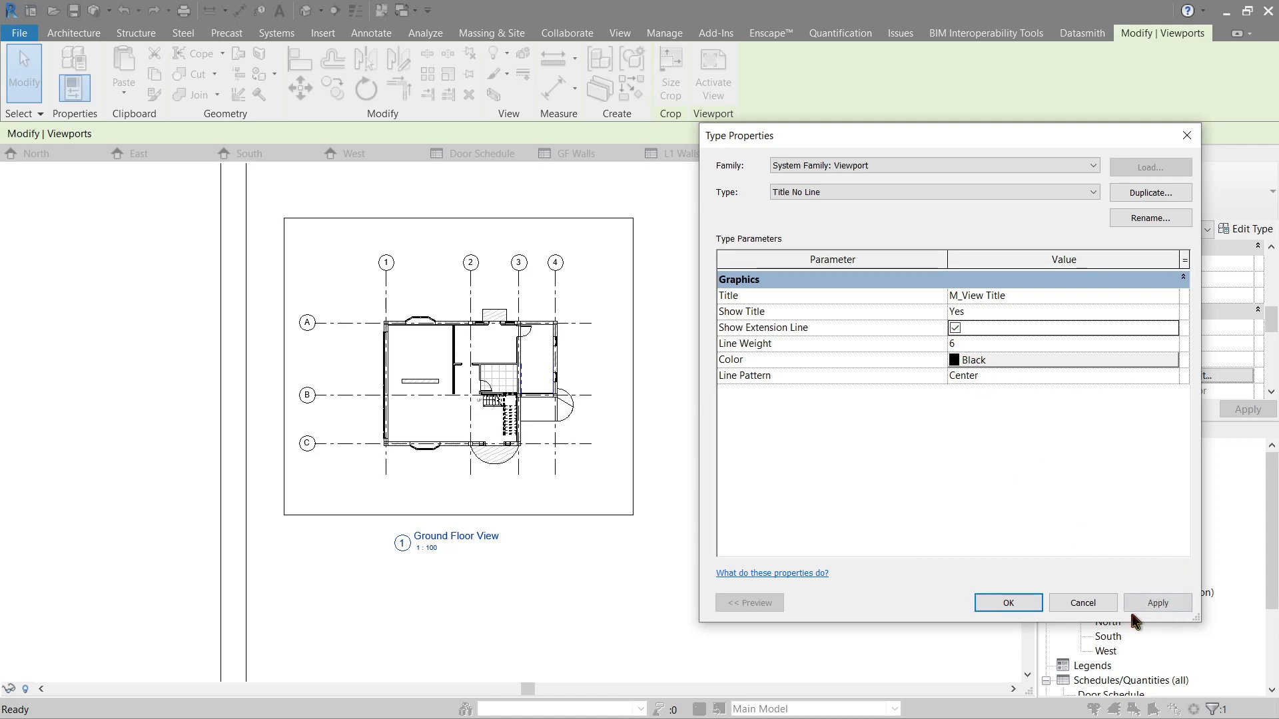
pyautogui.click(1156, 603)
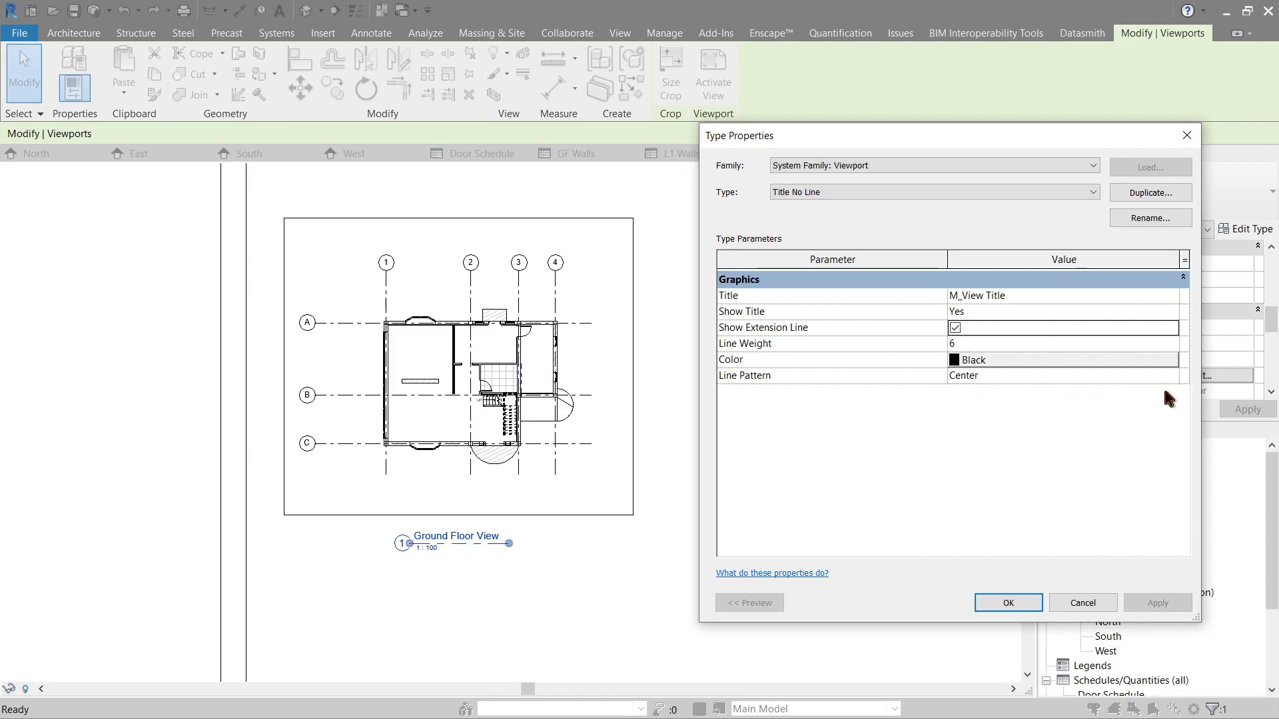
pyautogui.click(1006, 602)
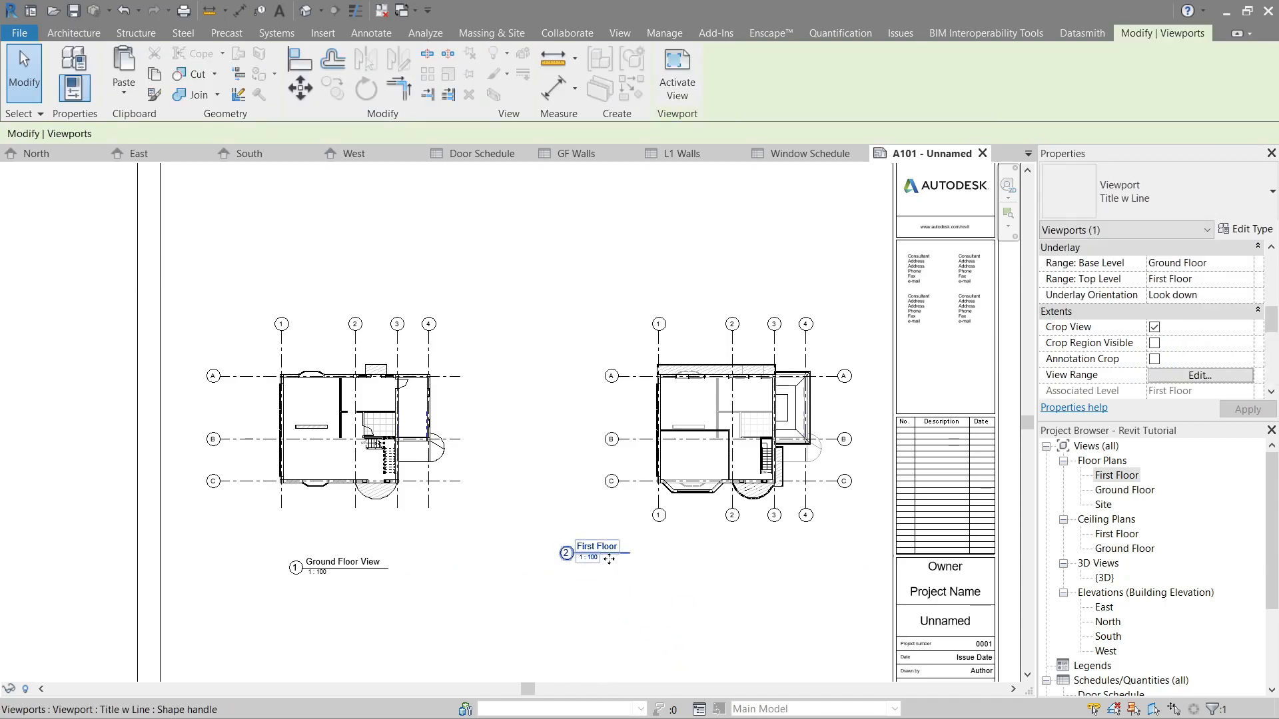
pyautogui.click(722, 644)
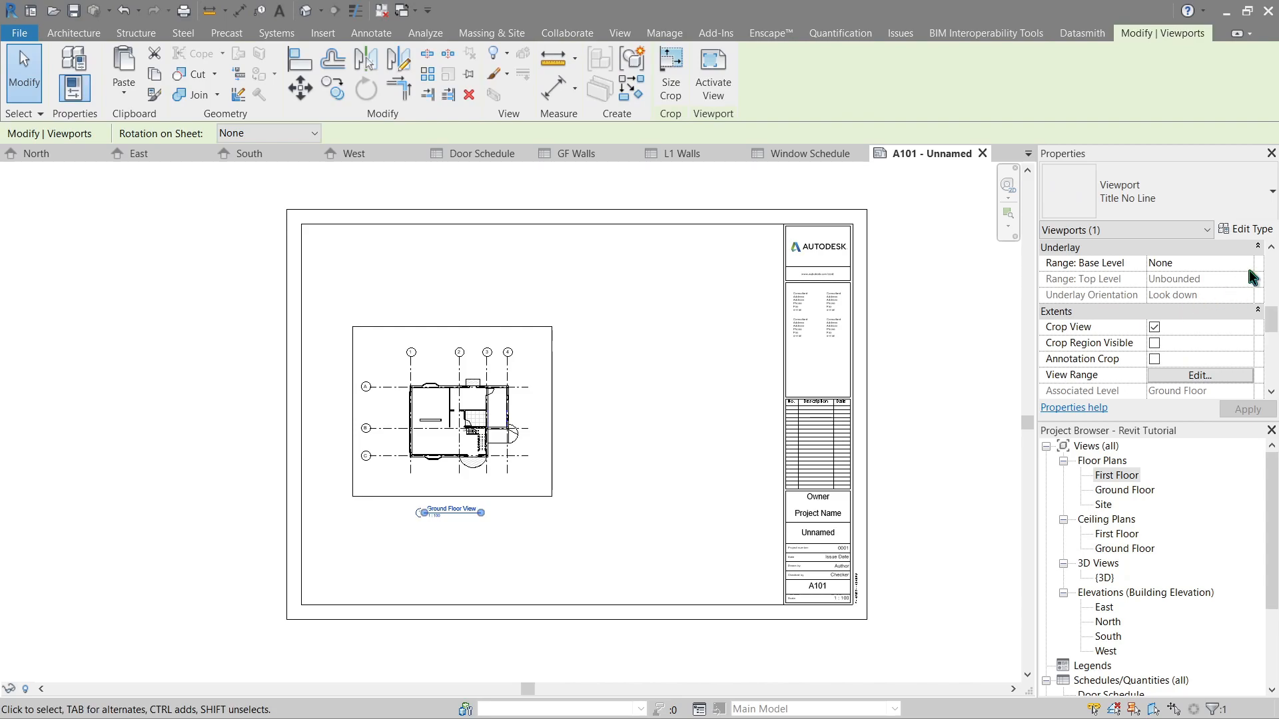
# Choose 1:50 from the Ground Floor viewport's View Scale list
pyautogui.click(1245, 262)
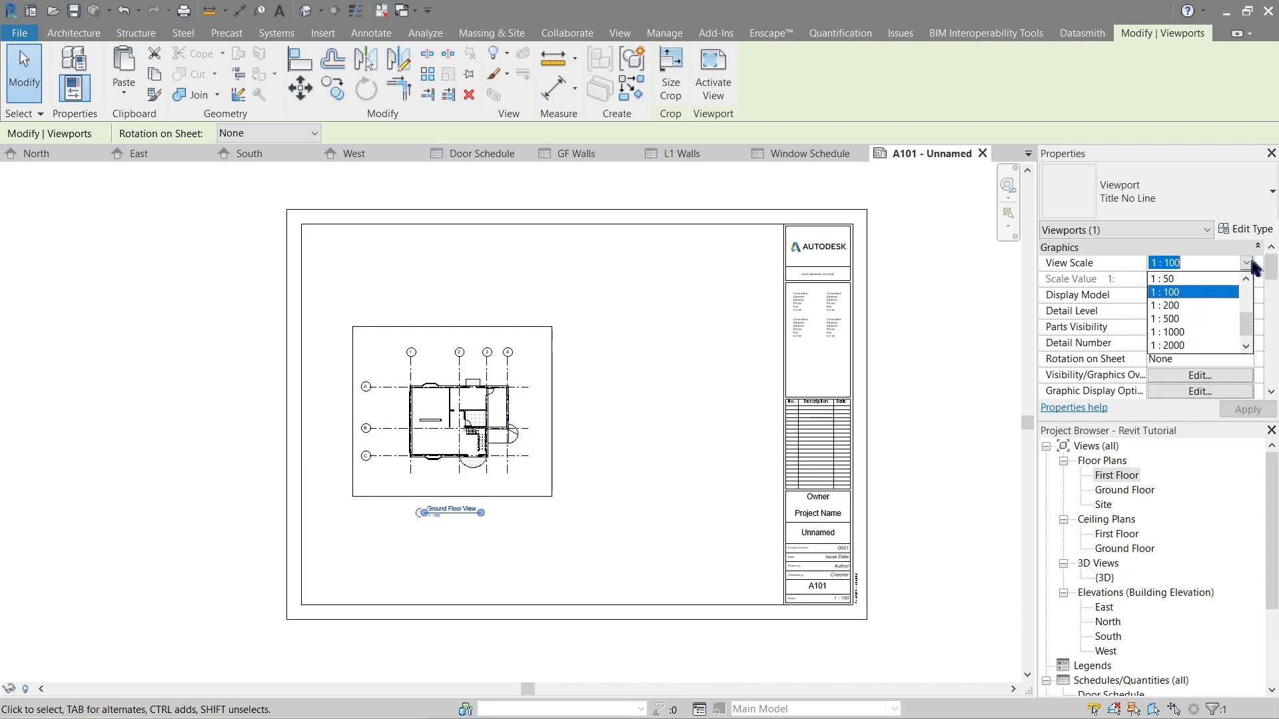
pyautogui.click(1166, 278)
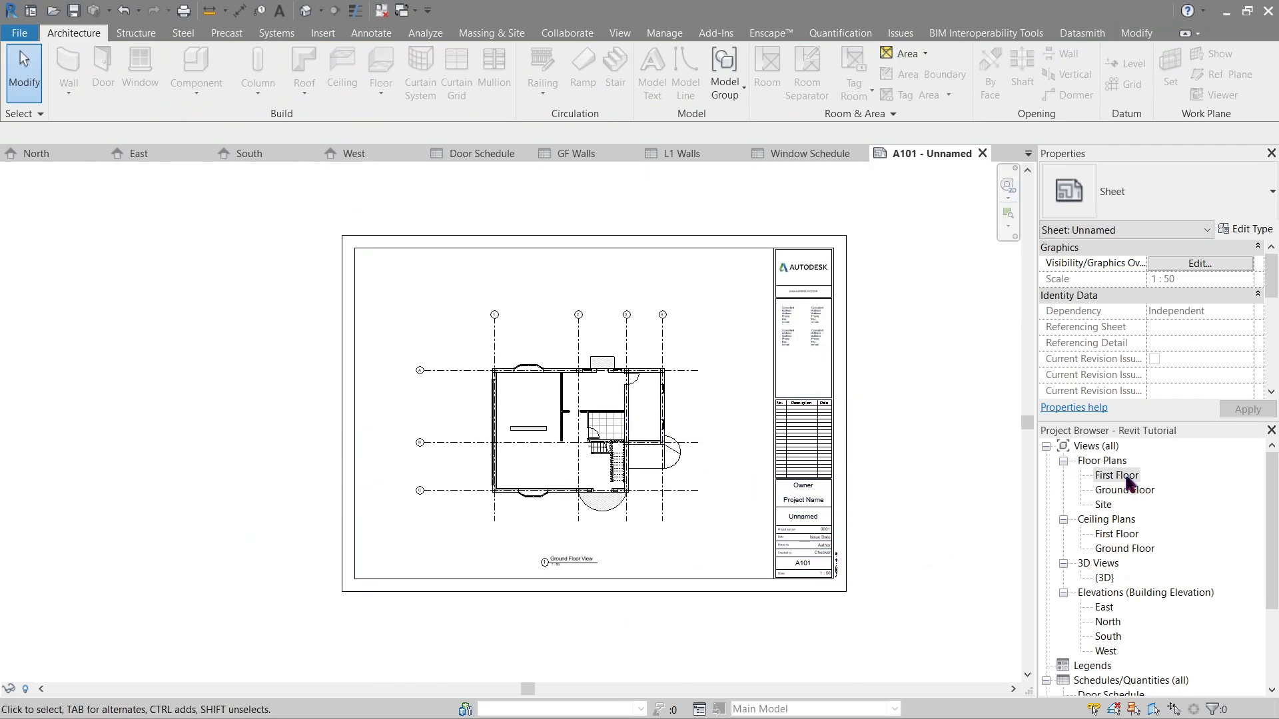
# Expand Sheets in the Project Browser and duplicate A101 as an empty sheet
pyautogui.doubleClick(1114, 475)
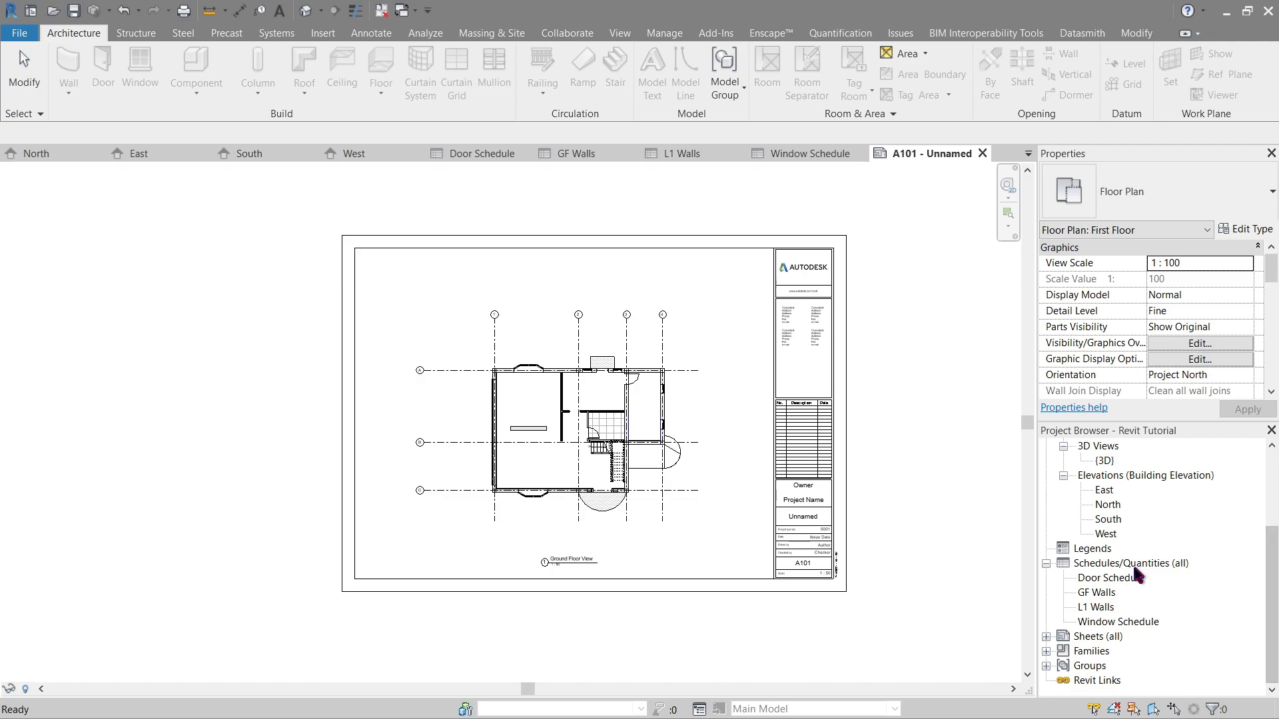
pyautogui.moveTo(1053, 646)
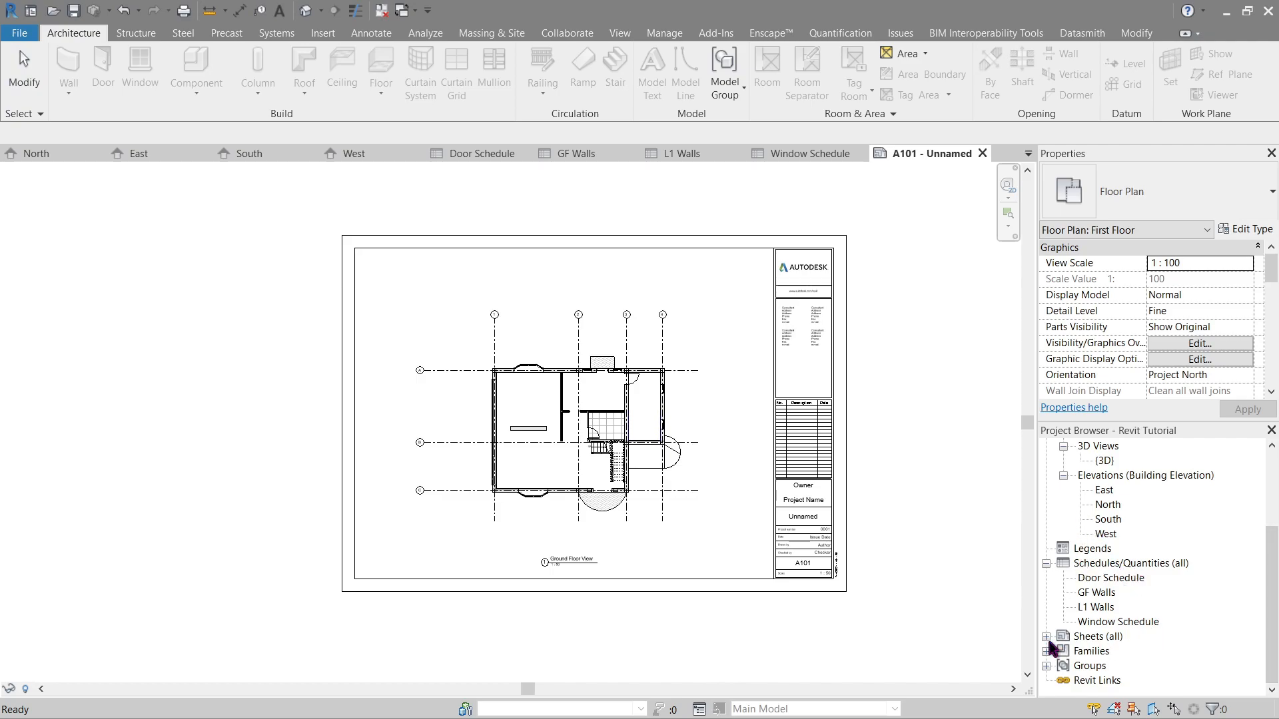
pyautogui.rightClick(1101, 636)
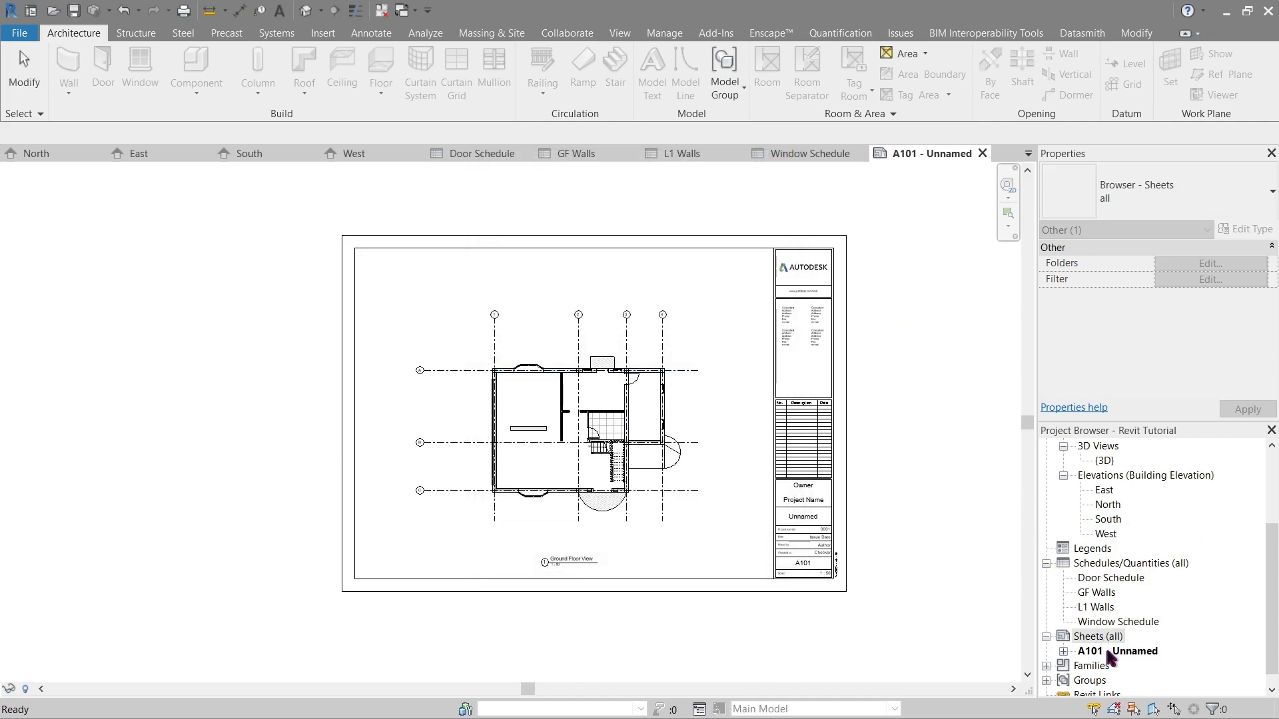
pyautogui.rightClick(1120, 651)
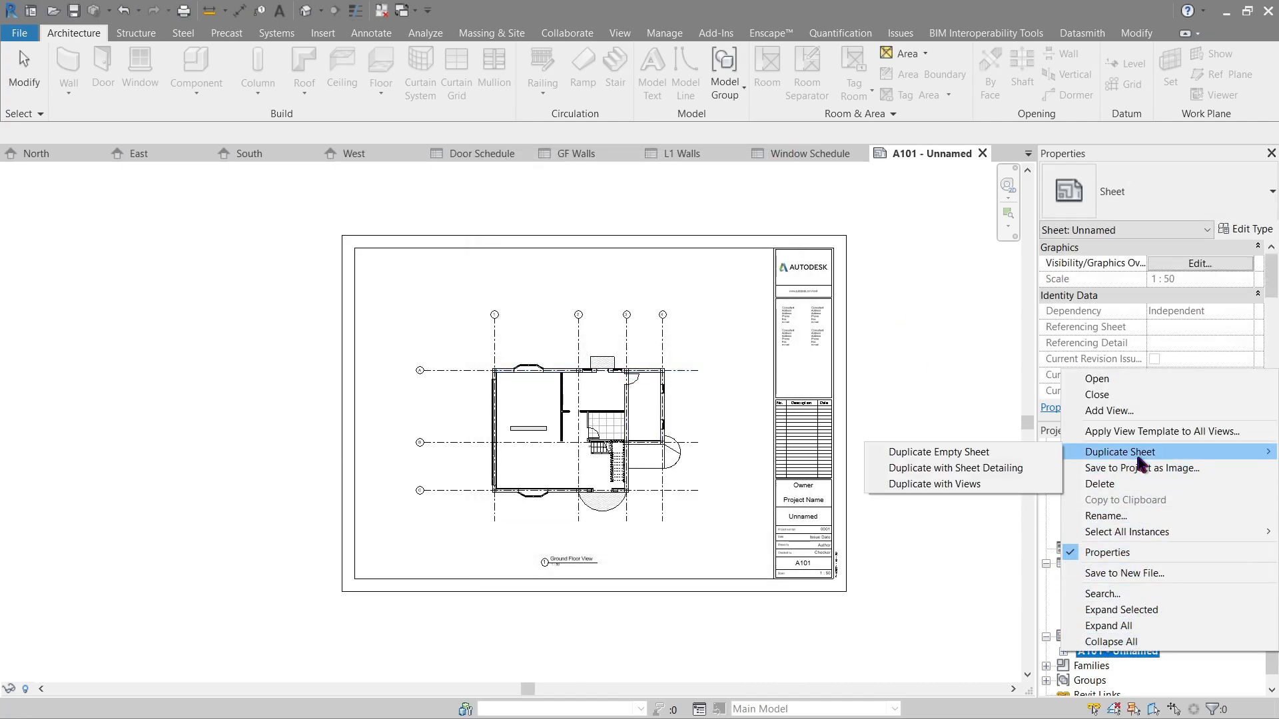
pyautogui.click(938, 451)
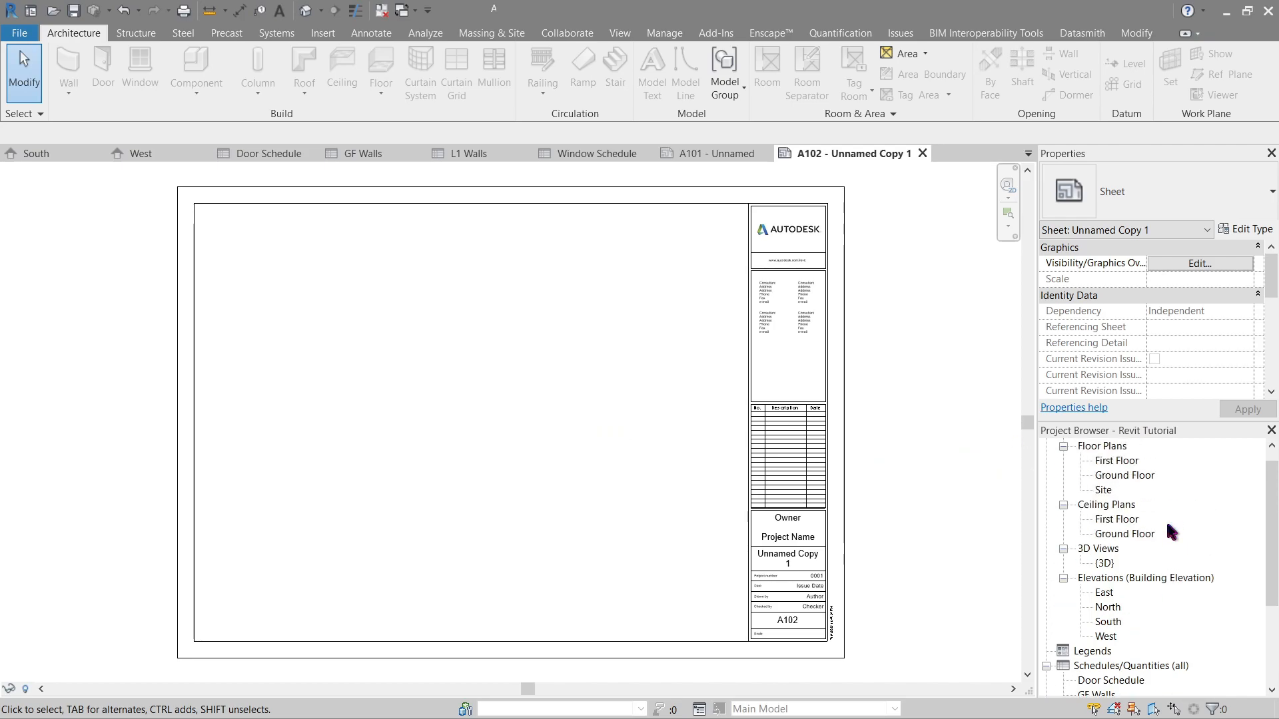
pyautogui.scroll(-3)
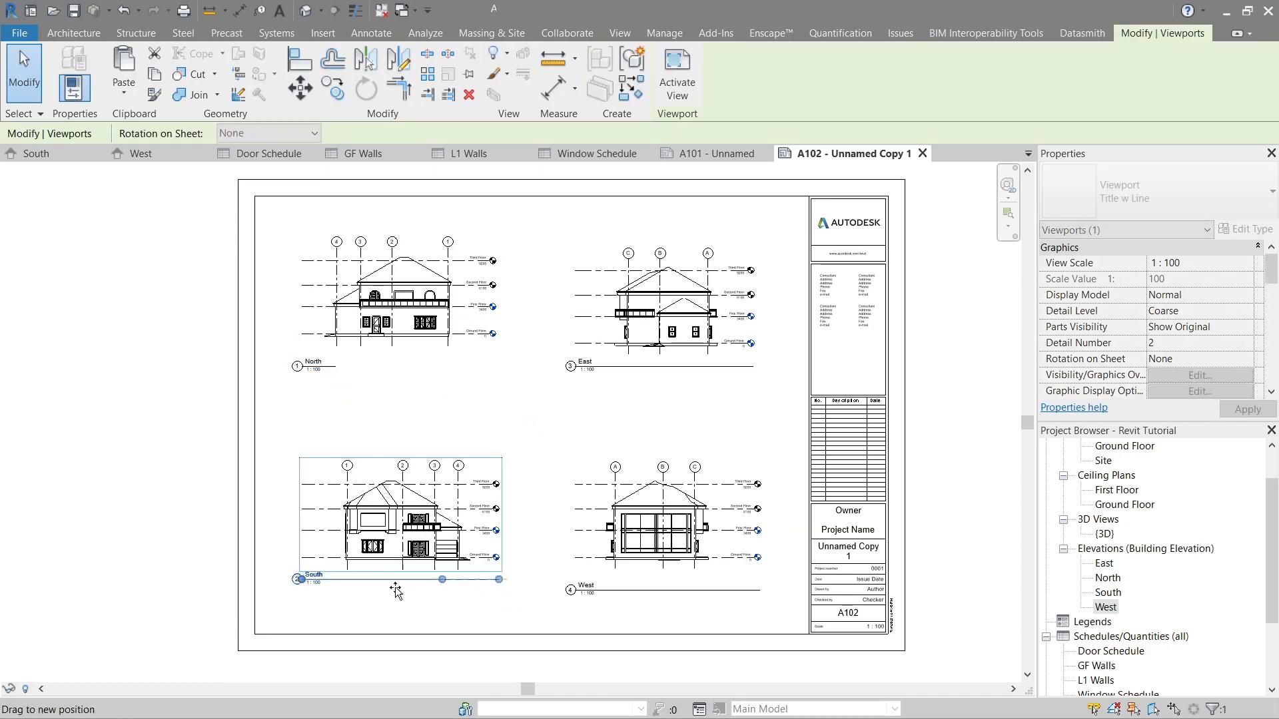
# Select the South elevation viewport and drag its title beneath the drawing
pyautogui.click(661, 305)
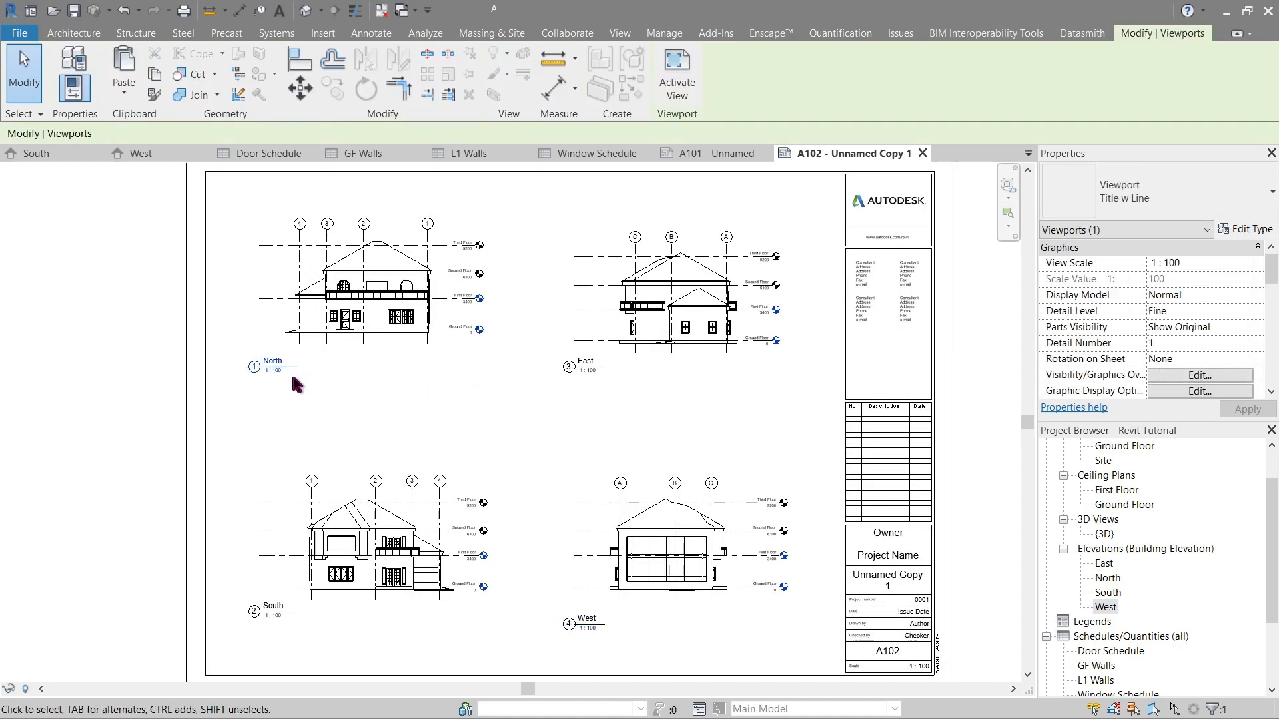
pyautogui.click(72, 32)
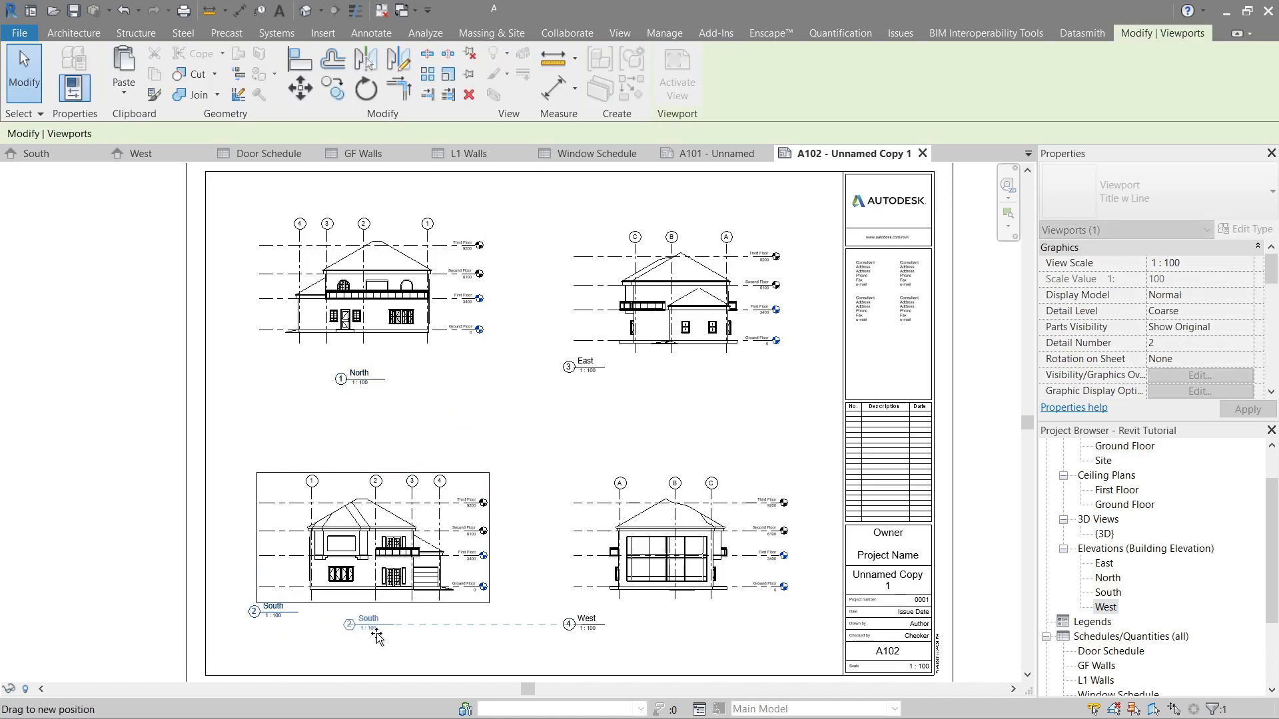
pyautogui.moveTo(378, 636); pyautogui.dragTo(689, 384)
pyautogui.write('E')
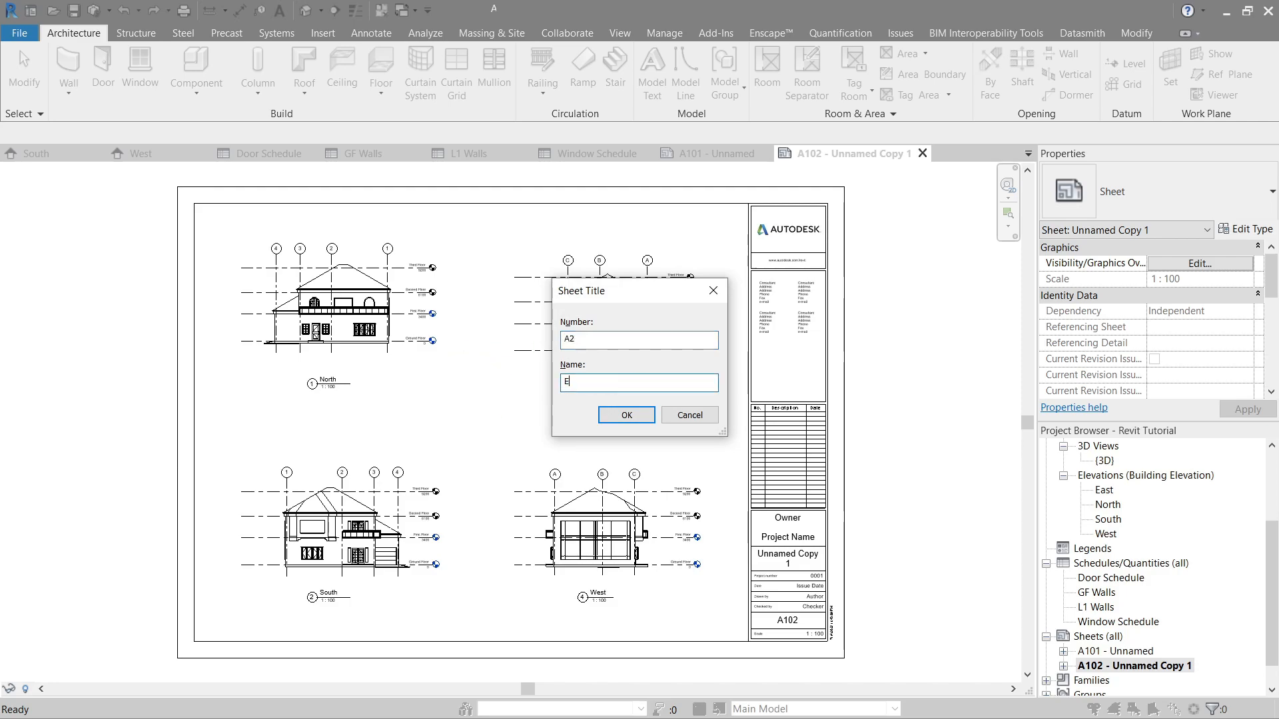
# Name the elevation sheet 'Elevation Views', confirm, and retitle the plan sheet 'GF Plan'
pyautogui.write('levation')
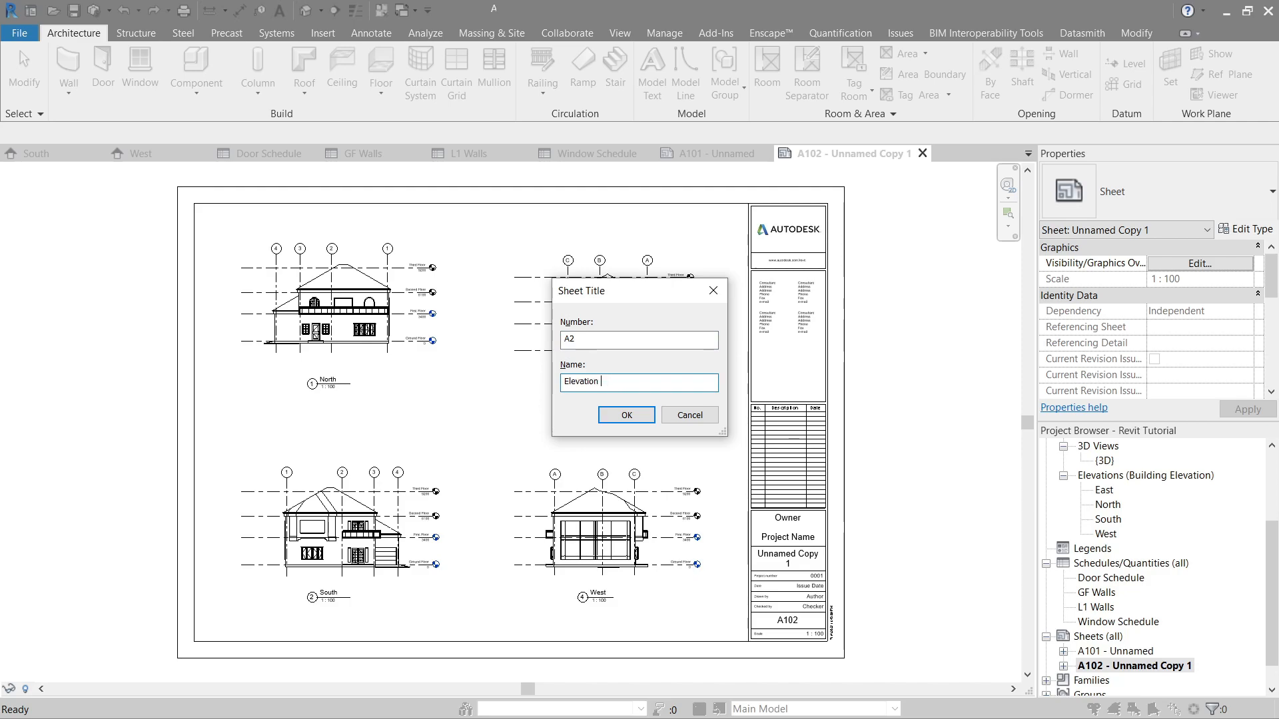
pyautogui.click(624, 415)
pyautogui.write('1')
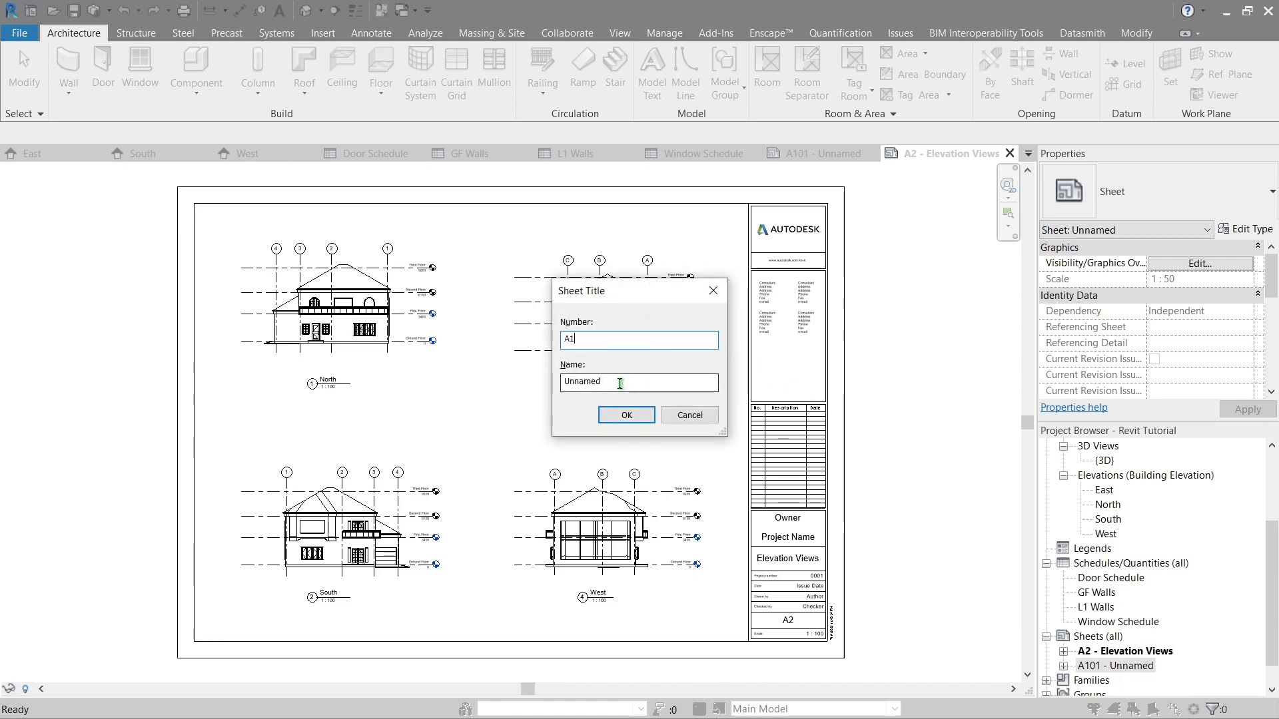
pyautogui.write('G')
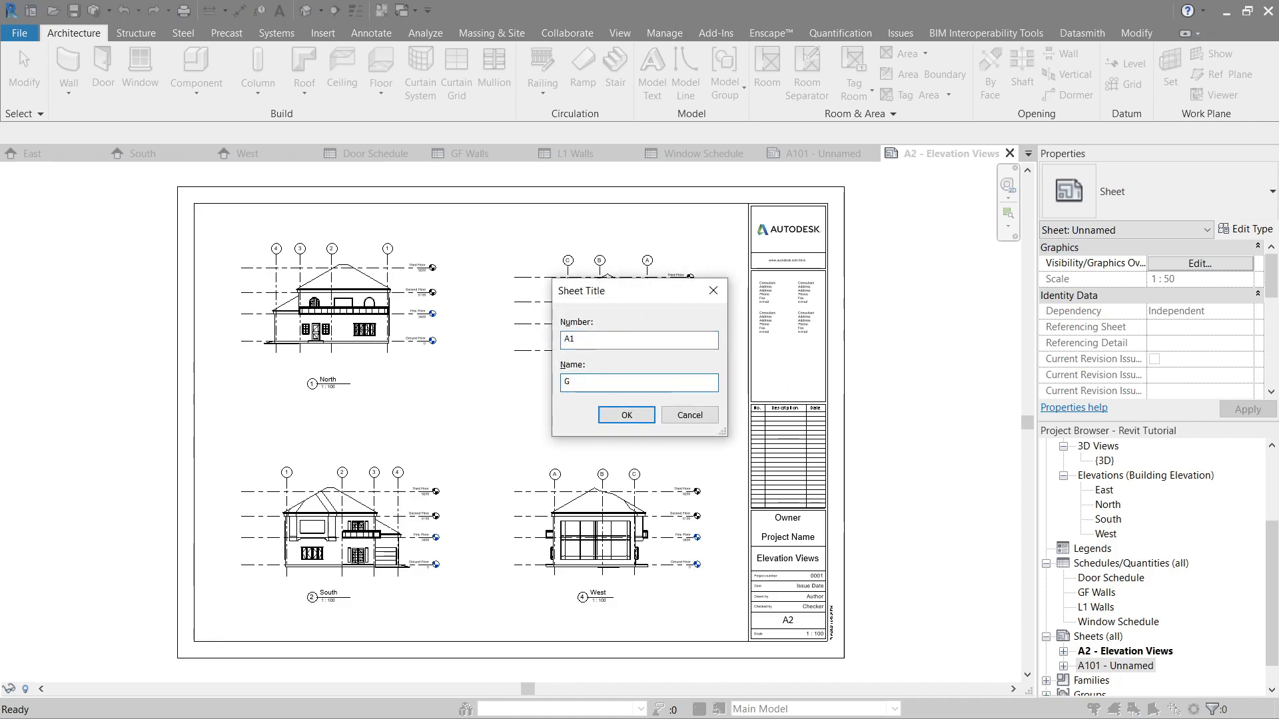
pyautogui.write('GF Plan')
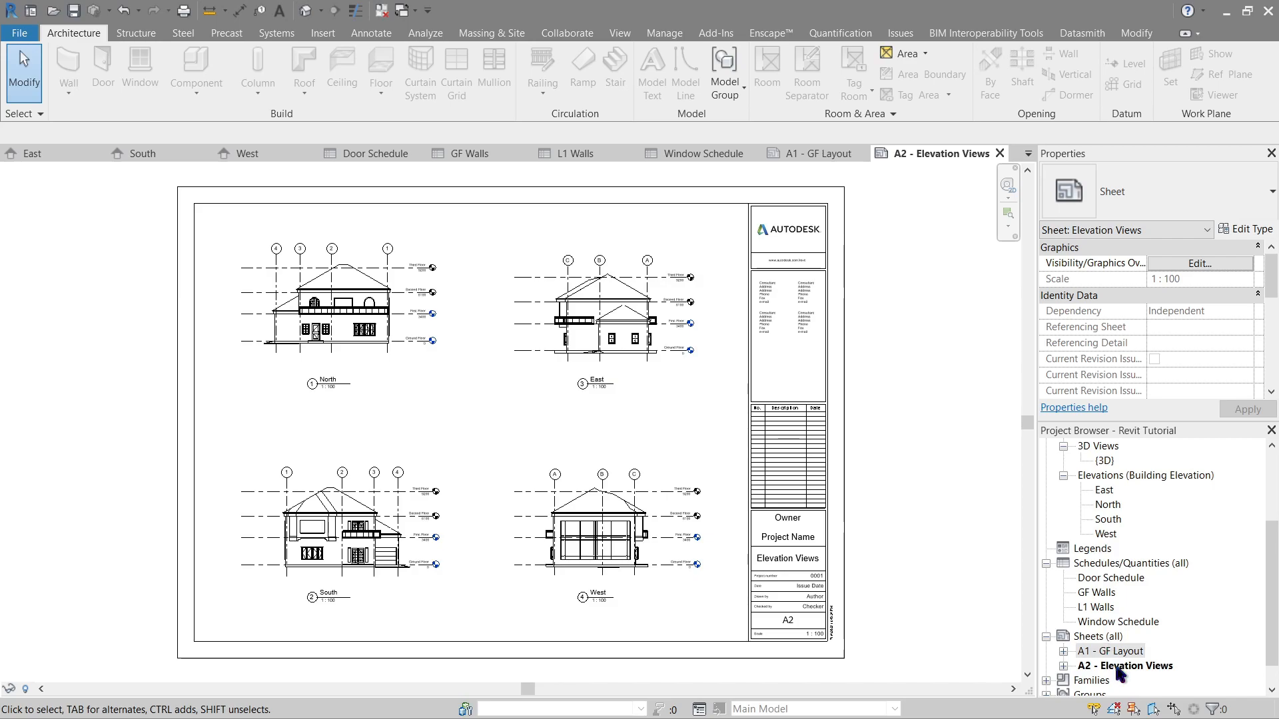
# Duplicate the Elevation Views sheet A2 as an empty sheet
pyautogui.rightClick(1129, 666)
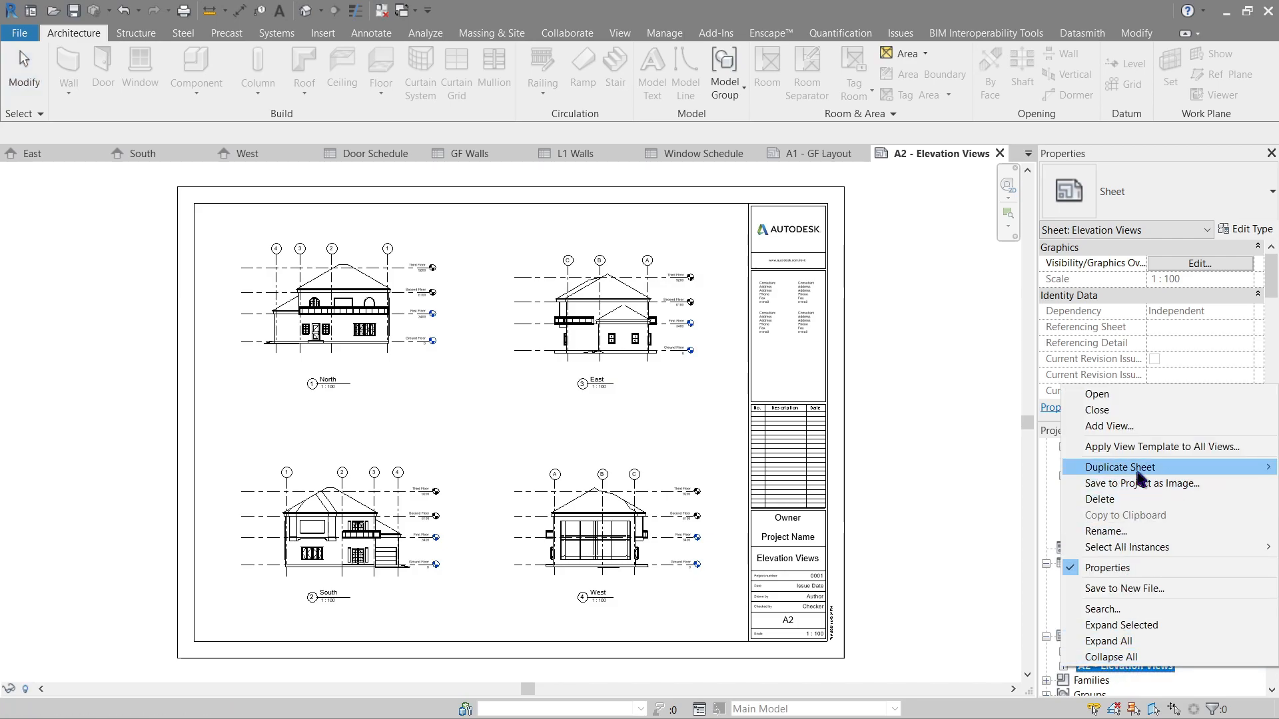
pyautogui.click(1119, 466)
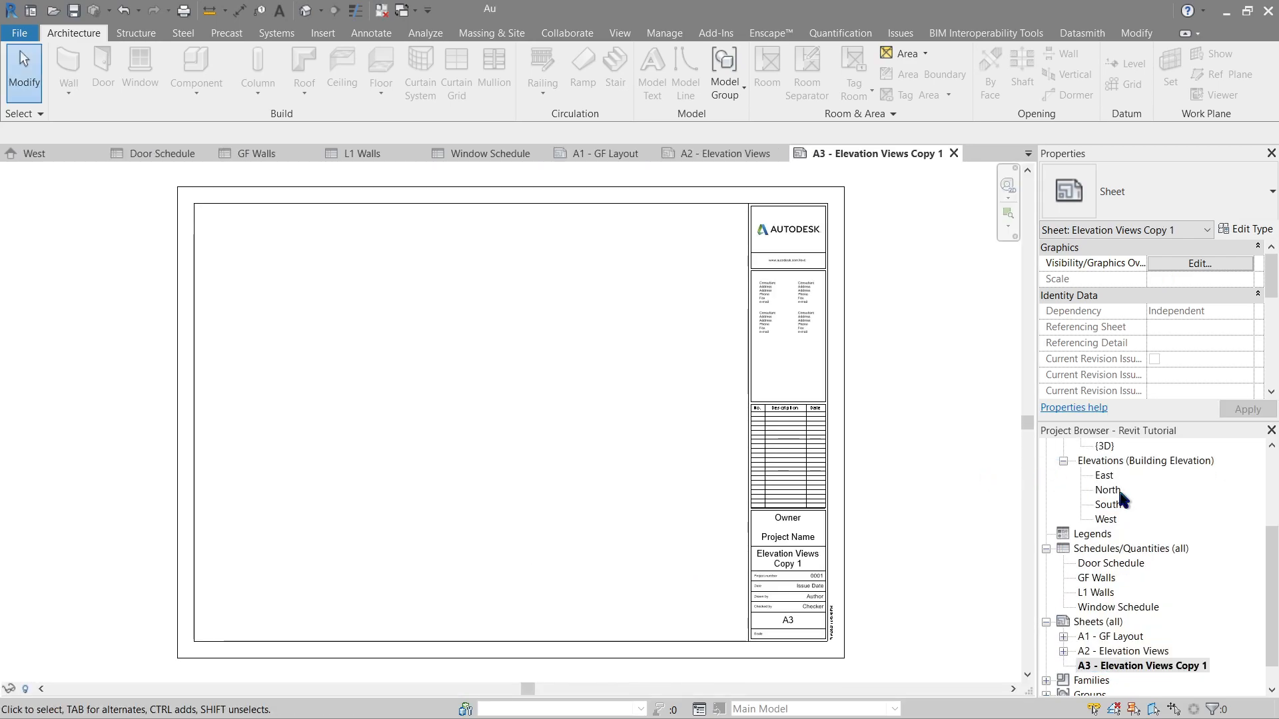
pyautogui.moveTo(1107, 571)
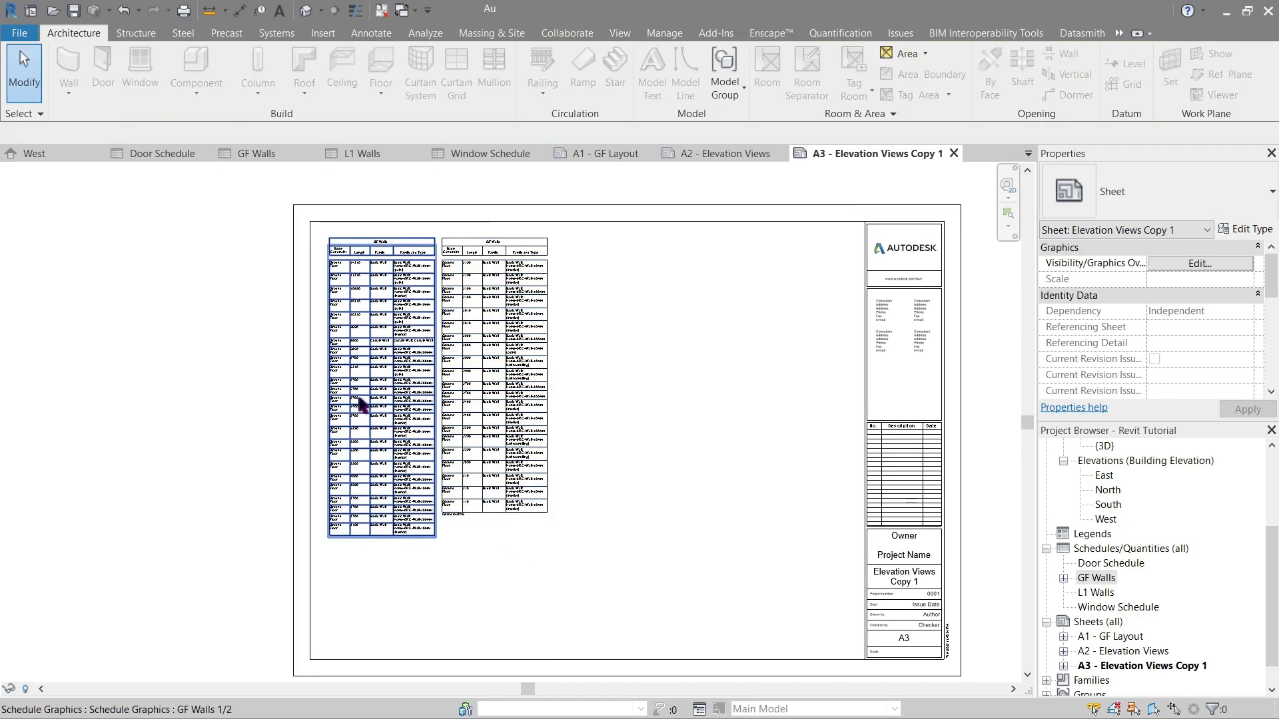
# Place the L1 Walls schedule right of the split GF Walls schedule on A3, then open Door Schedule
pyautogui.click(381, 388)
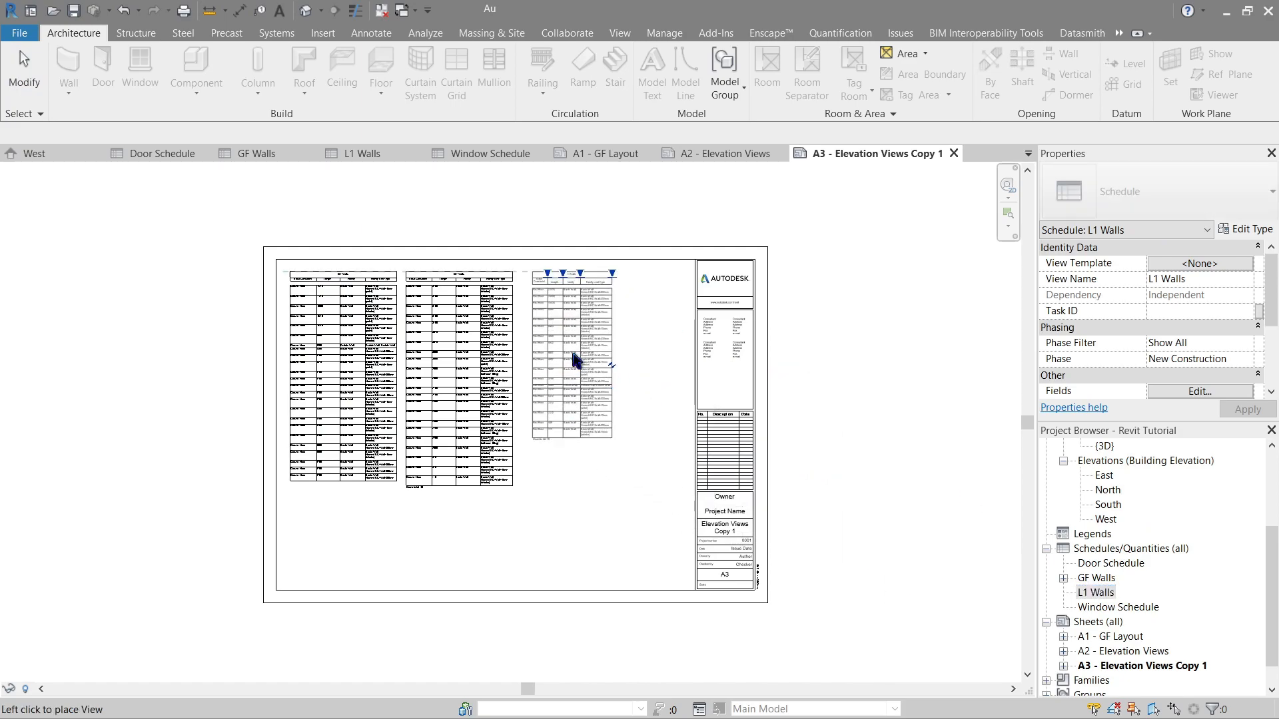
pyautogui.click(630, 491)
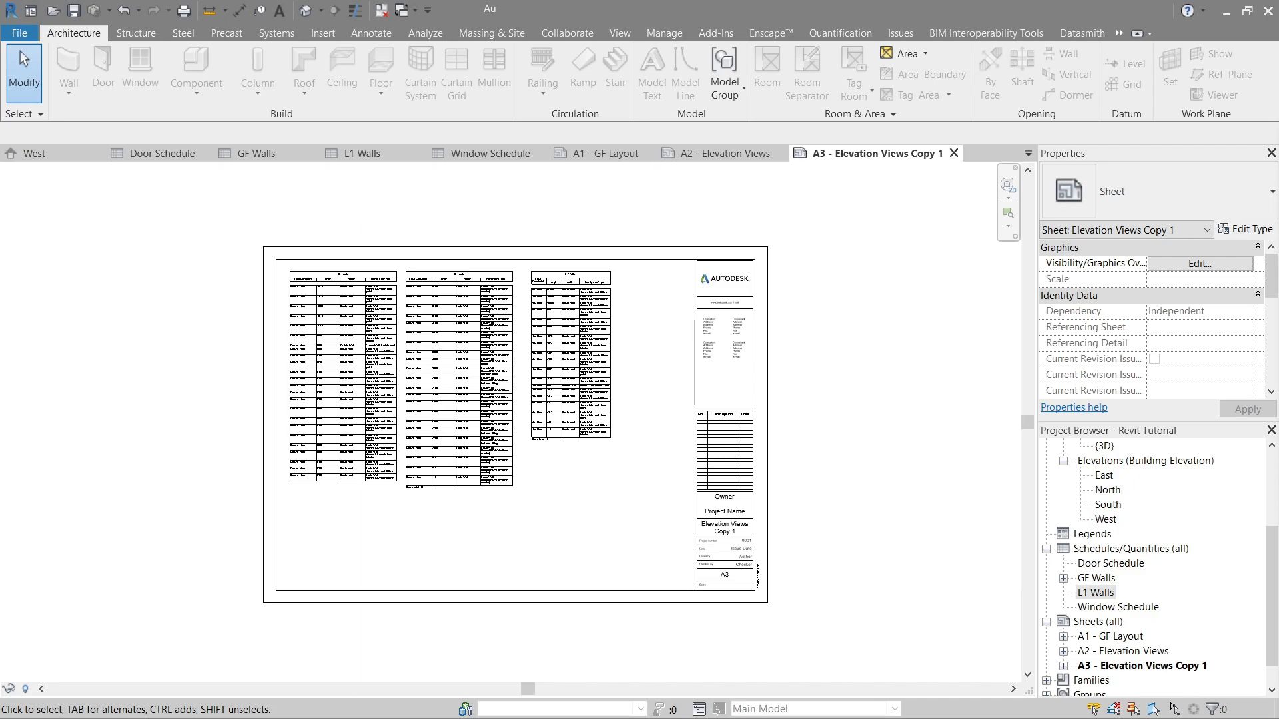
pyautogui.moveTo(919, 440)
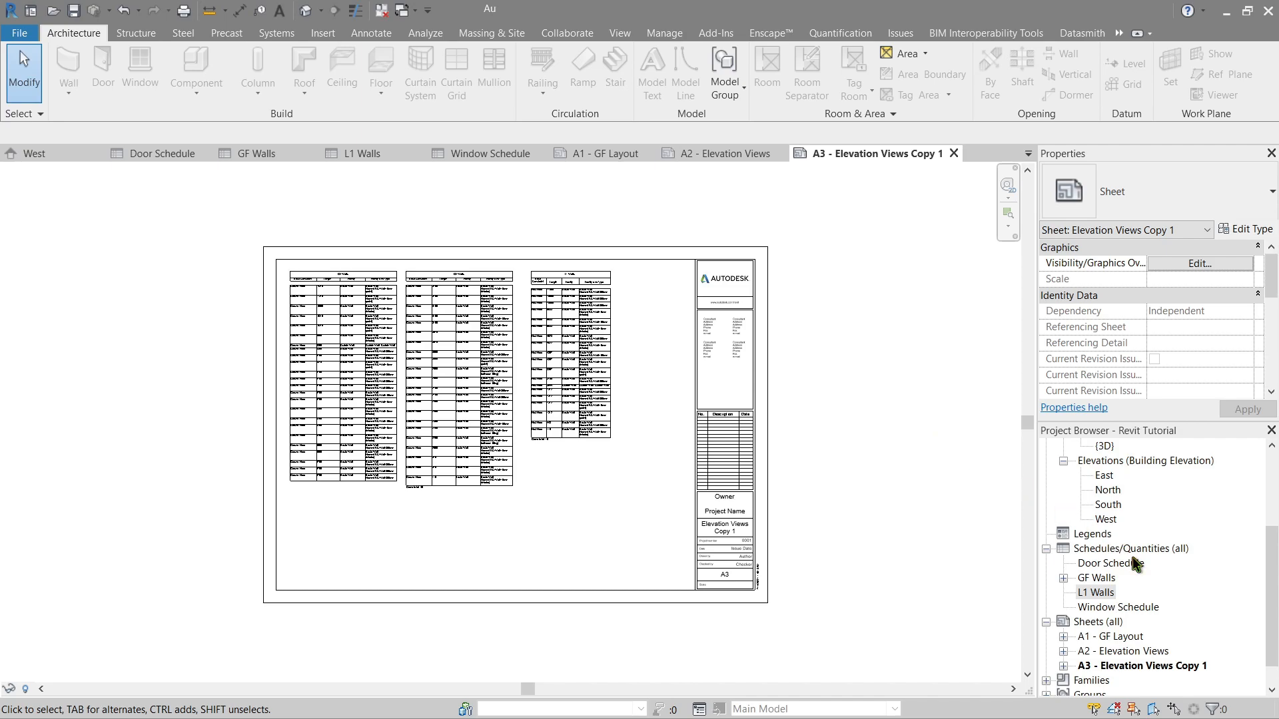
pyautogui.doubleClick(1110, 563)
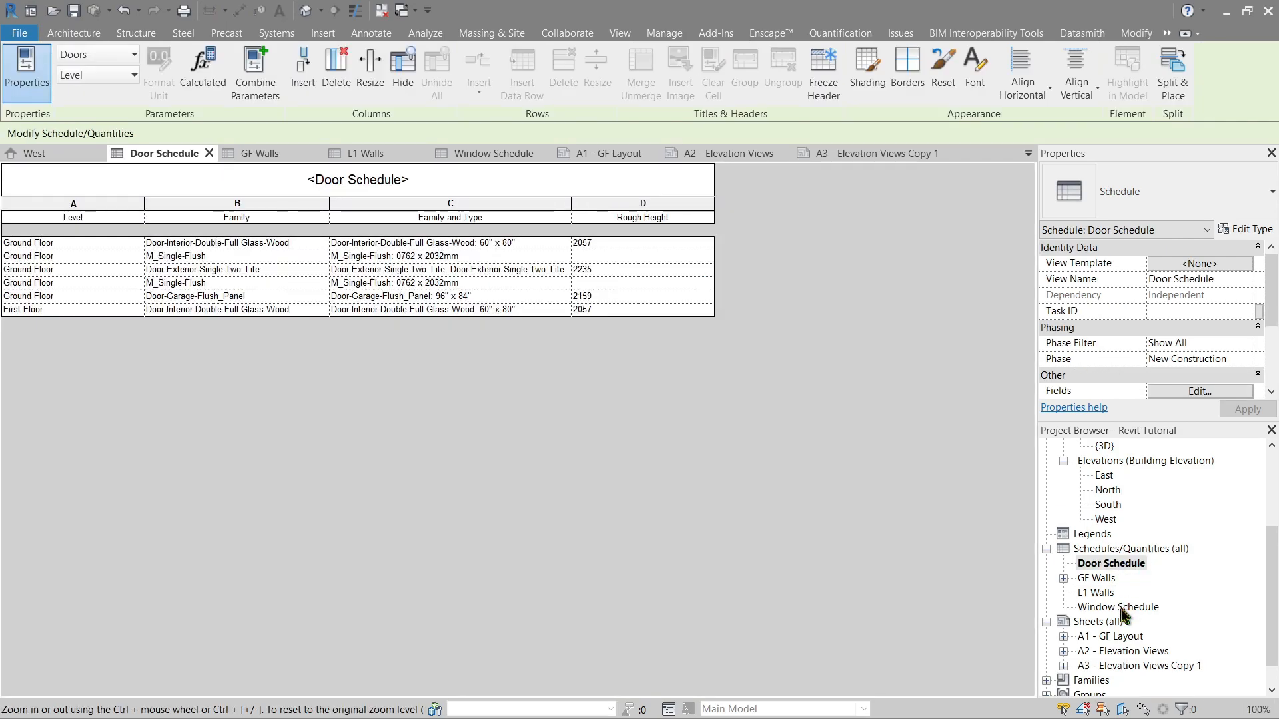